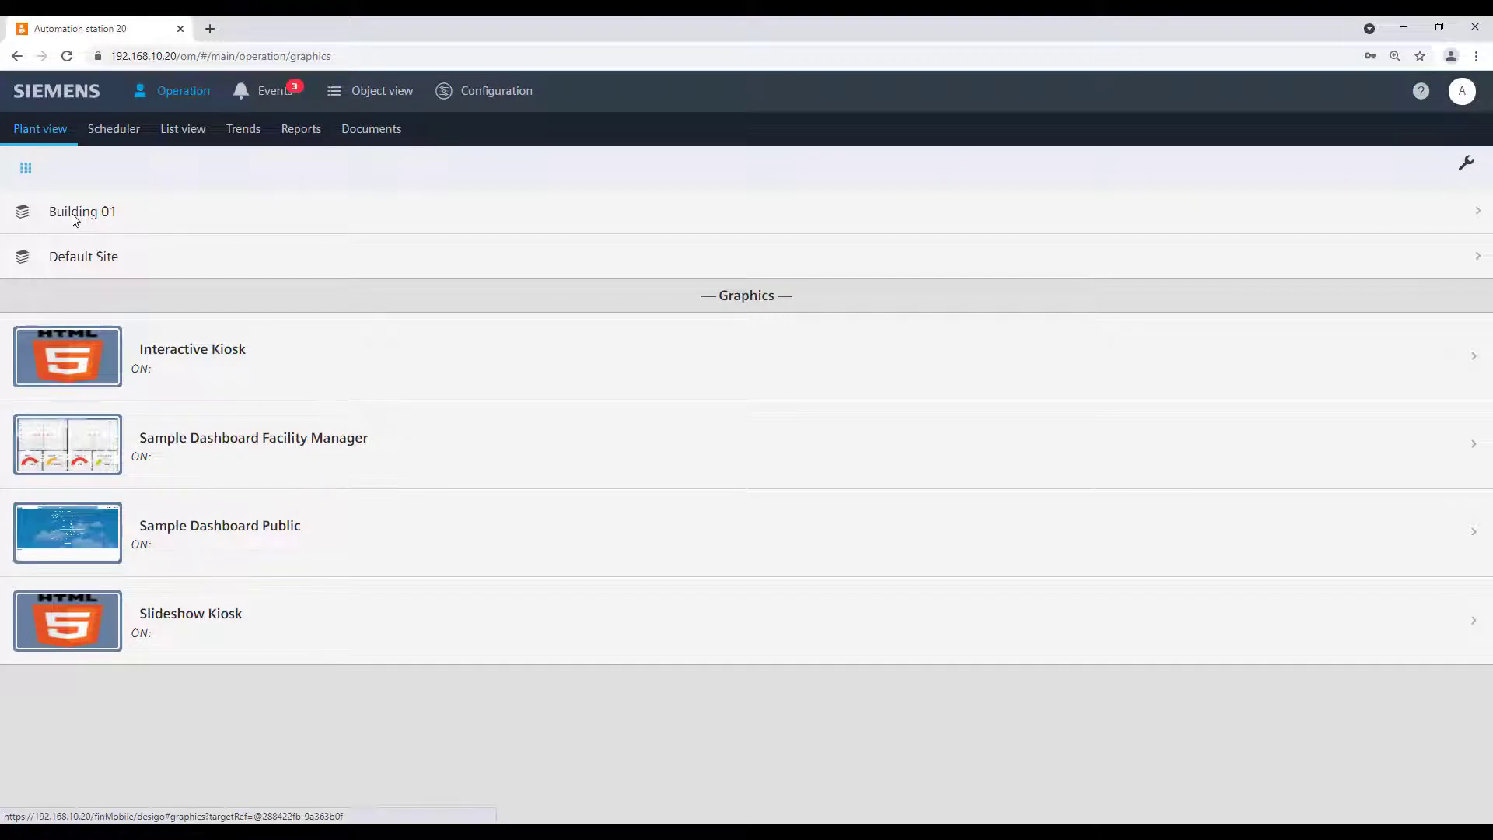
Open Building 01's Air handling unit, view its trend charts, then show its data points list
click(83, 212)
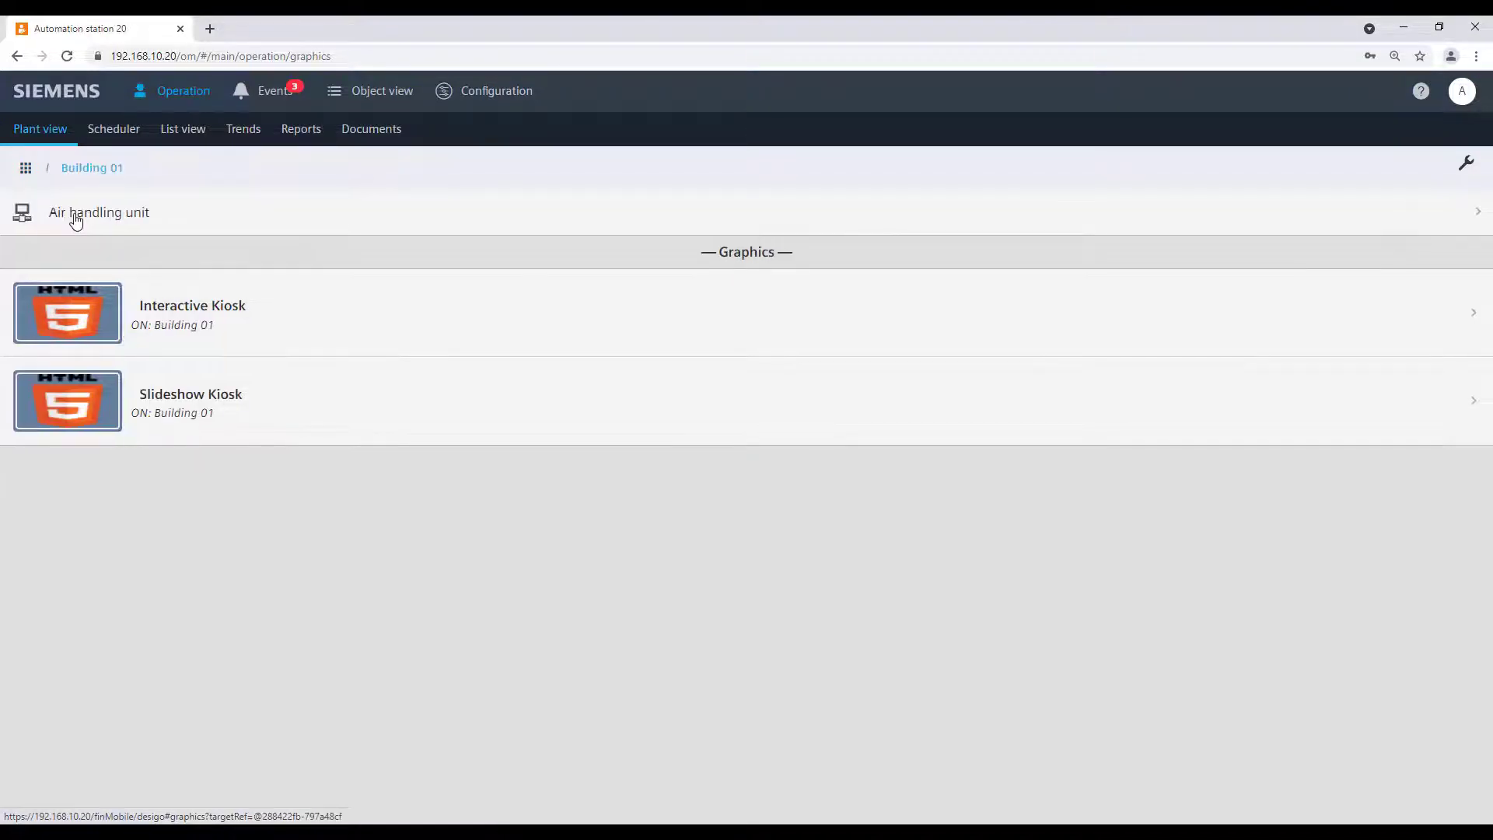
click(98, 212)
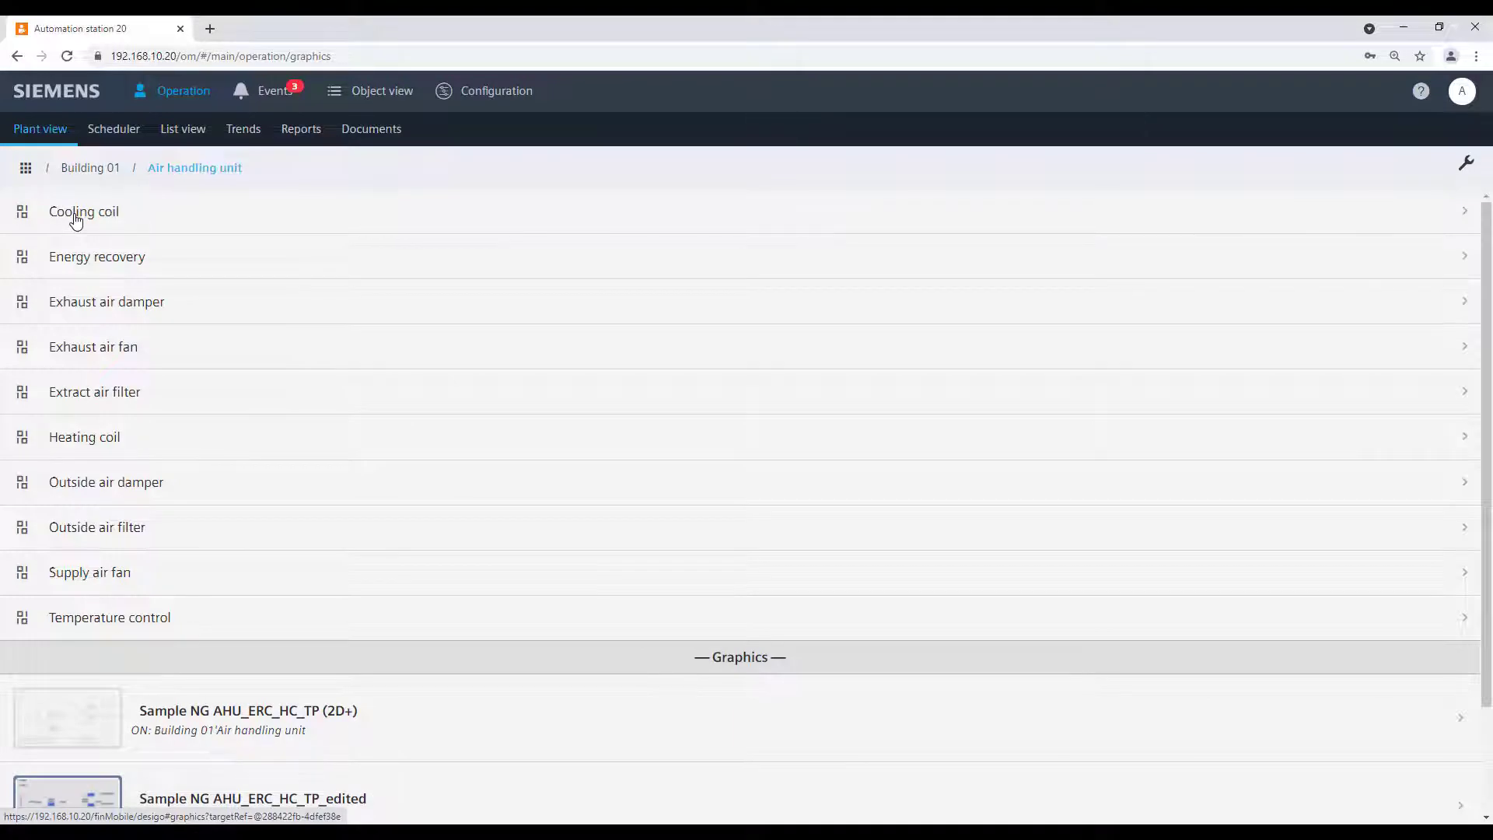
key(ctrl+plus)
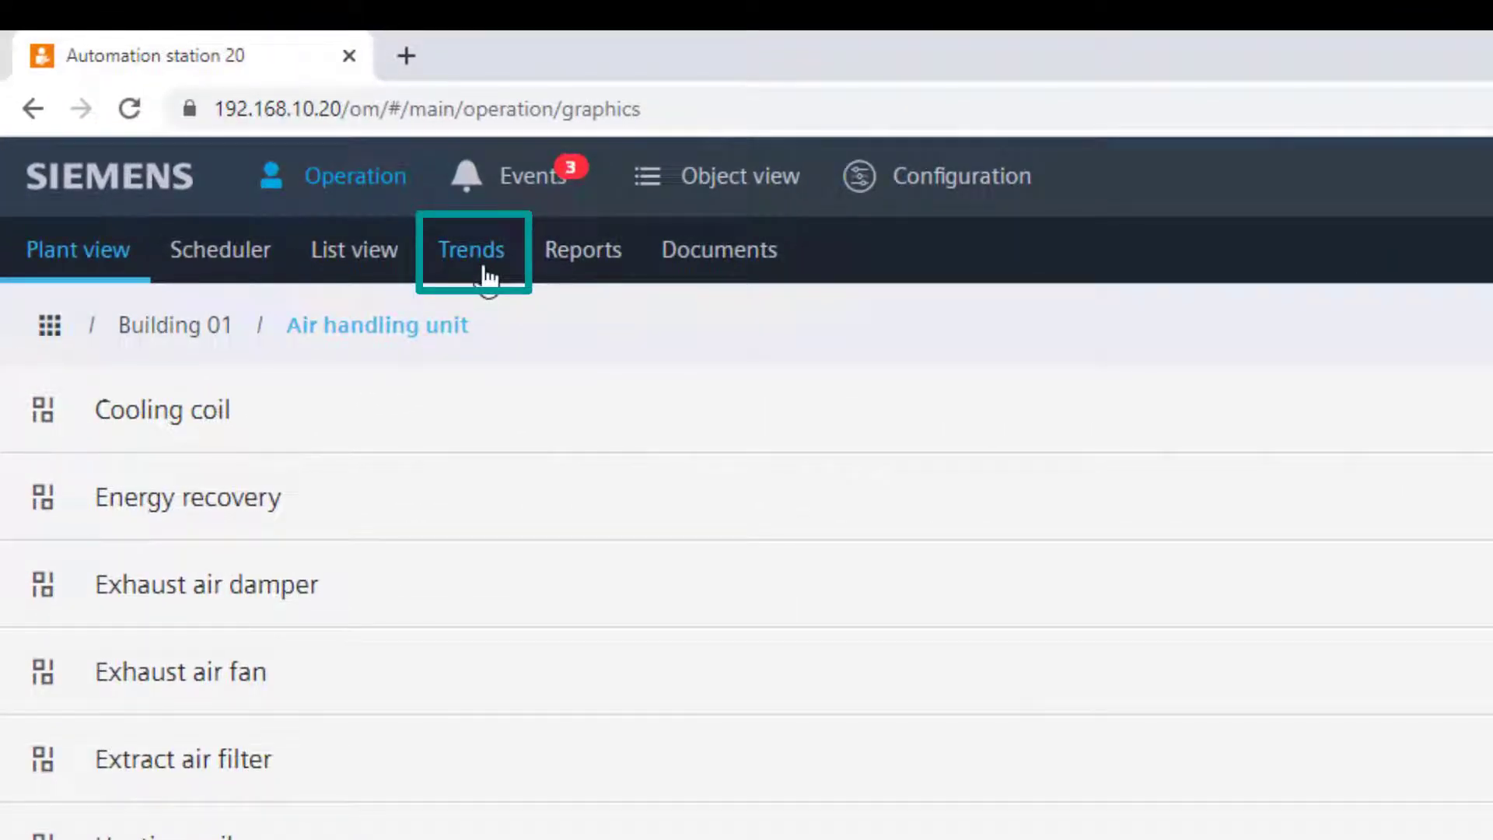
click(471, 249)
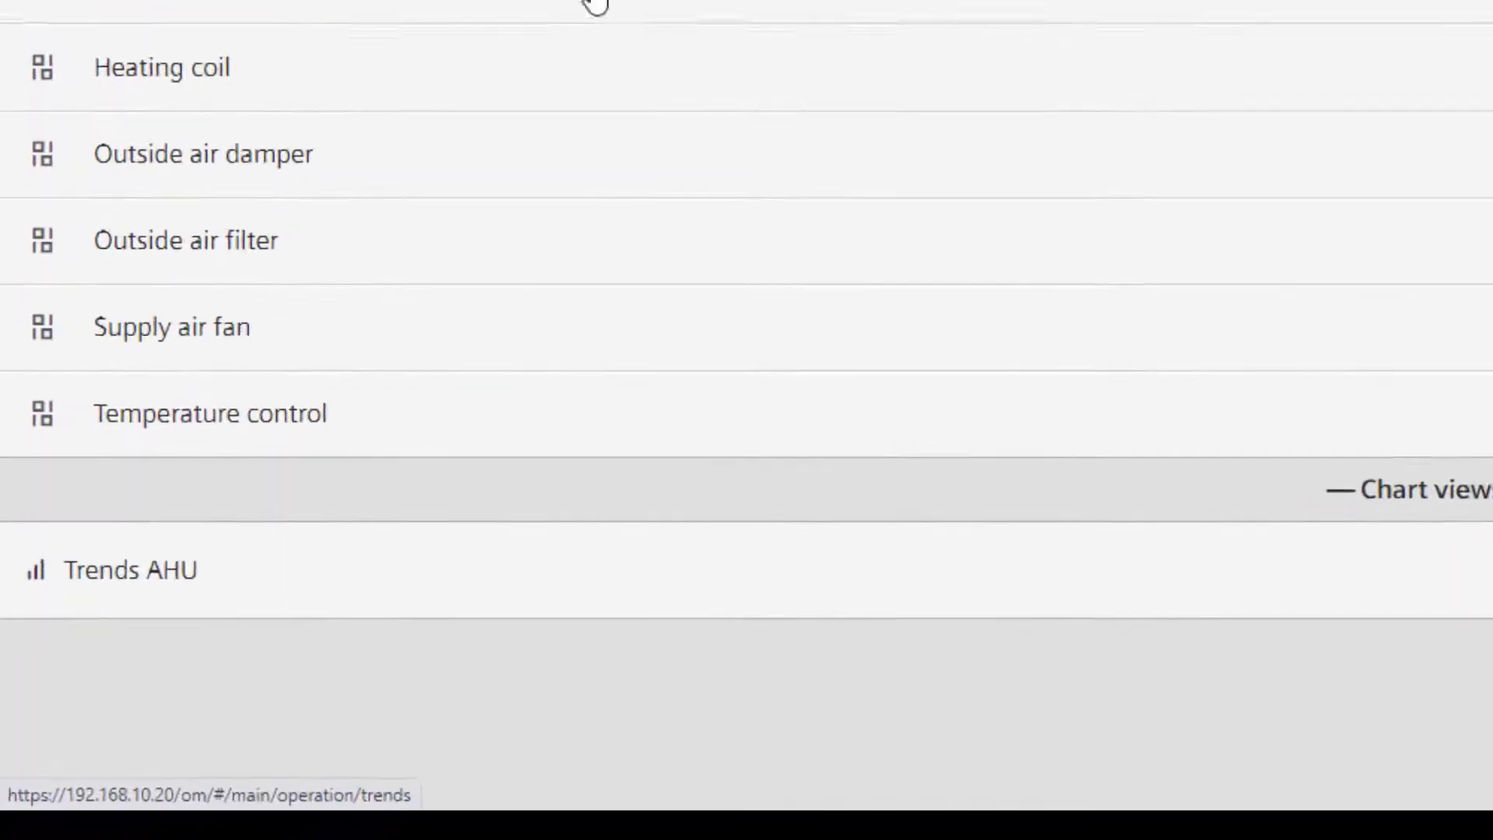
click(131, 569)
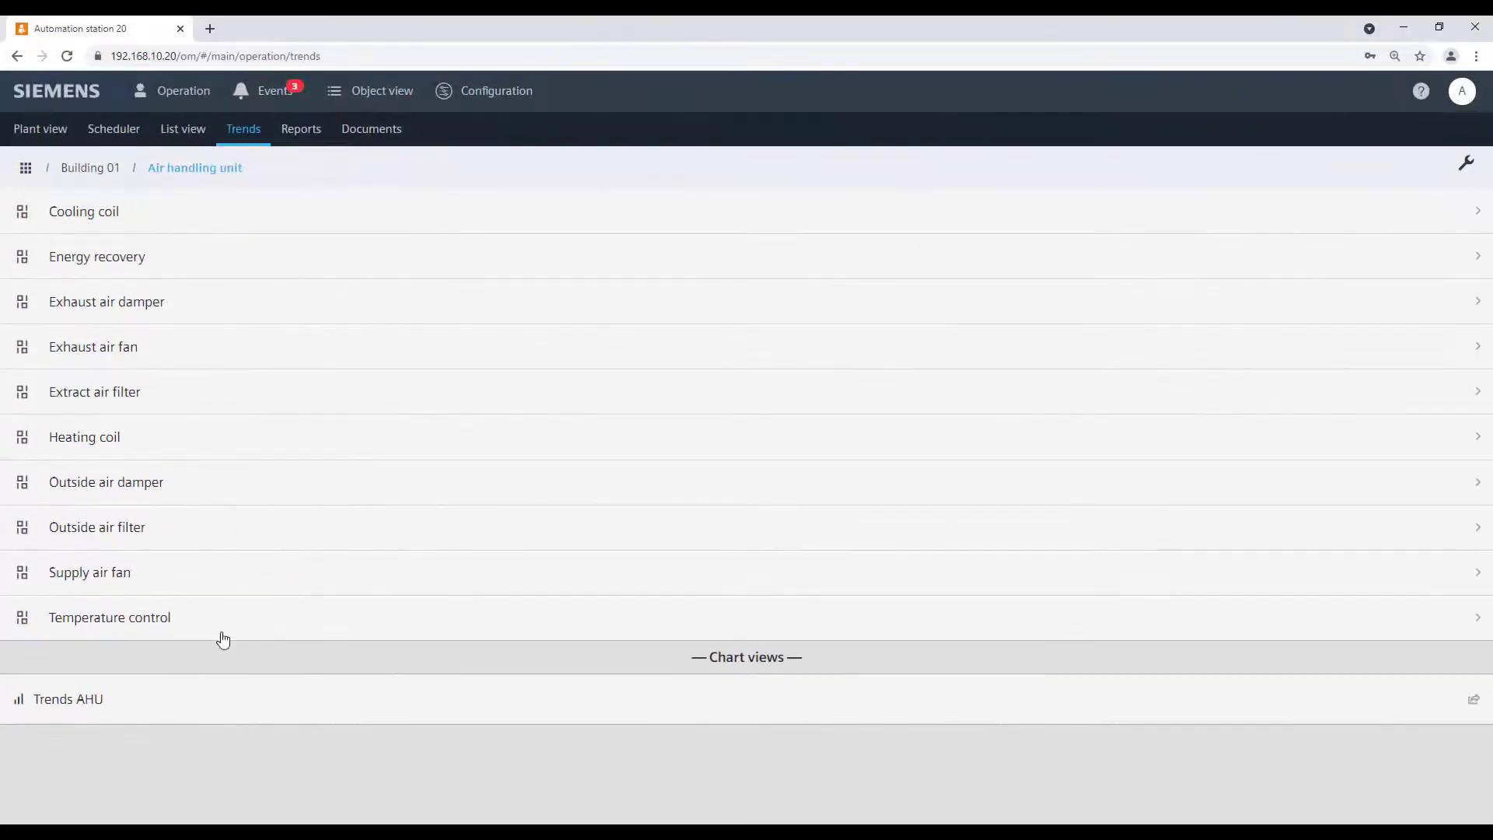
click(182, 128)
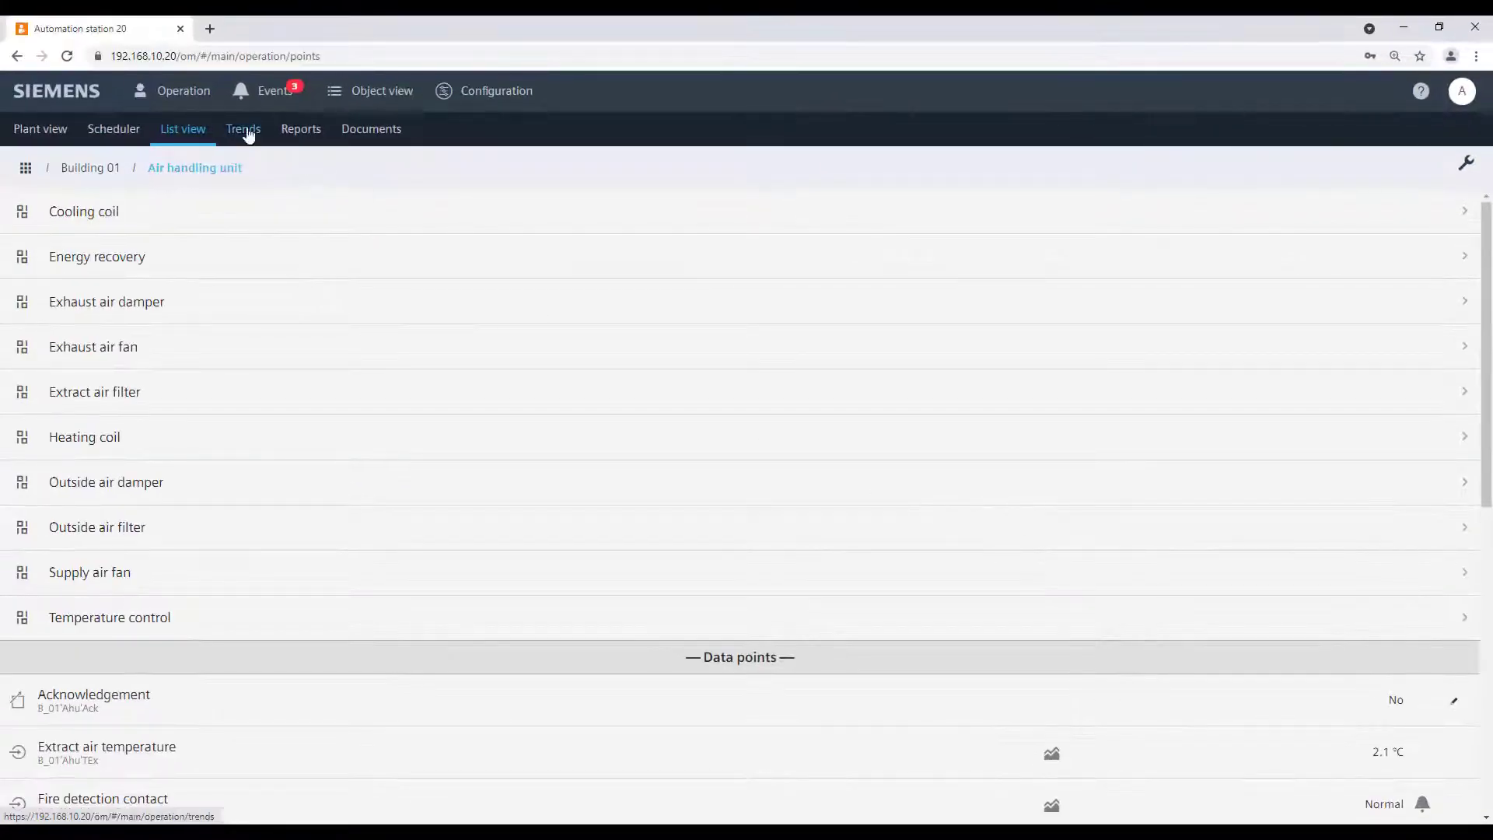
Return to the unit's trend views and open the Trends AHU chart view
click(242, 129)
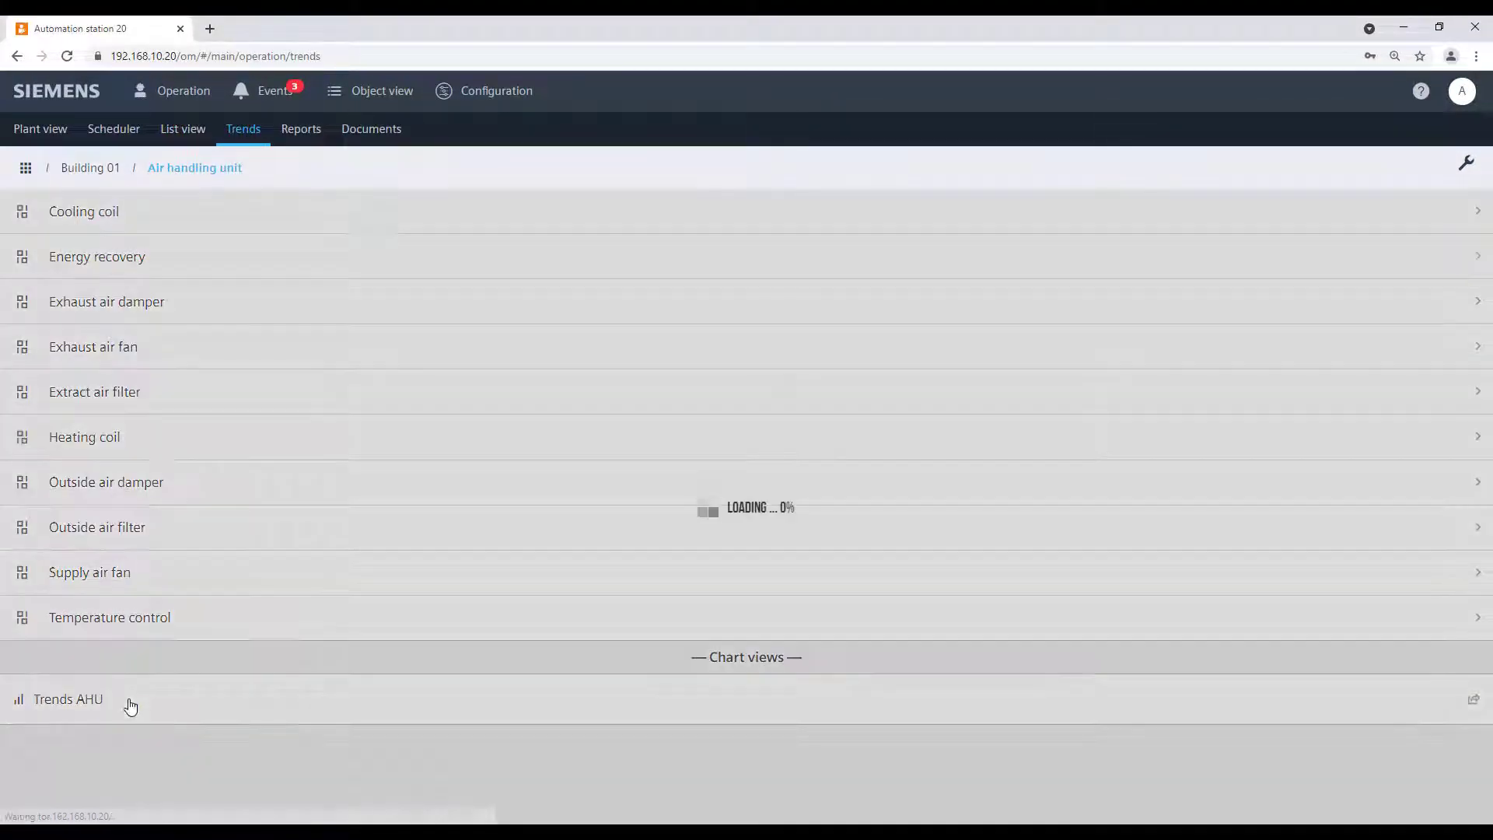
click(67, 699)
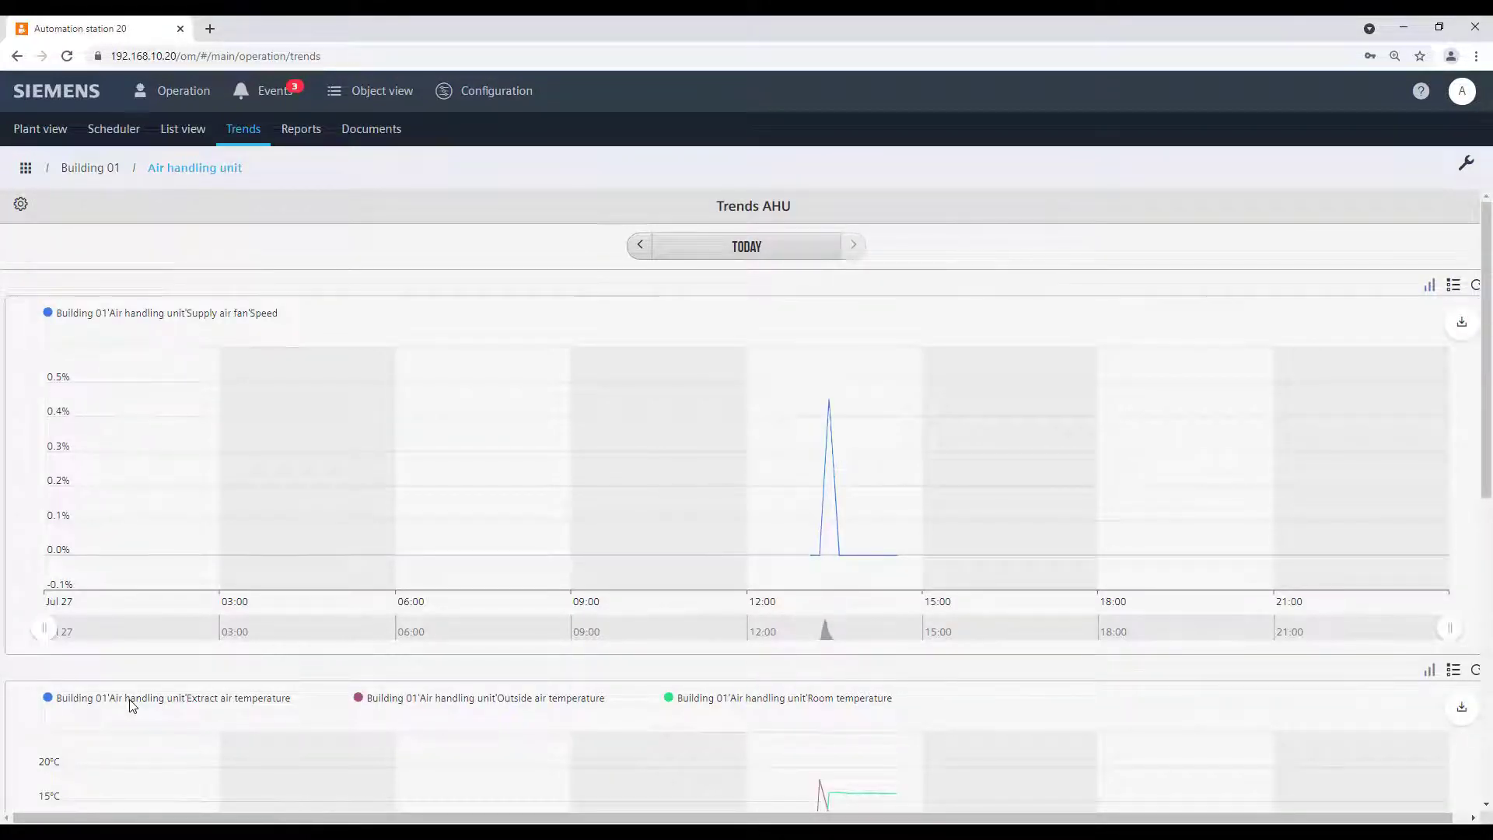
mouse_move(132, 682)
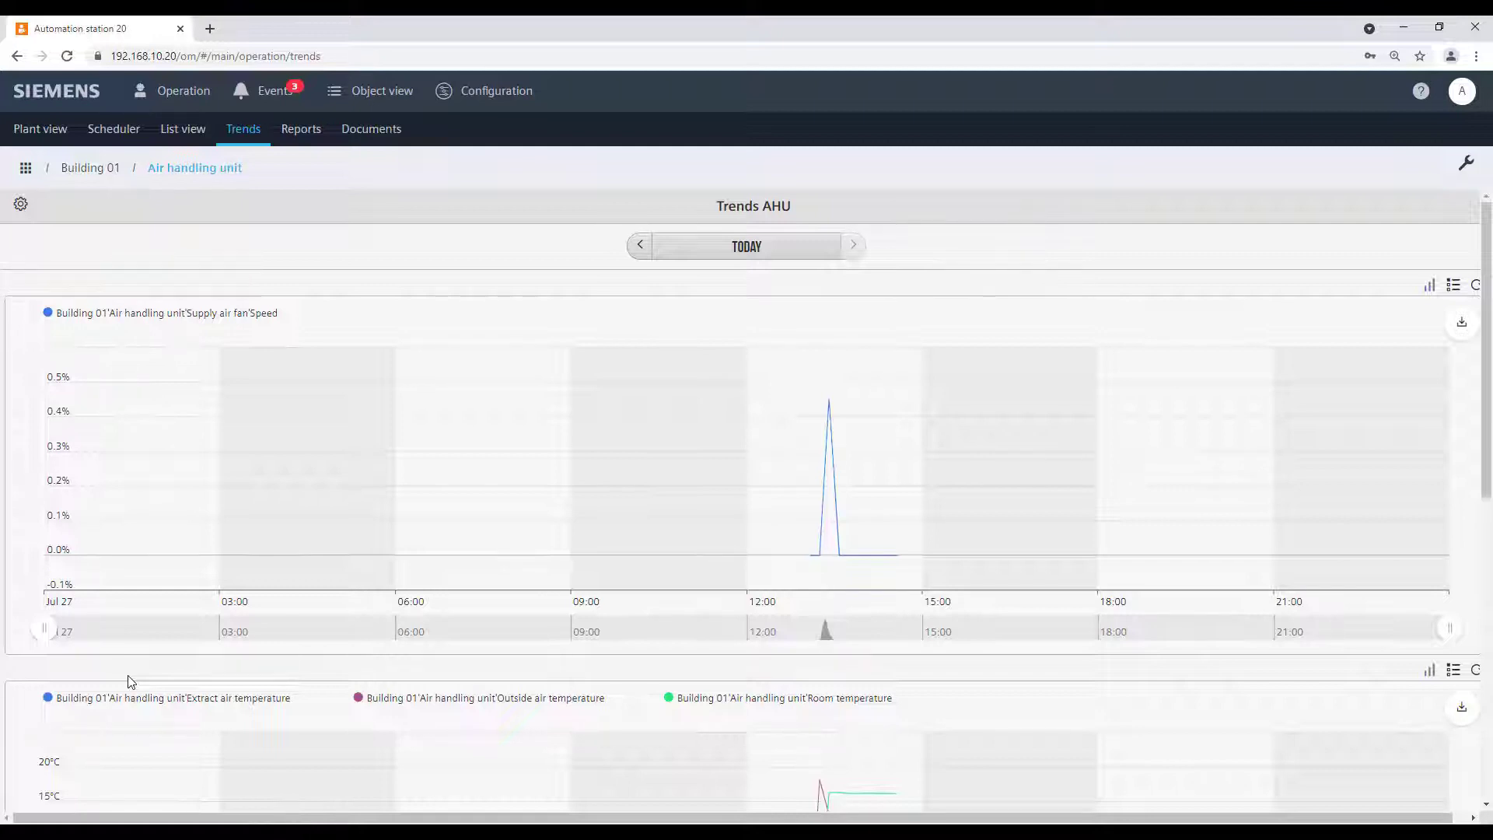
click(667, 467)
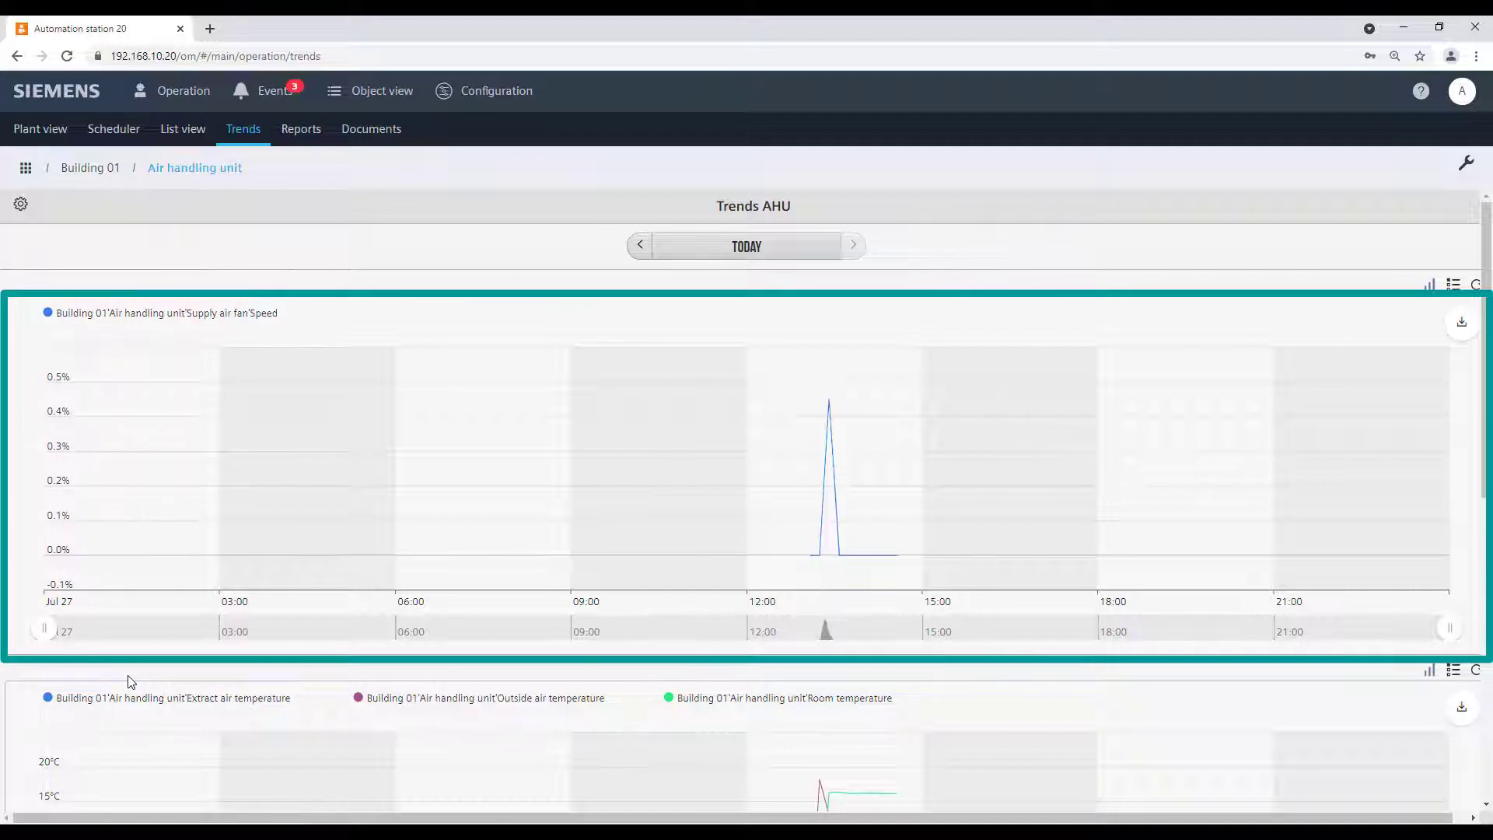
scroll(down, 3)
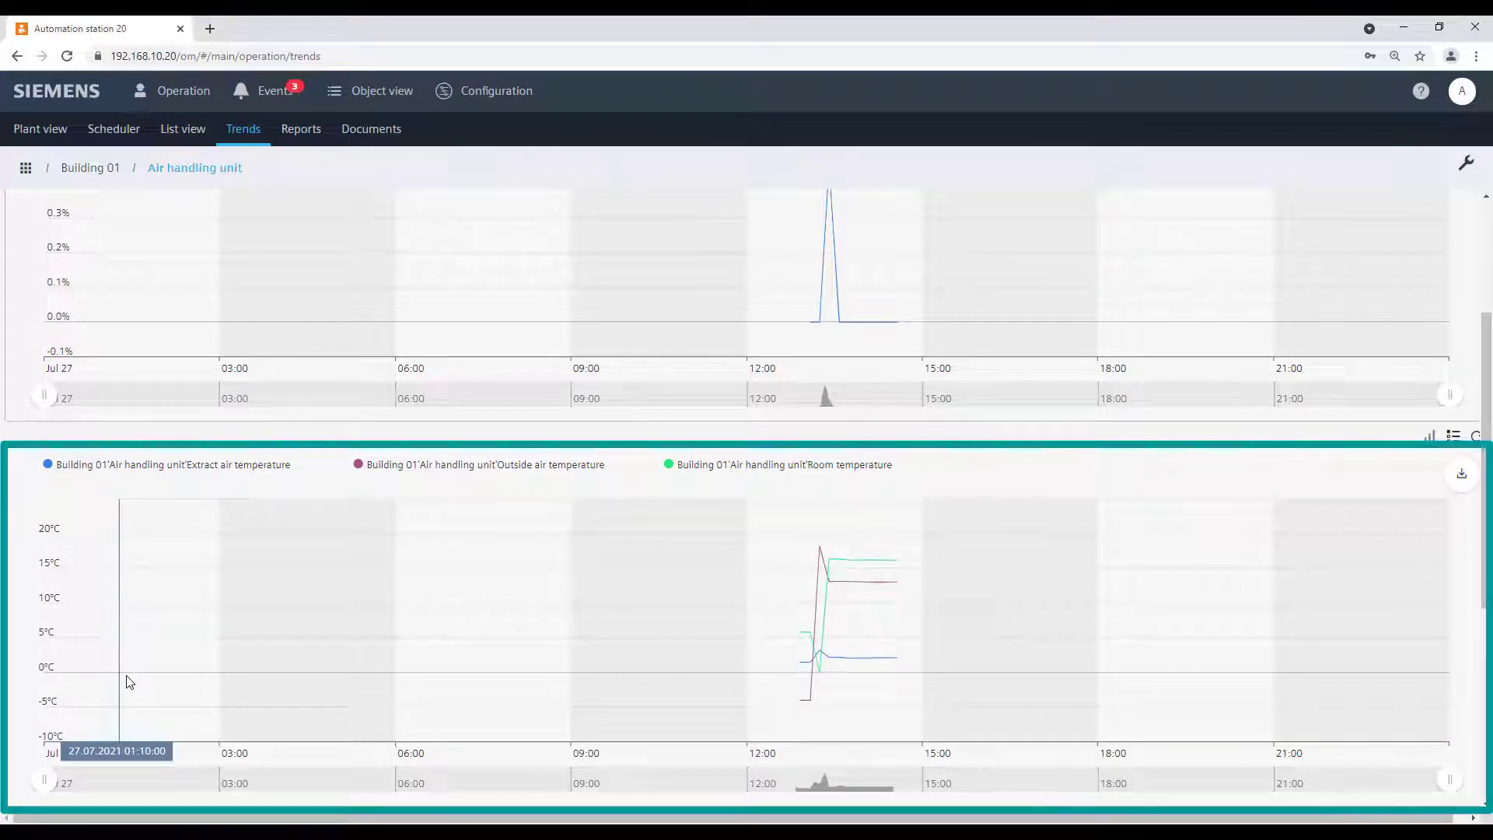
scroll(down, 3)
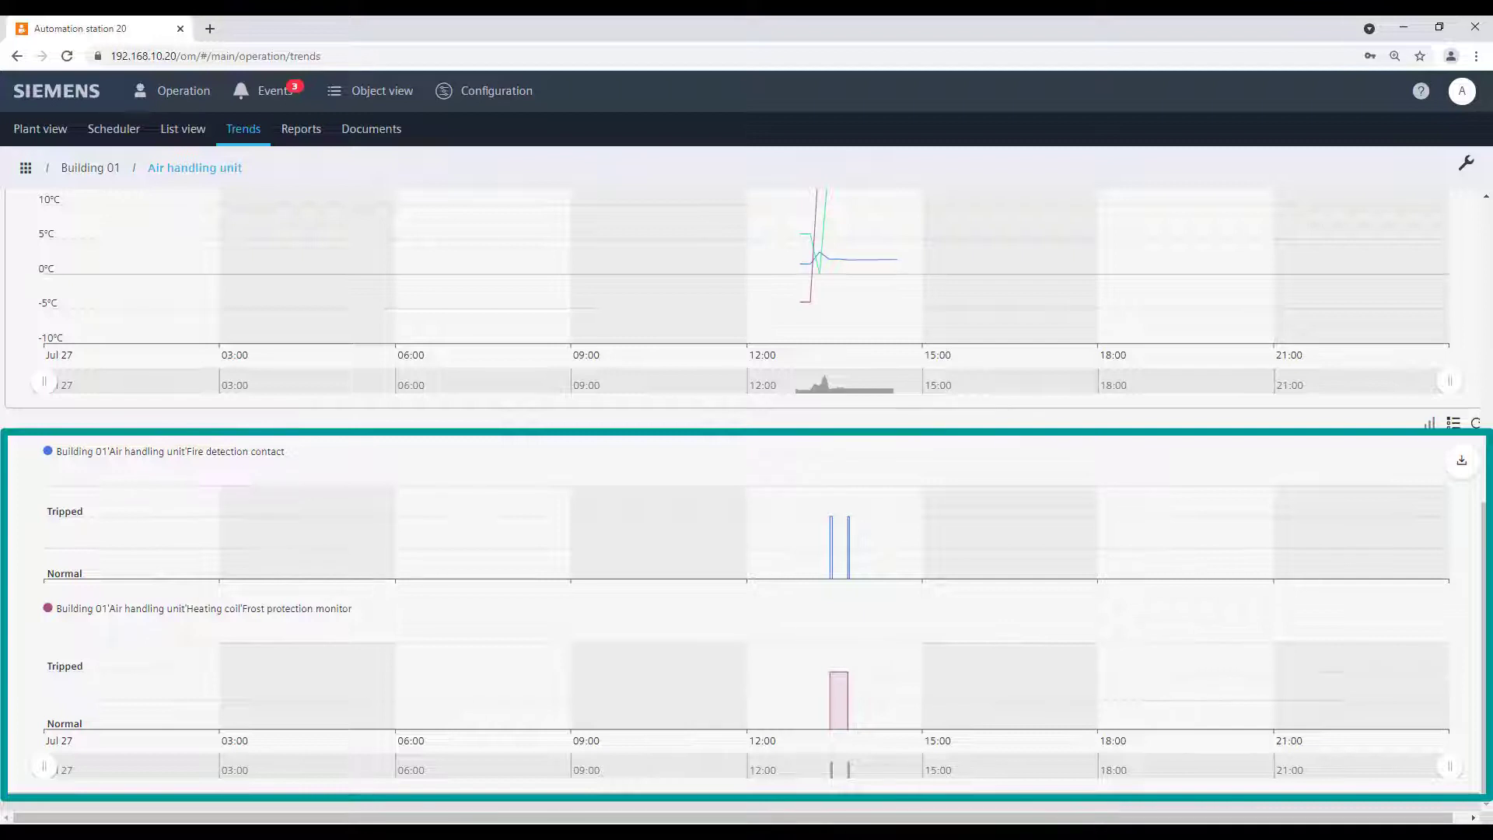
mouse_move(536, 714)
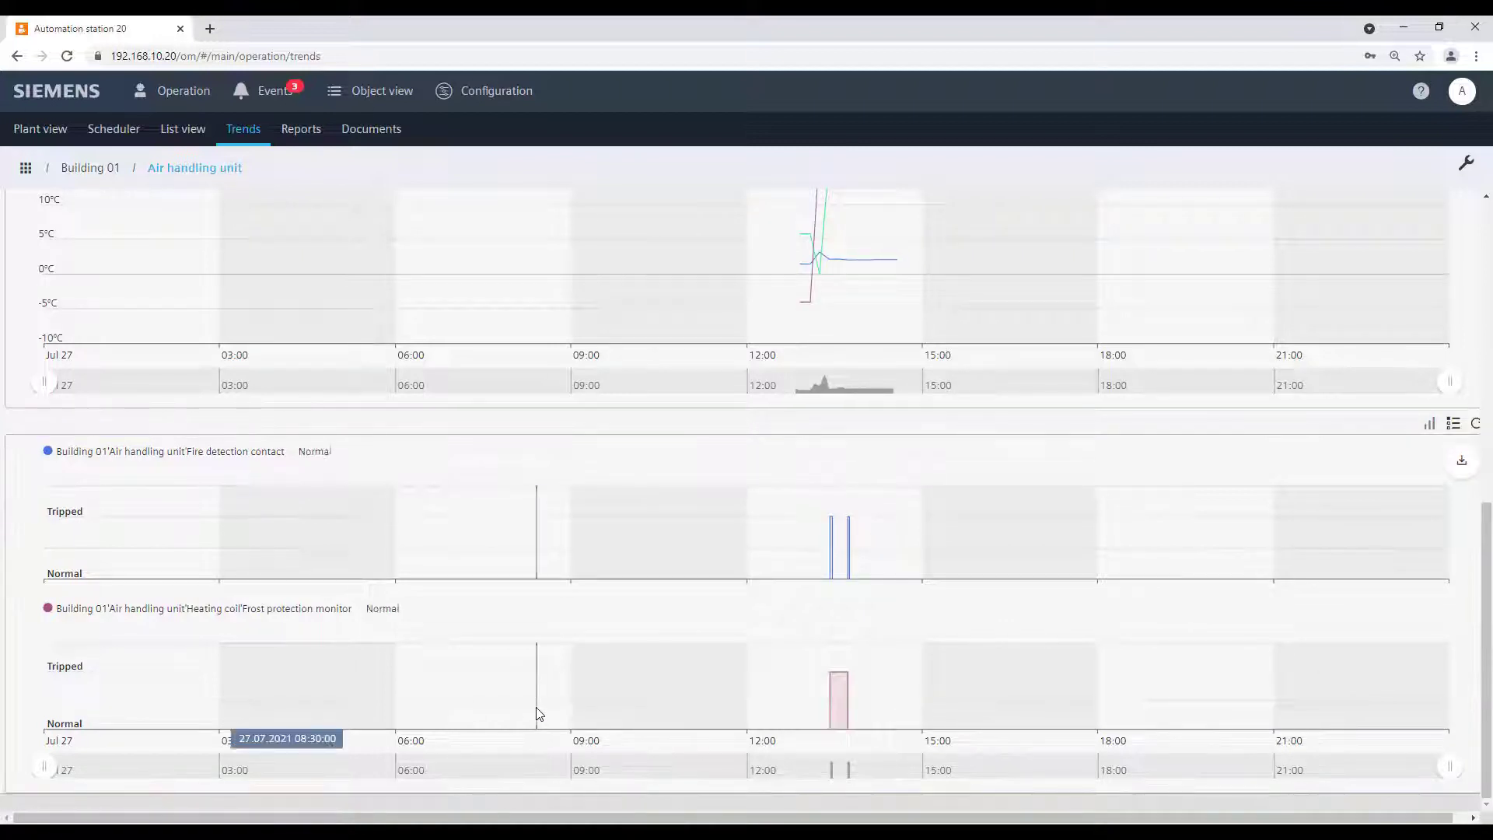
scroll(up, 3)
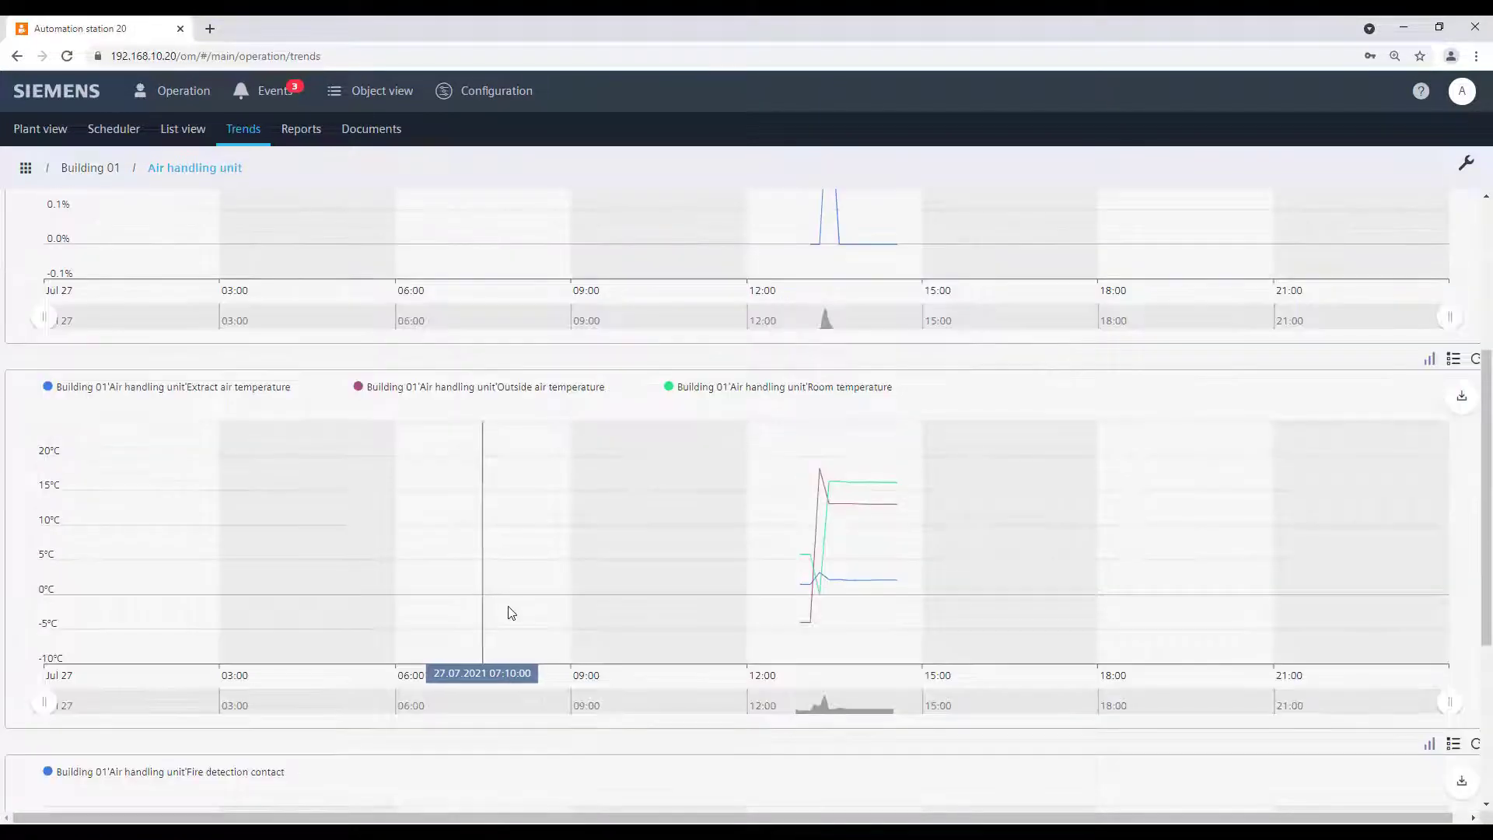
mouse_move(836, 567)
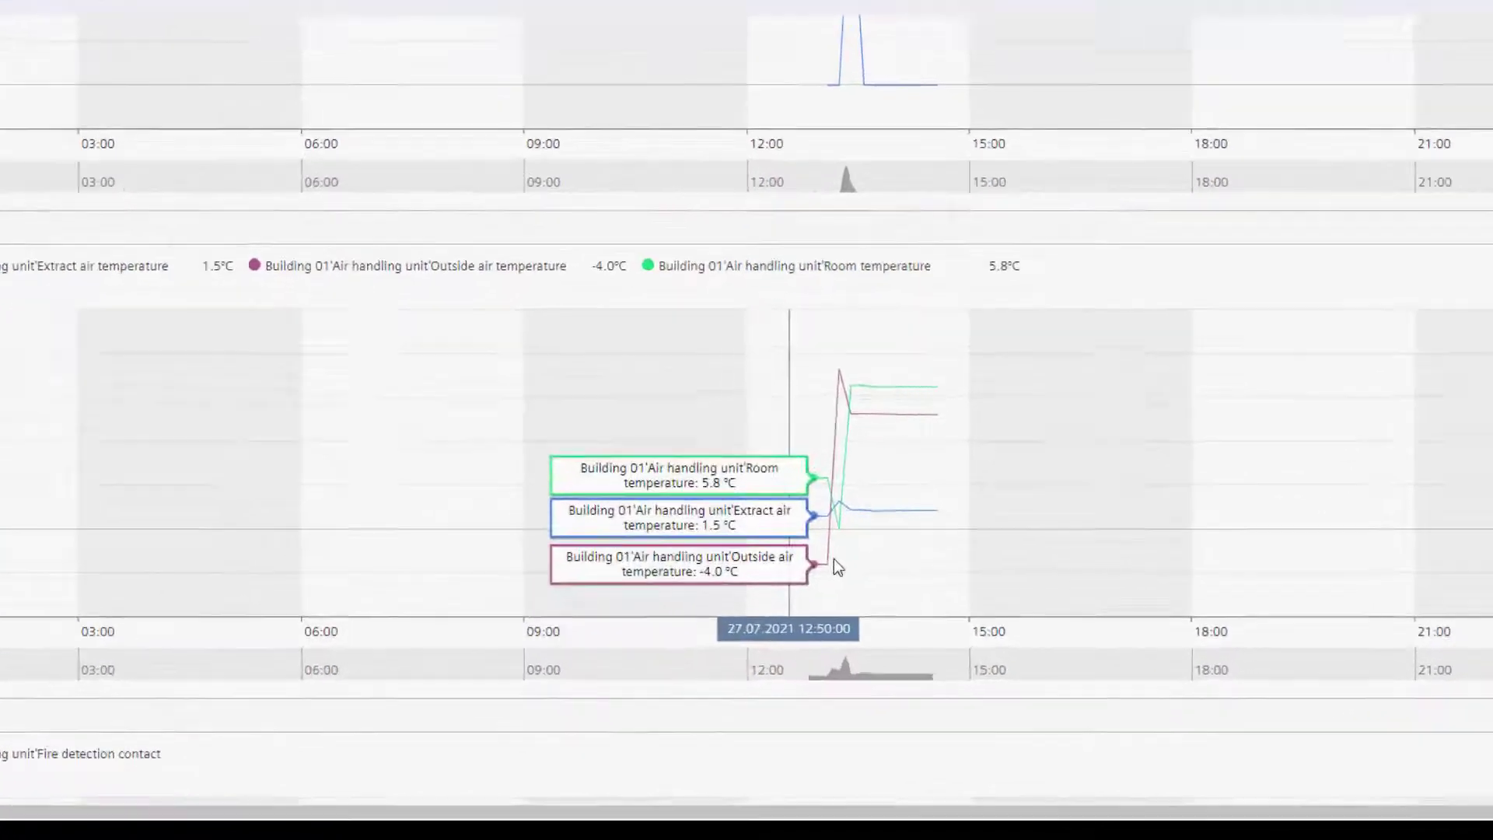
mouse_move(881, 475)
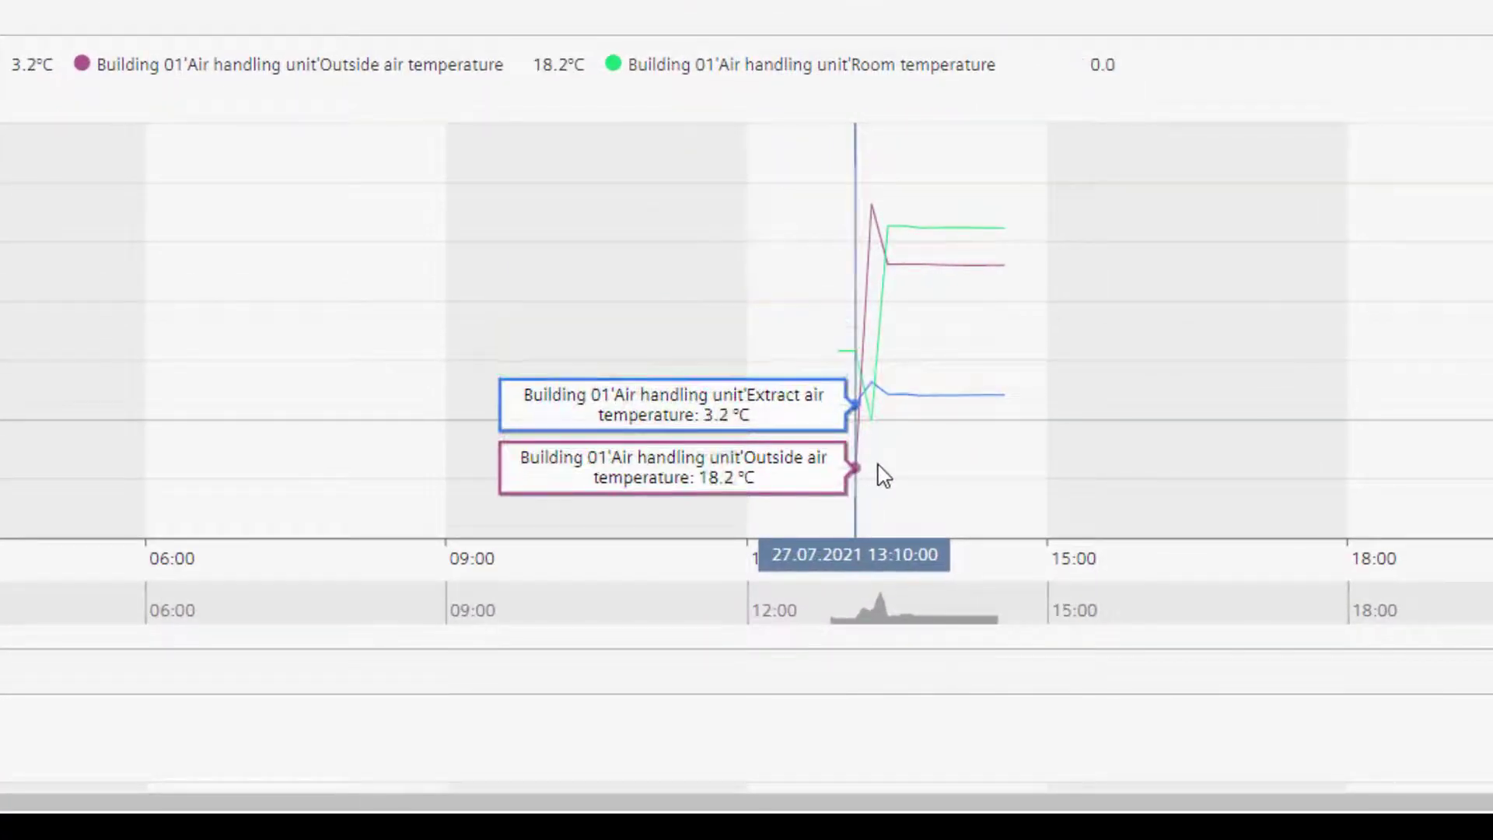
mouse_move(958, 489)
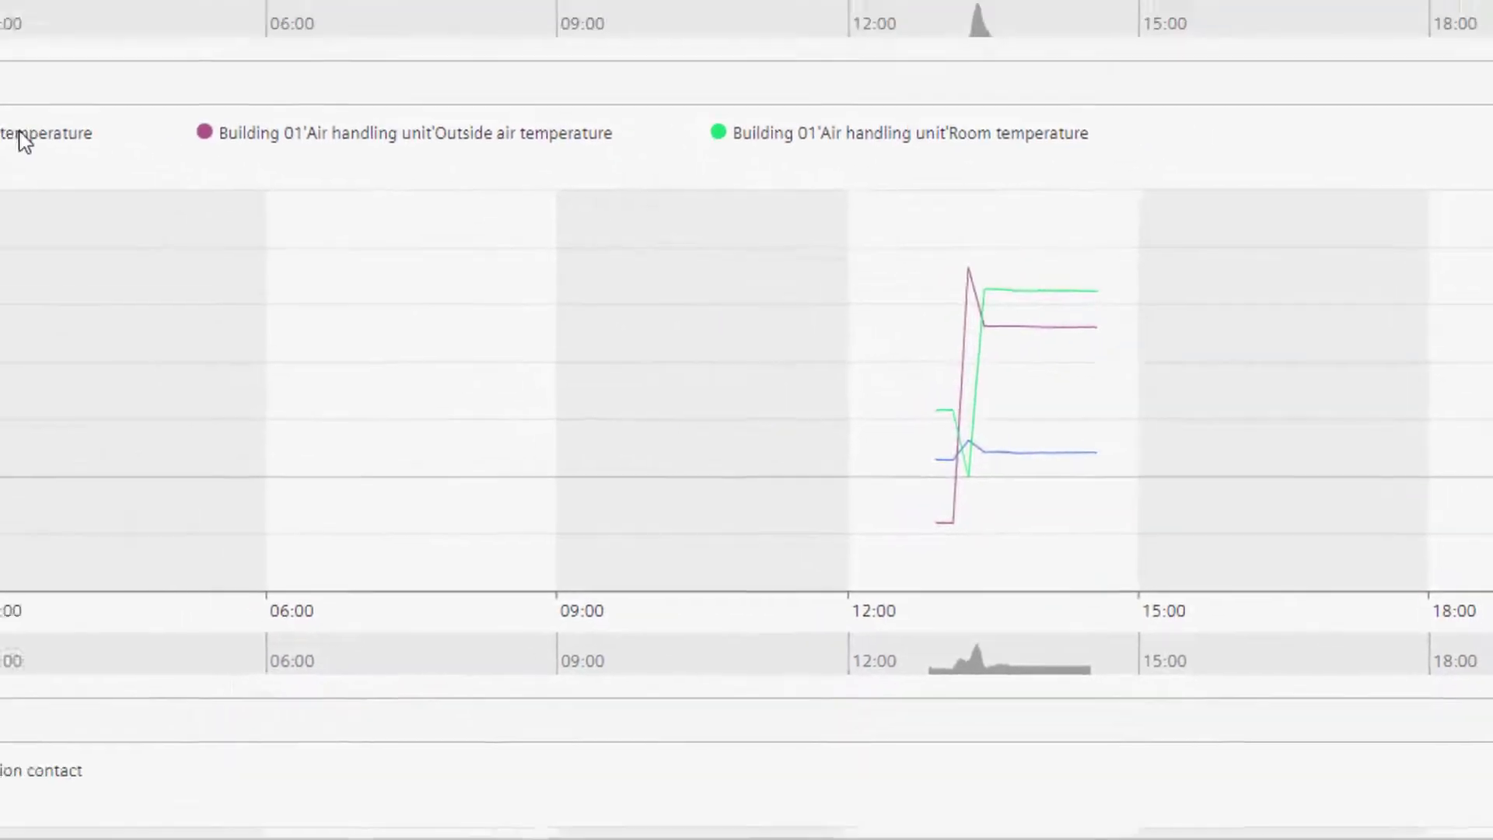
click(1017, 328)
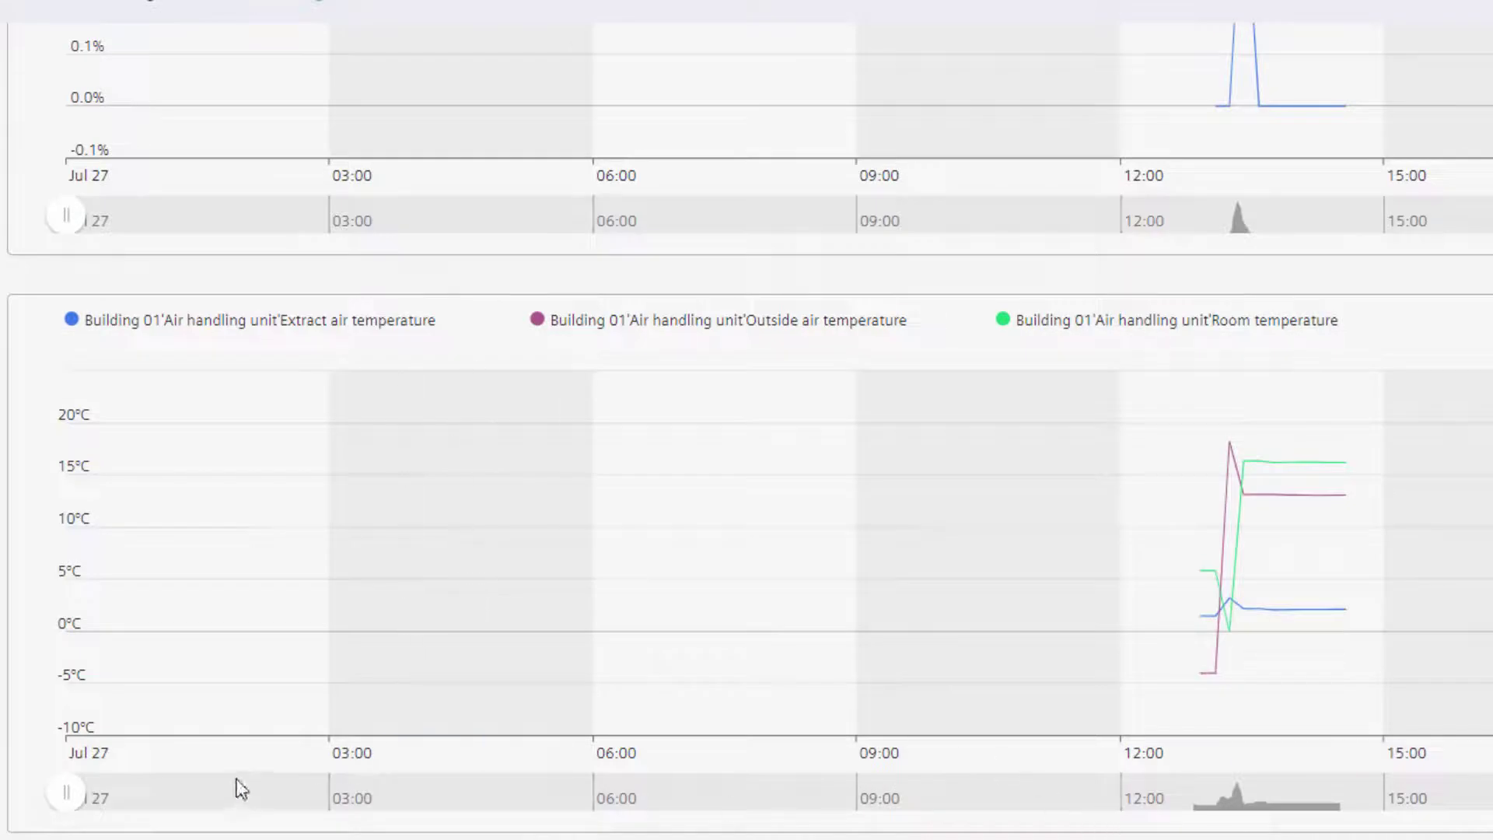
mouse_move(67, 797)
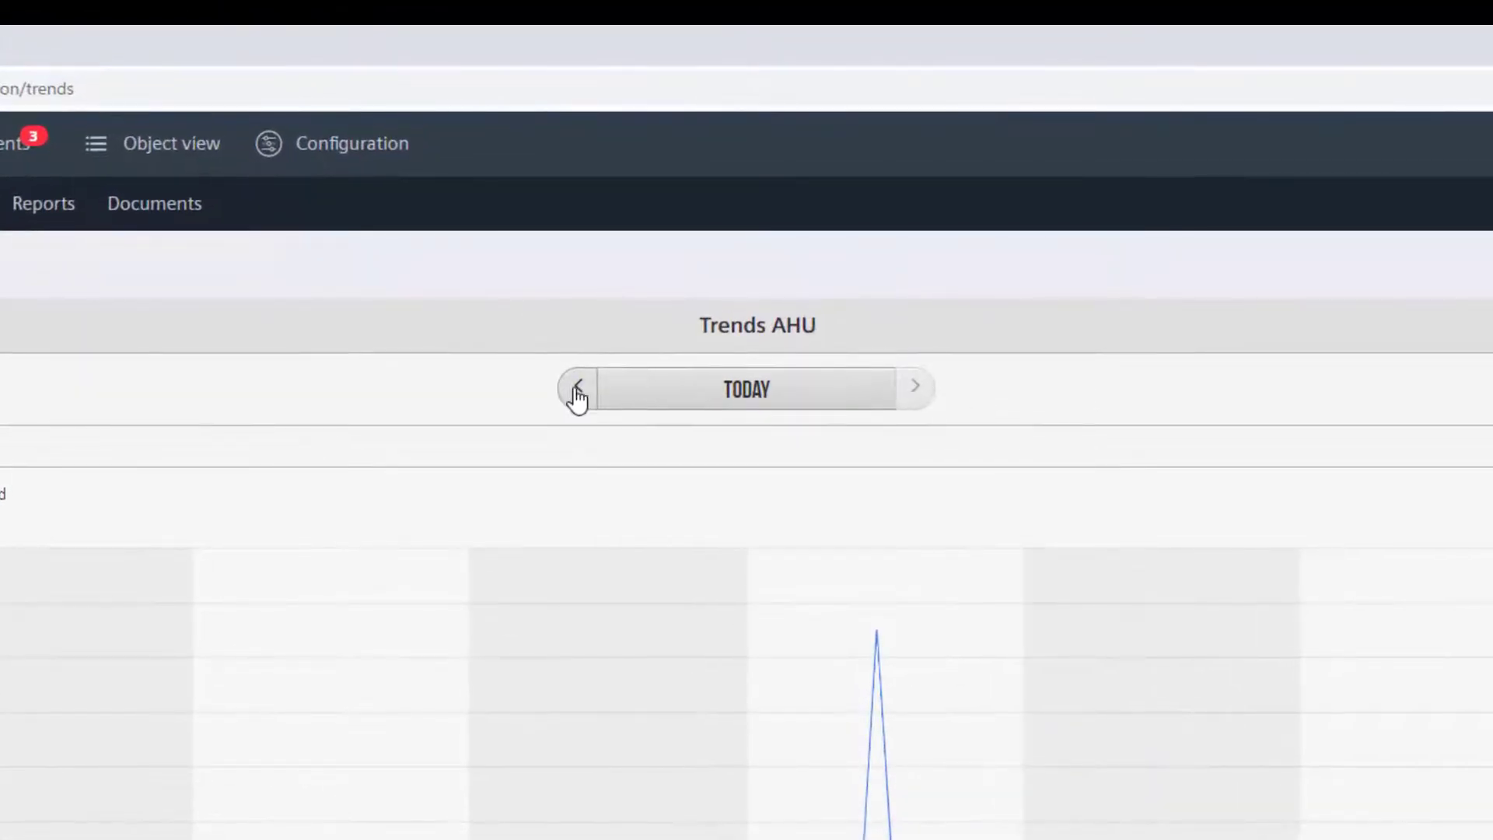
Step the charts back, then pick and apply June 18 in the date picker
click(576, 389)
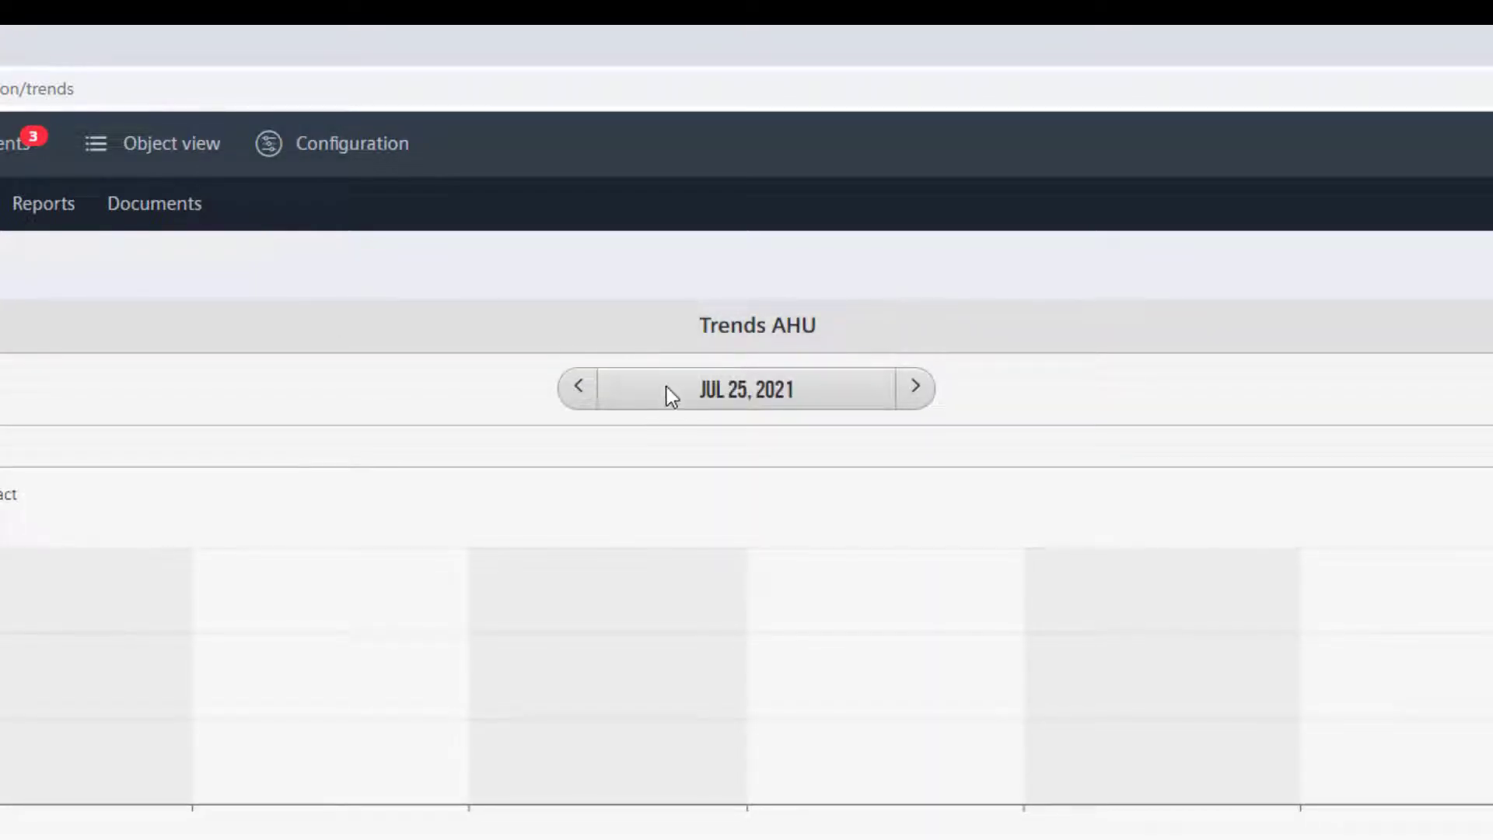
click(746, 389)
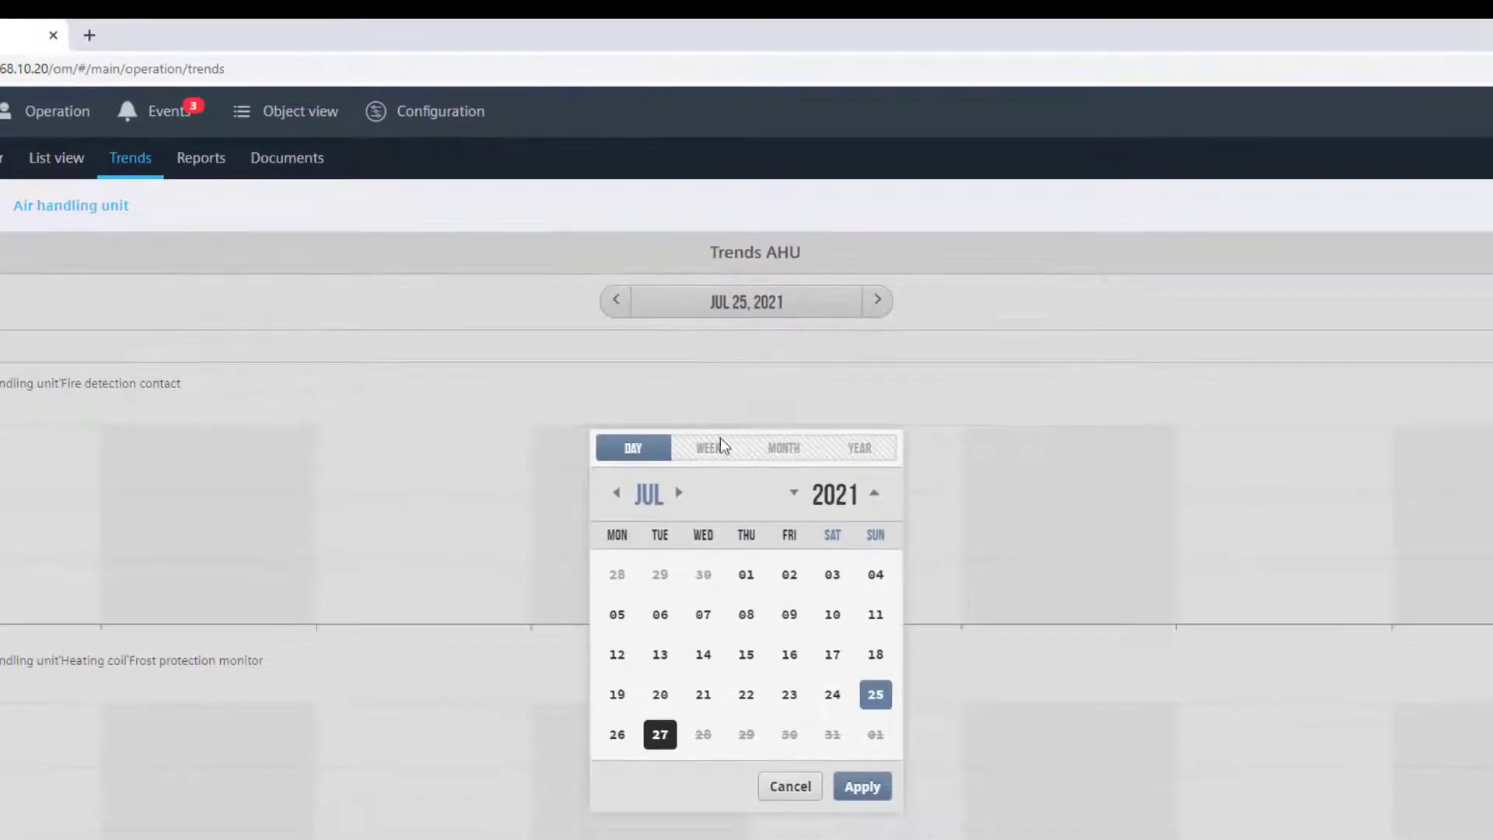
click(705, 448)
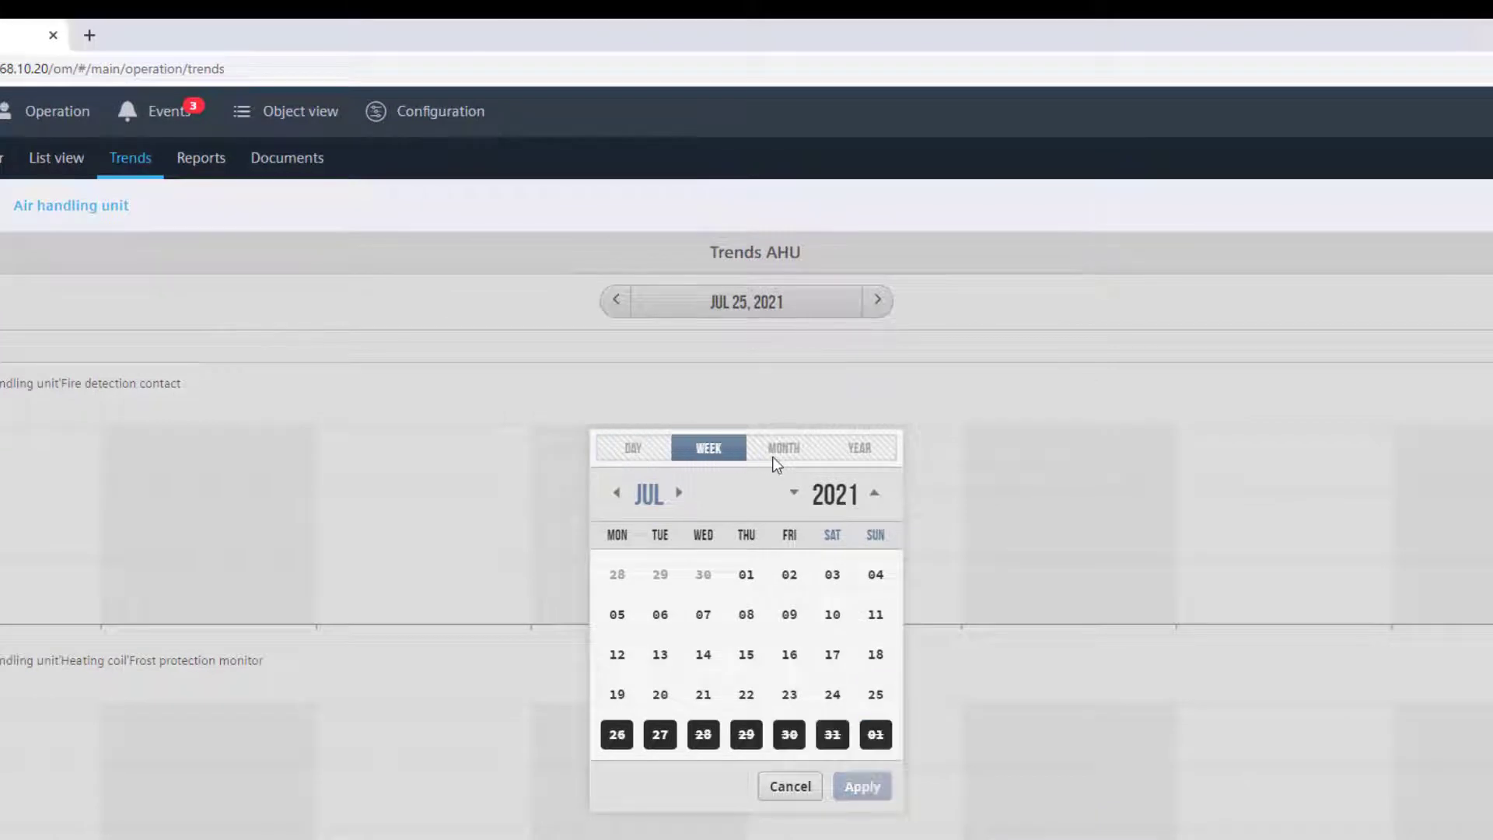
click(783, 448)
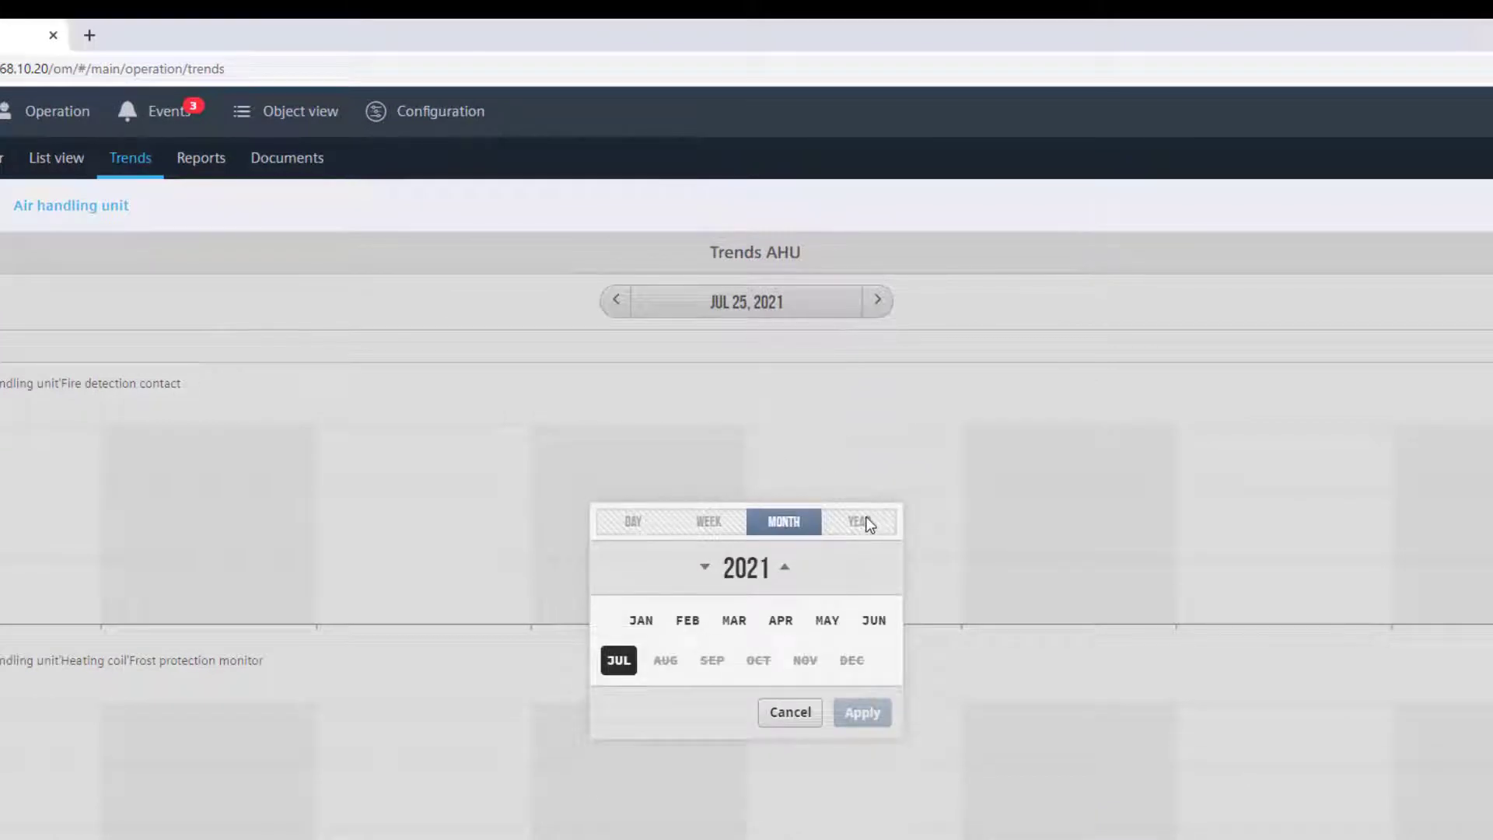
click(871, 521)
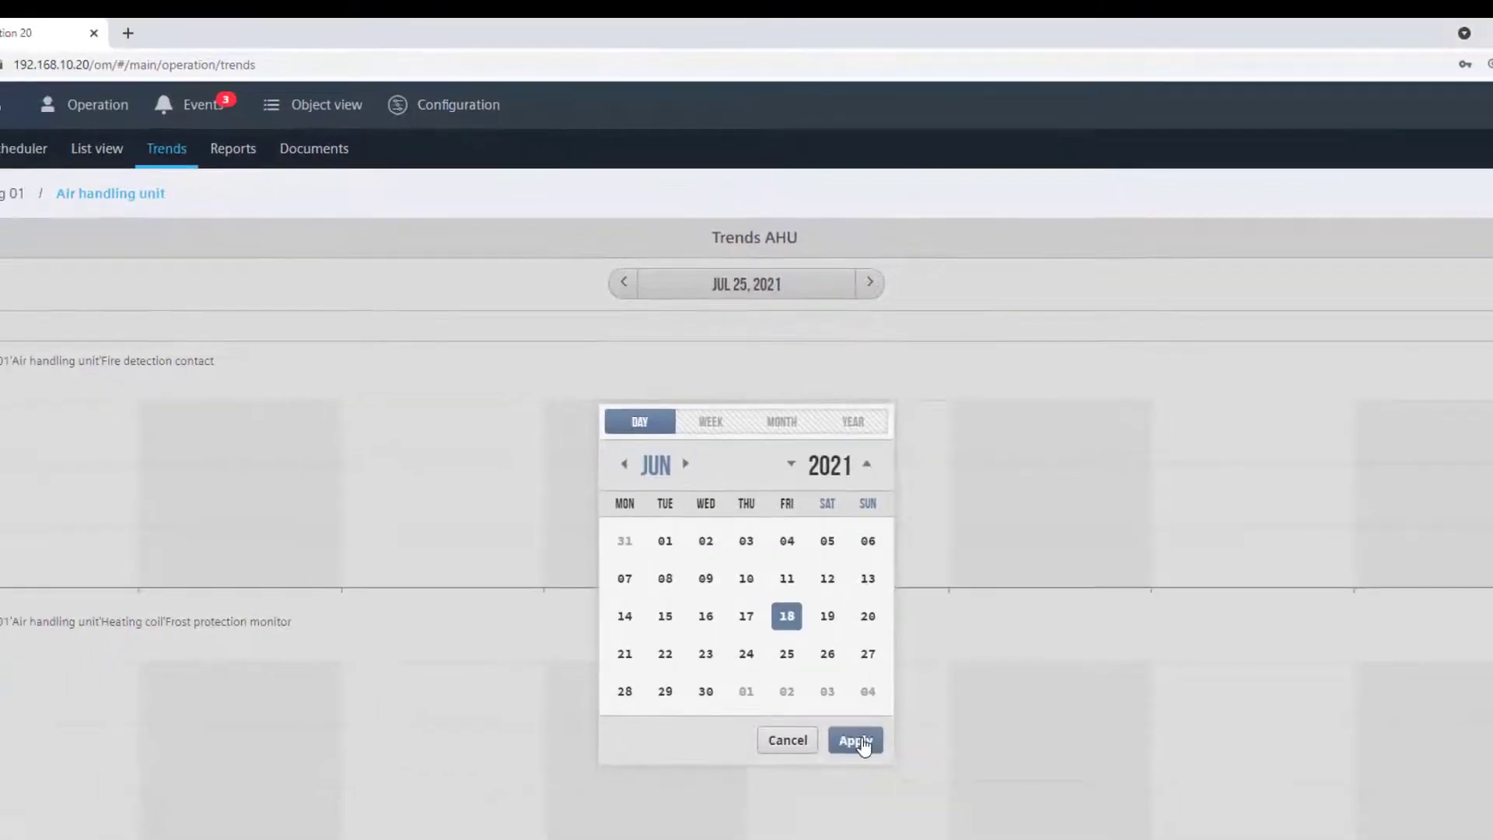
click(854, 740)
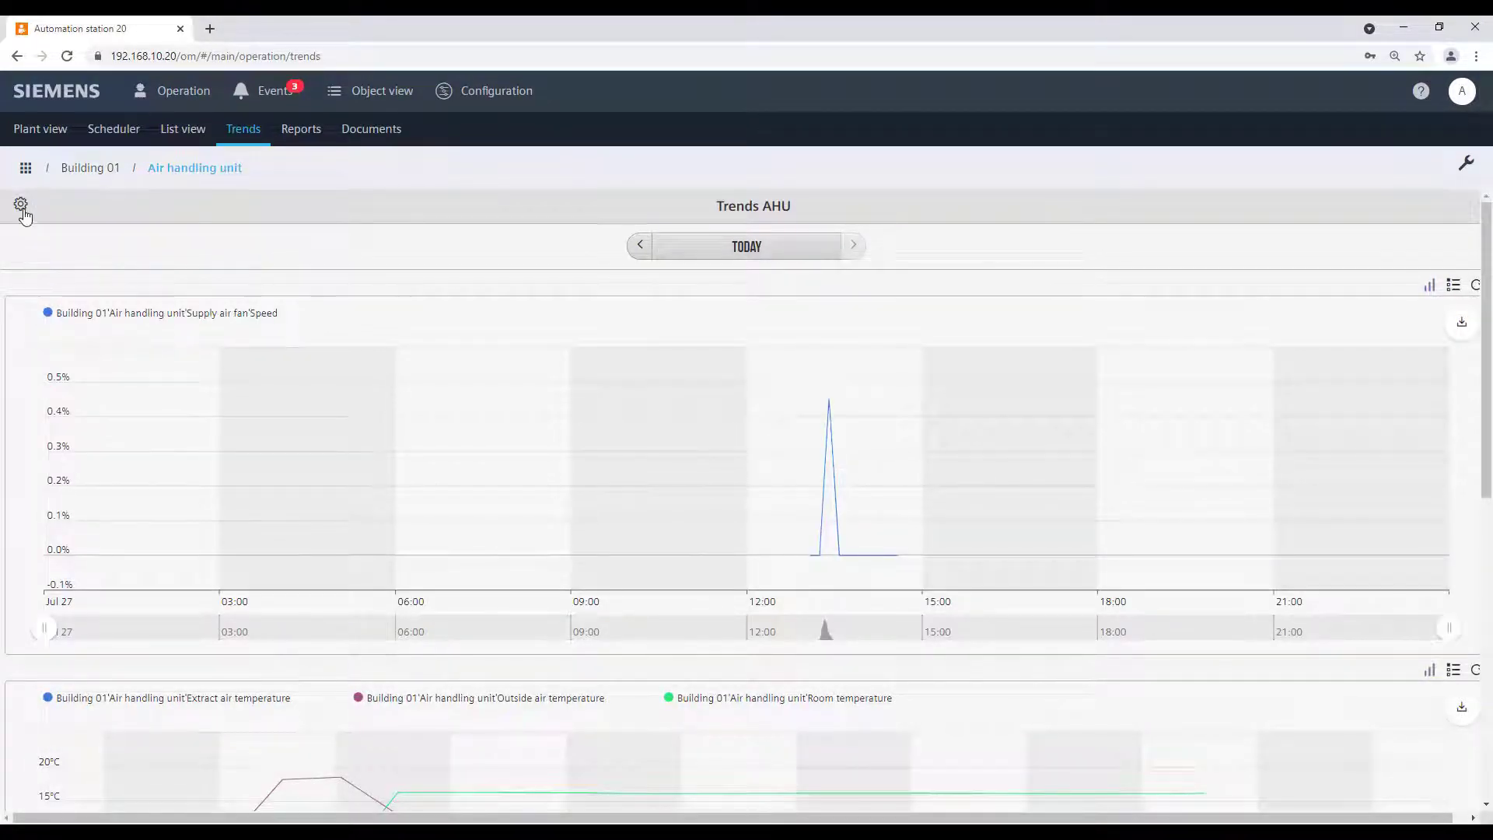
In Series options, set Group B's interval to 10 minutes and confirm
click(21, 204)
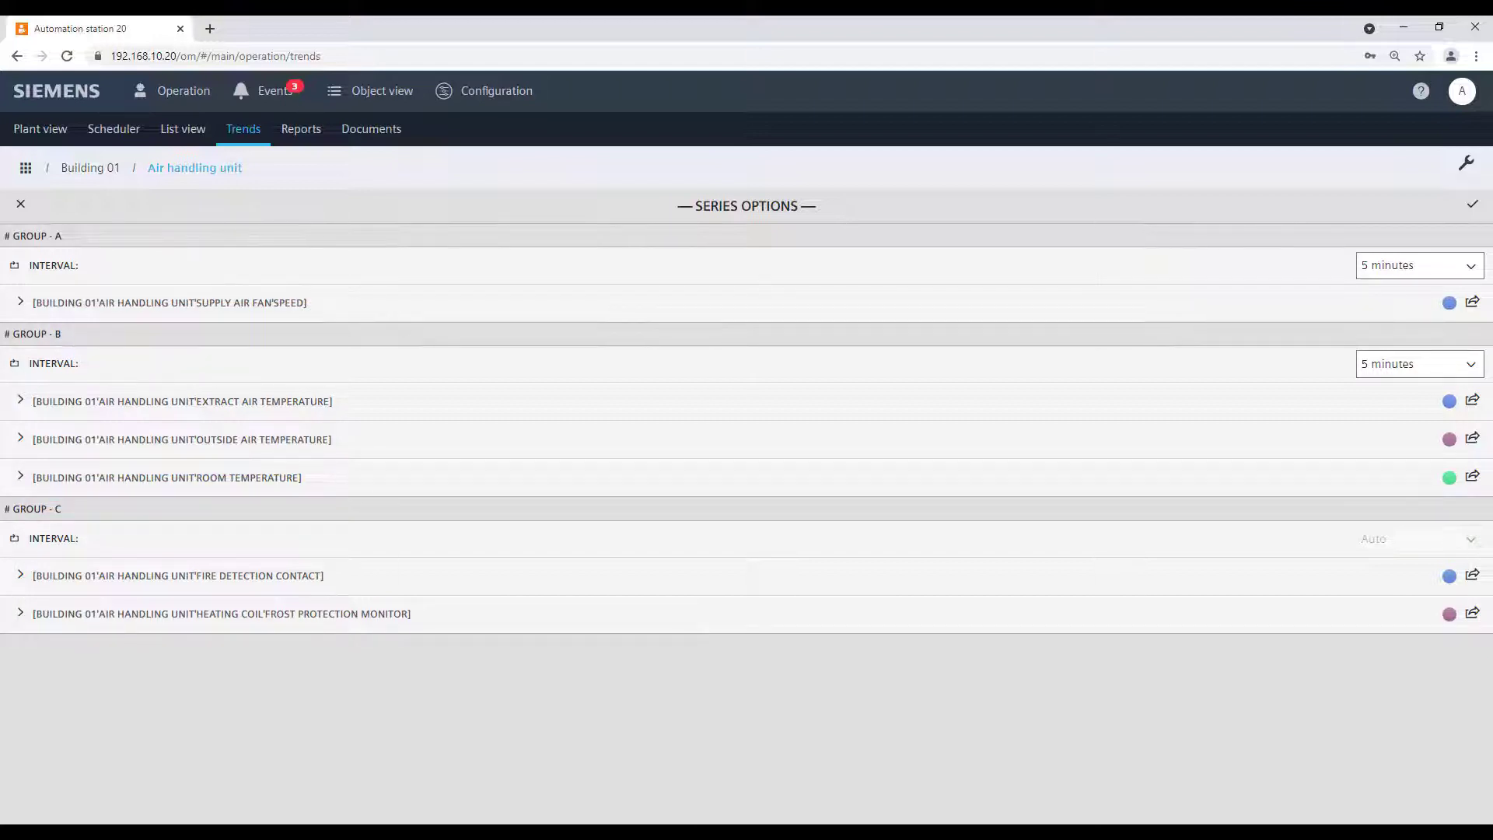
click(1417, 363)
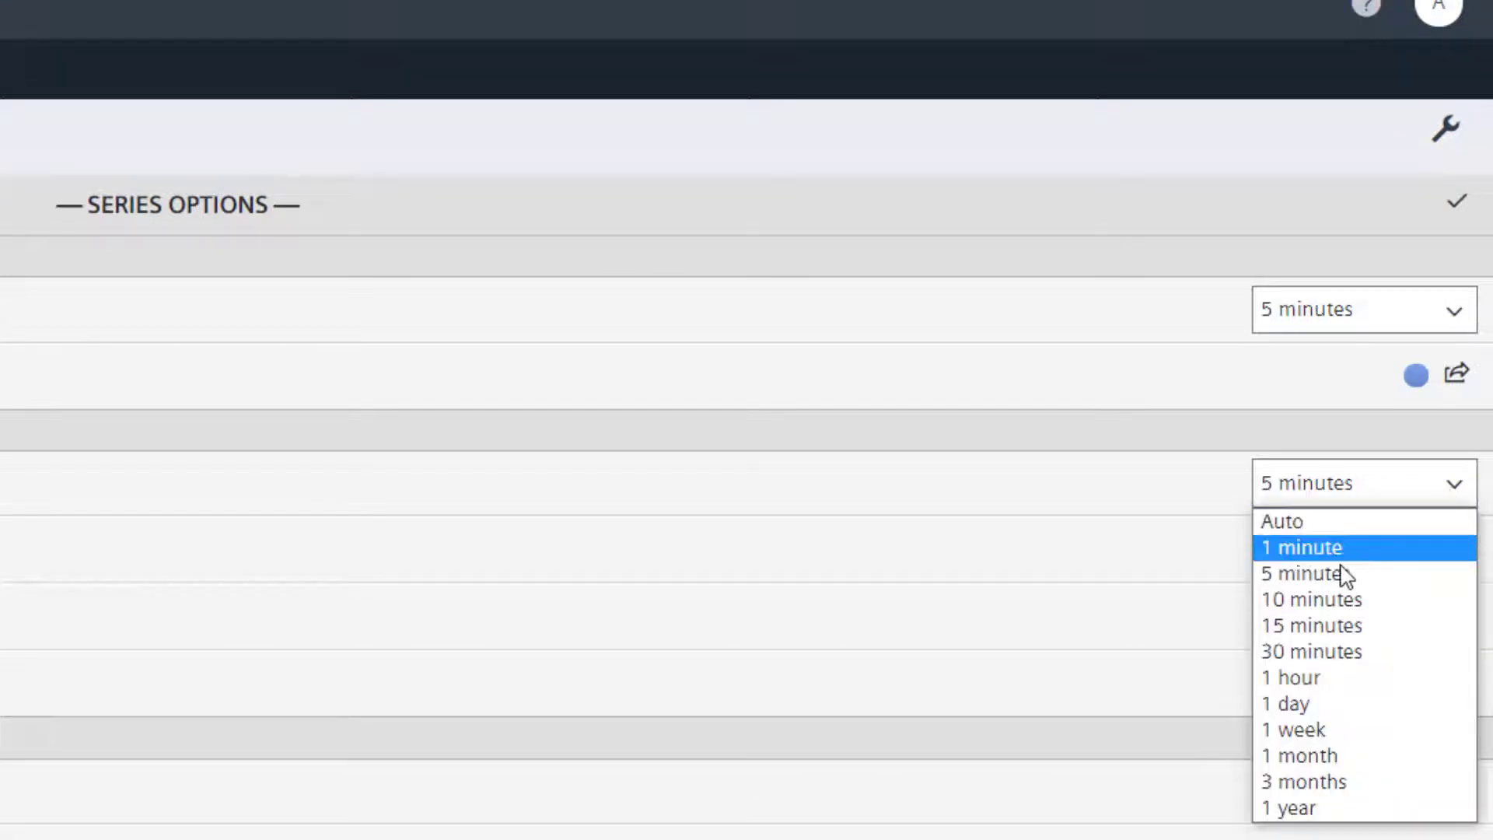
click(1311, 599)
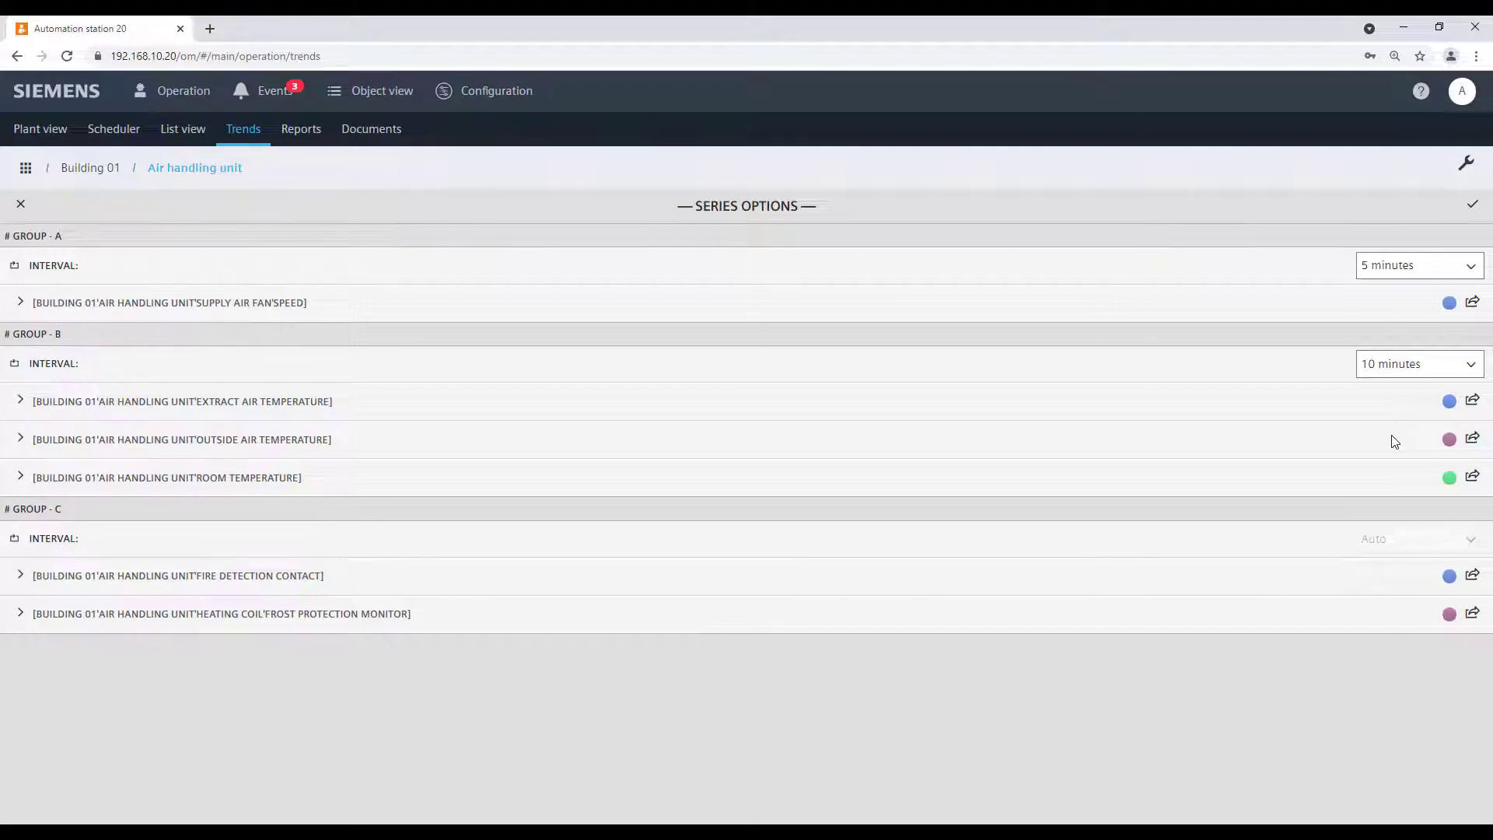
click(20, 401)
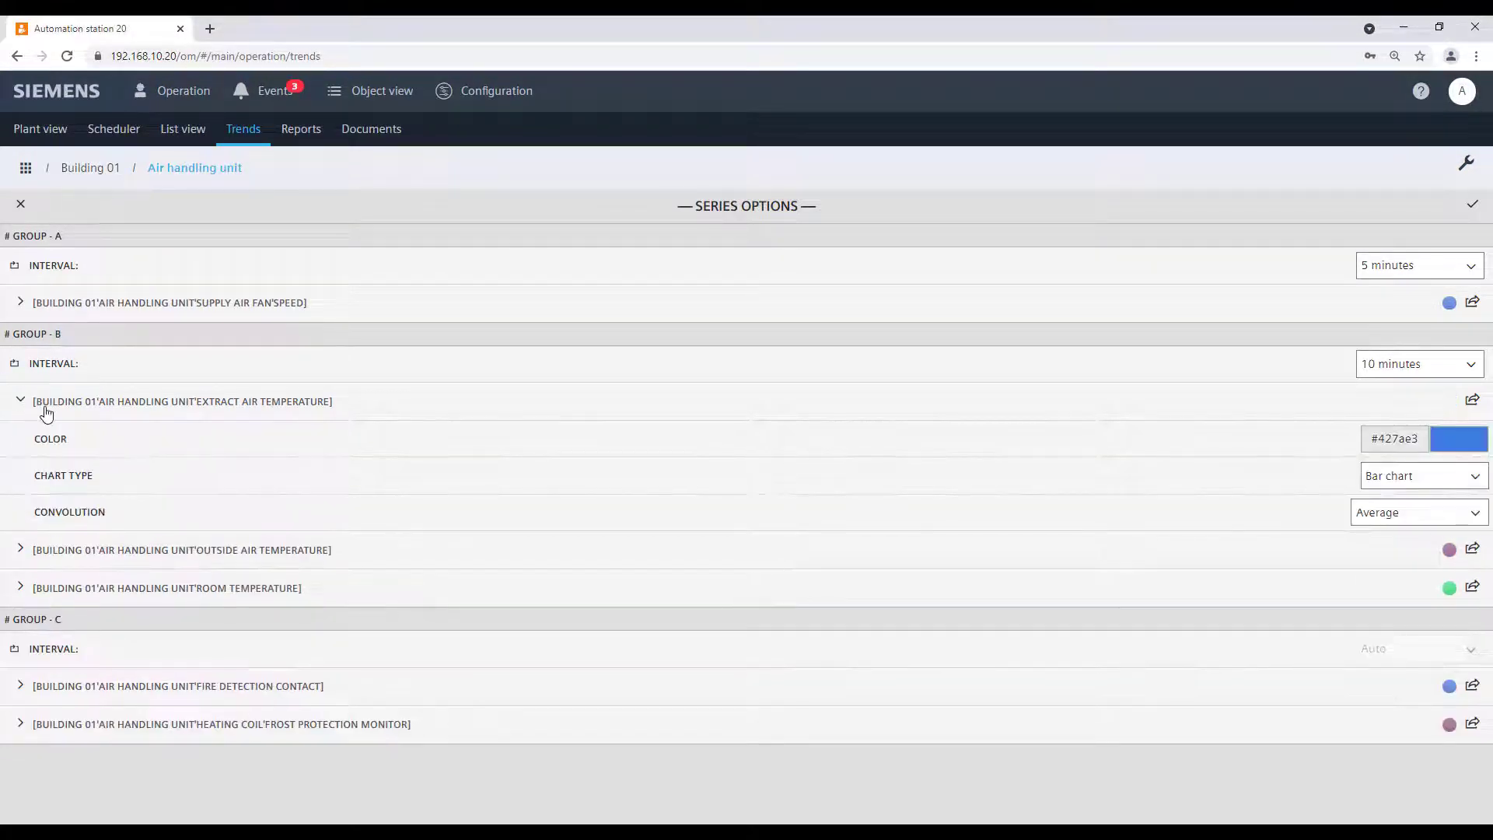
click(1459, 438)
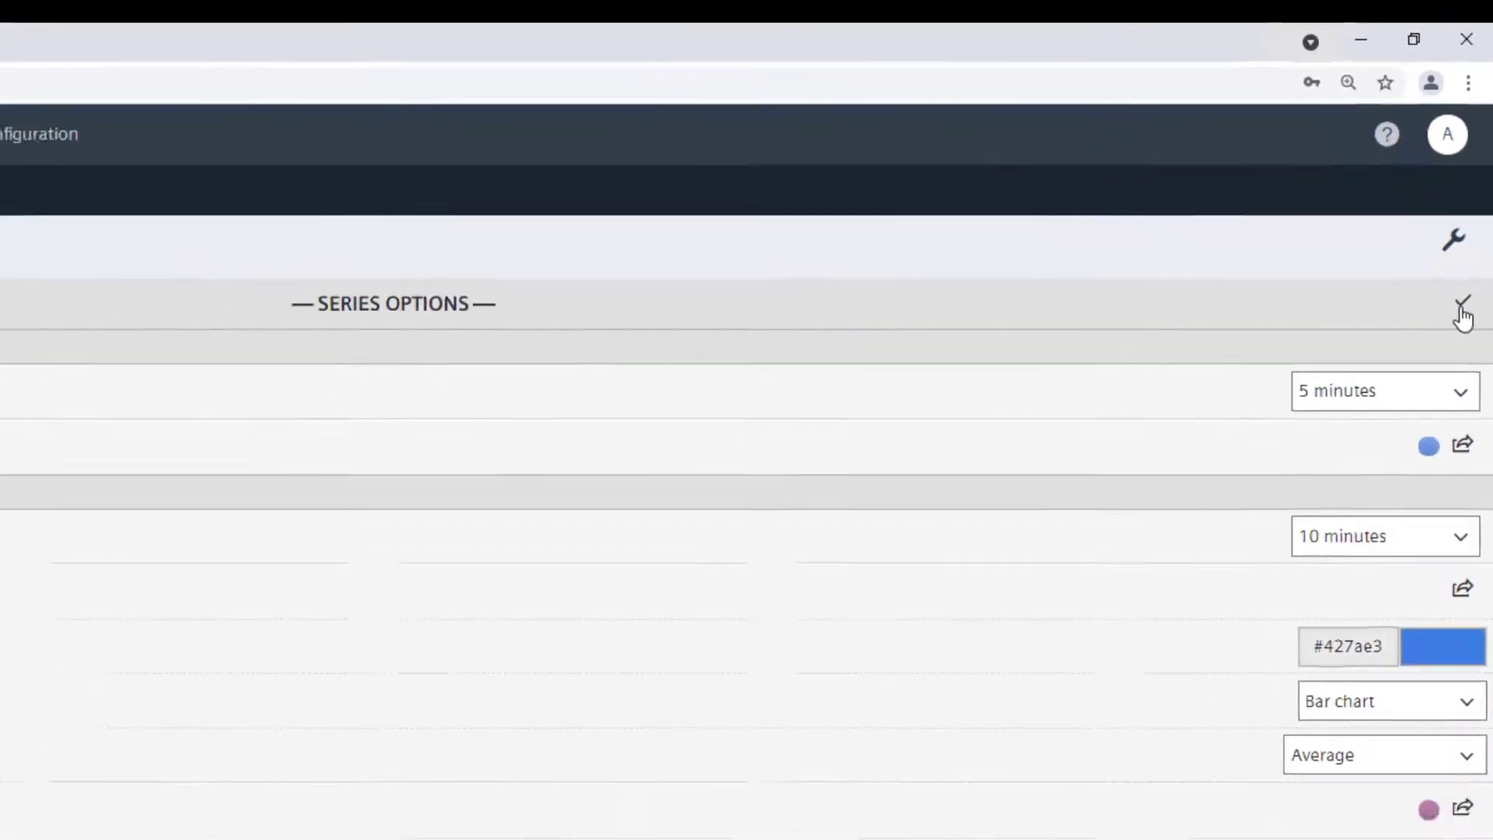
click(1461, 305)
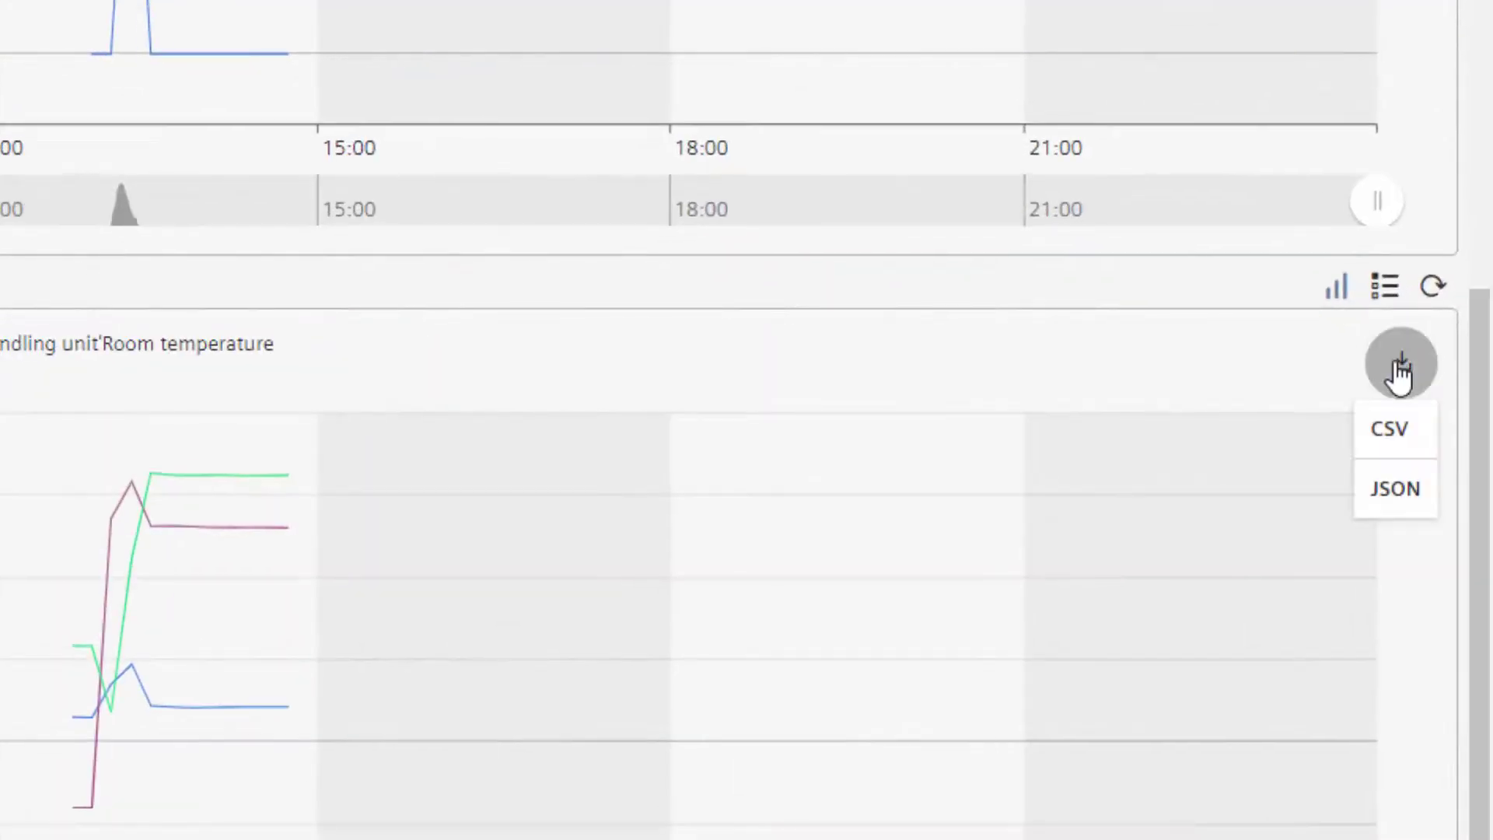
Export the temperature chart data as CSV and scroll back to the top
click(1392, 428)
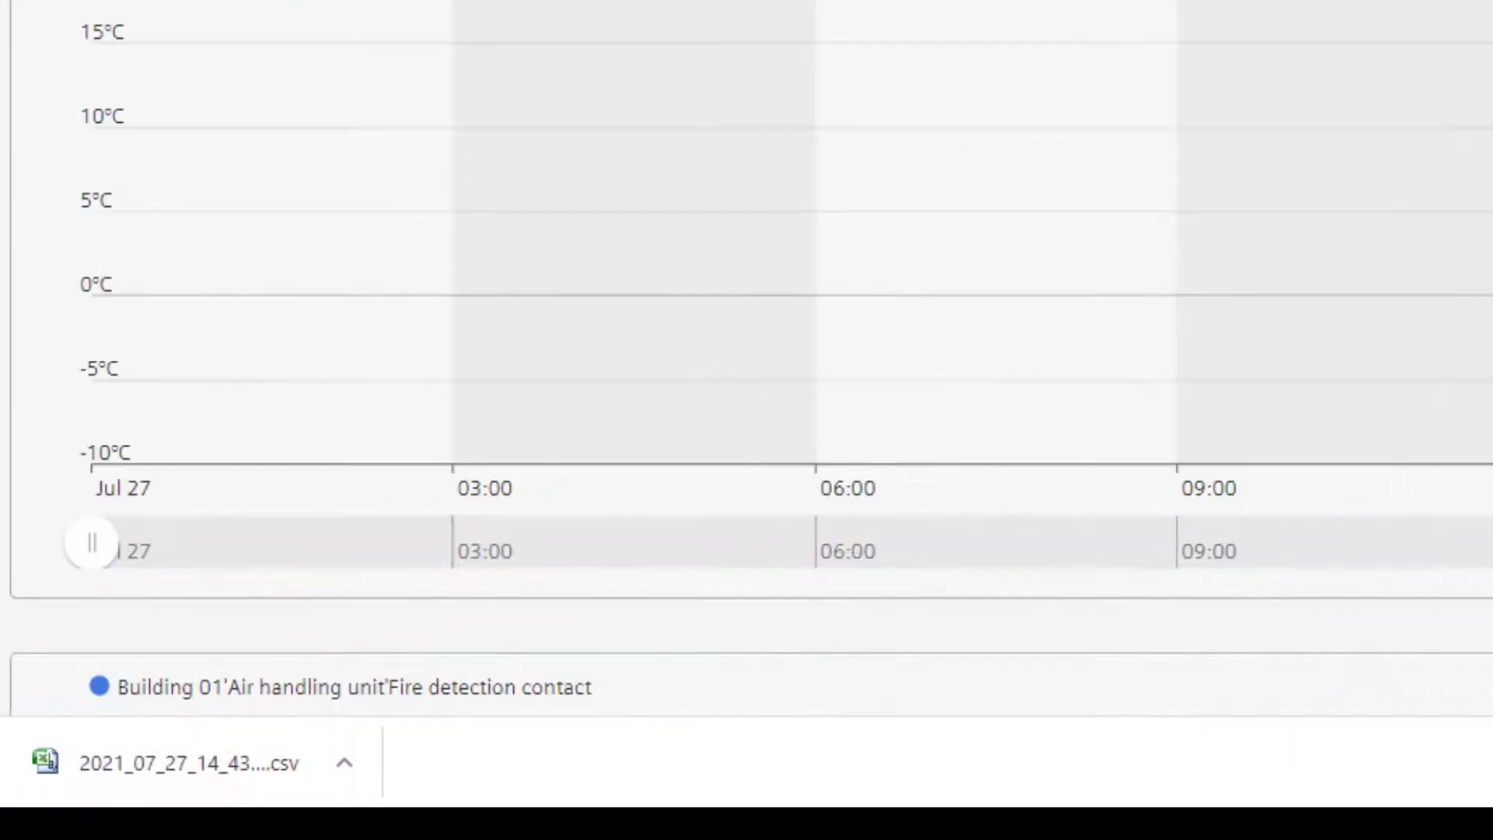
mouse_move(1248, 657)
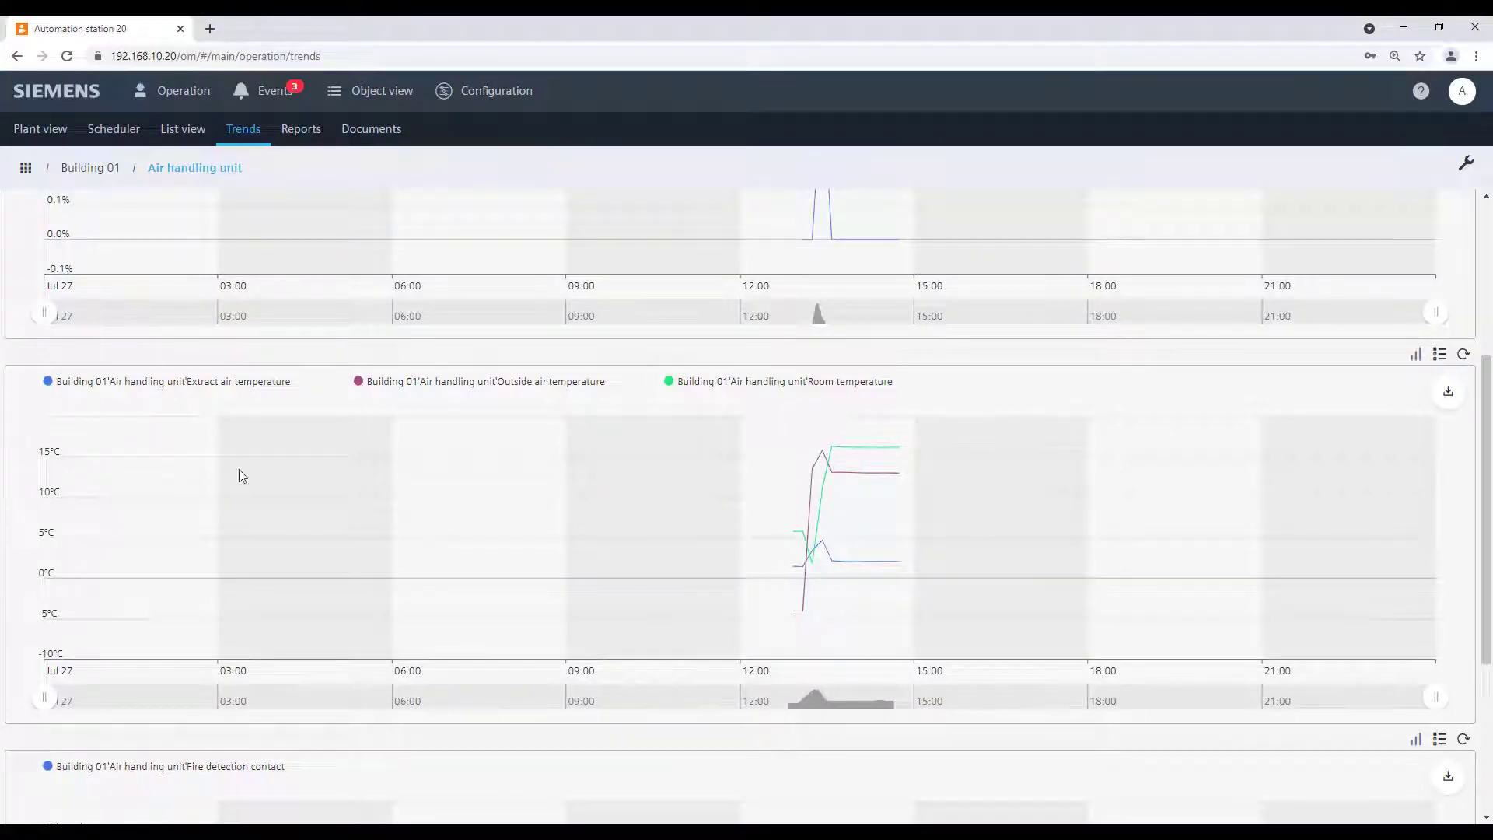
scroll(up, 3)
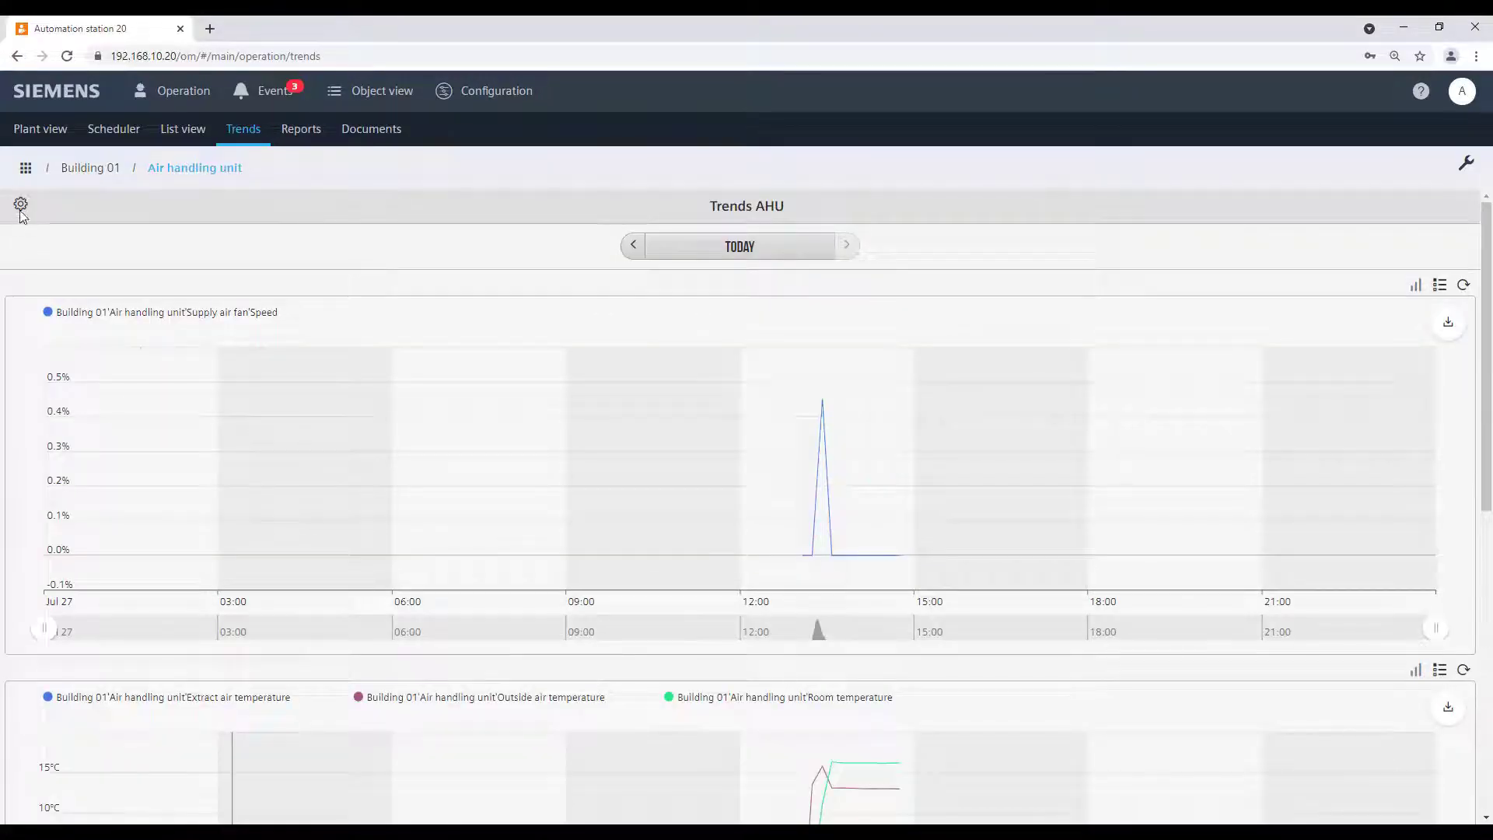
Move Room temperature from Group B into a new group and apply the changes
click(20, 204)
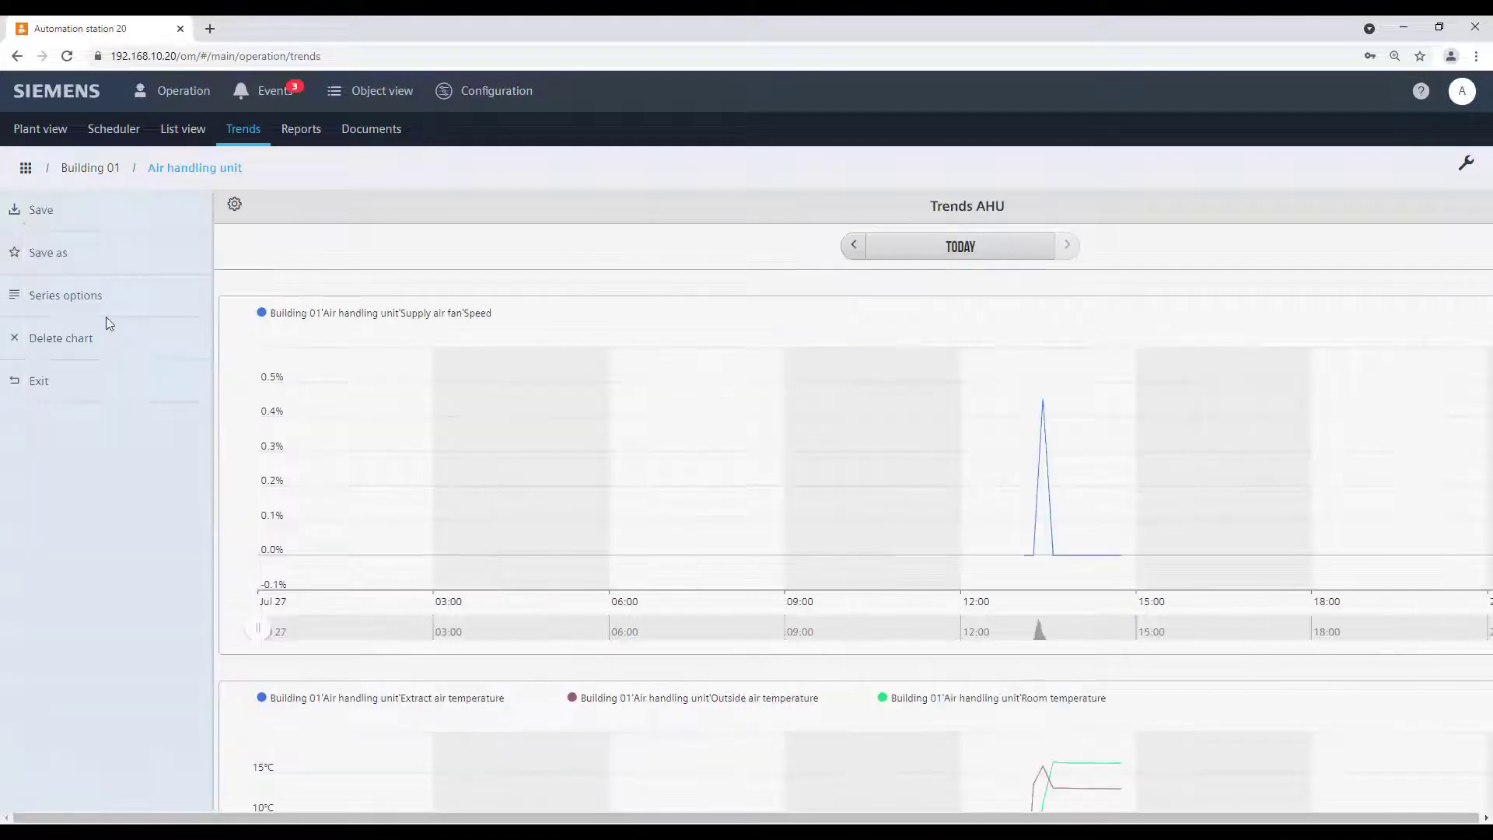
click(65, 294)
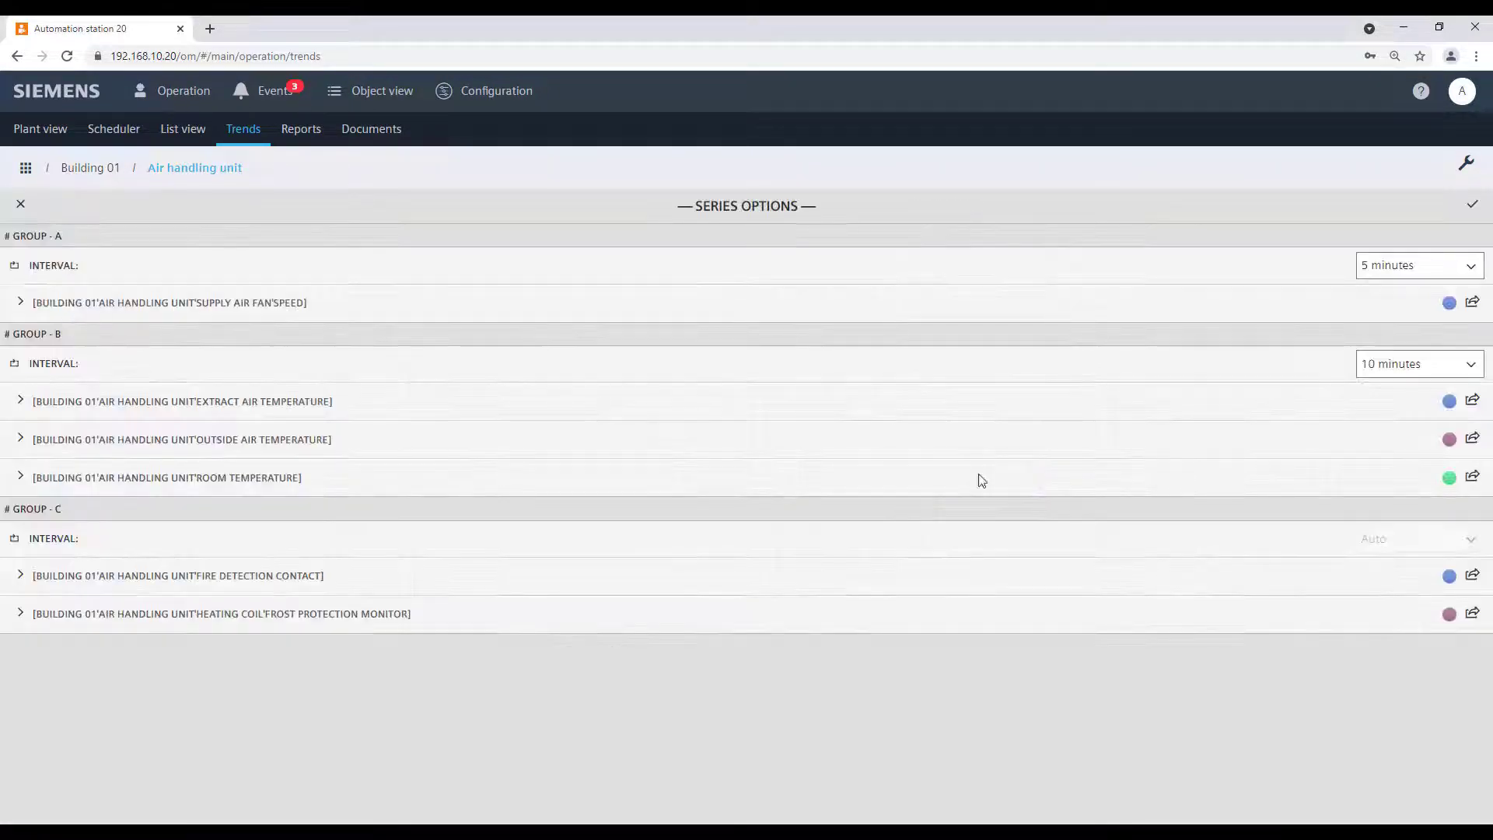
mouse_move(1488, 512)
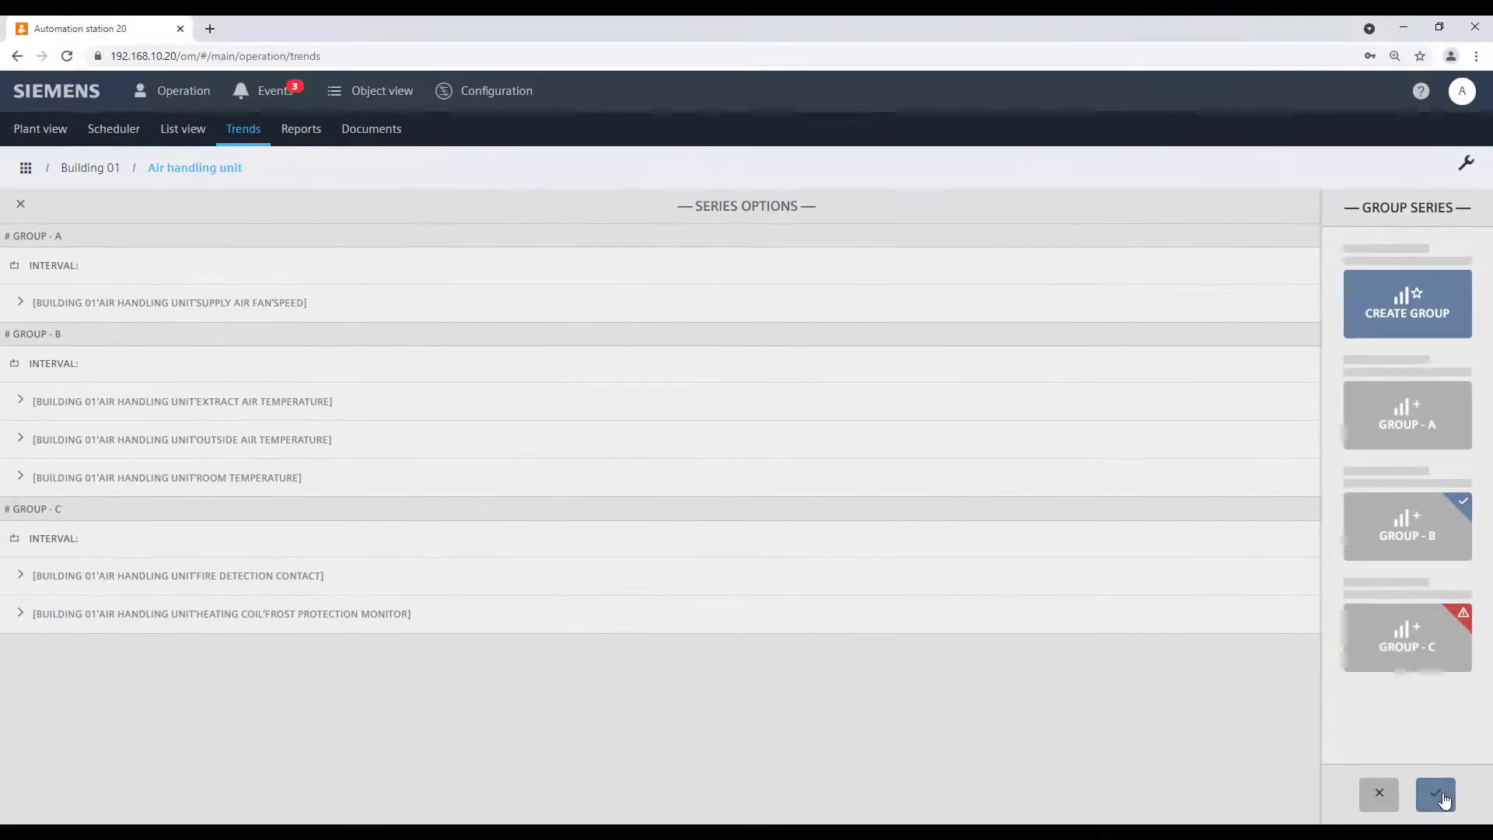
click(1437, 793)
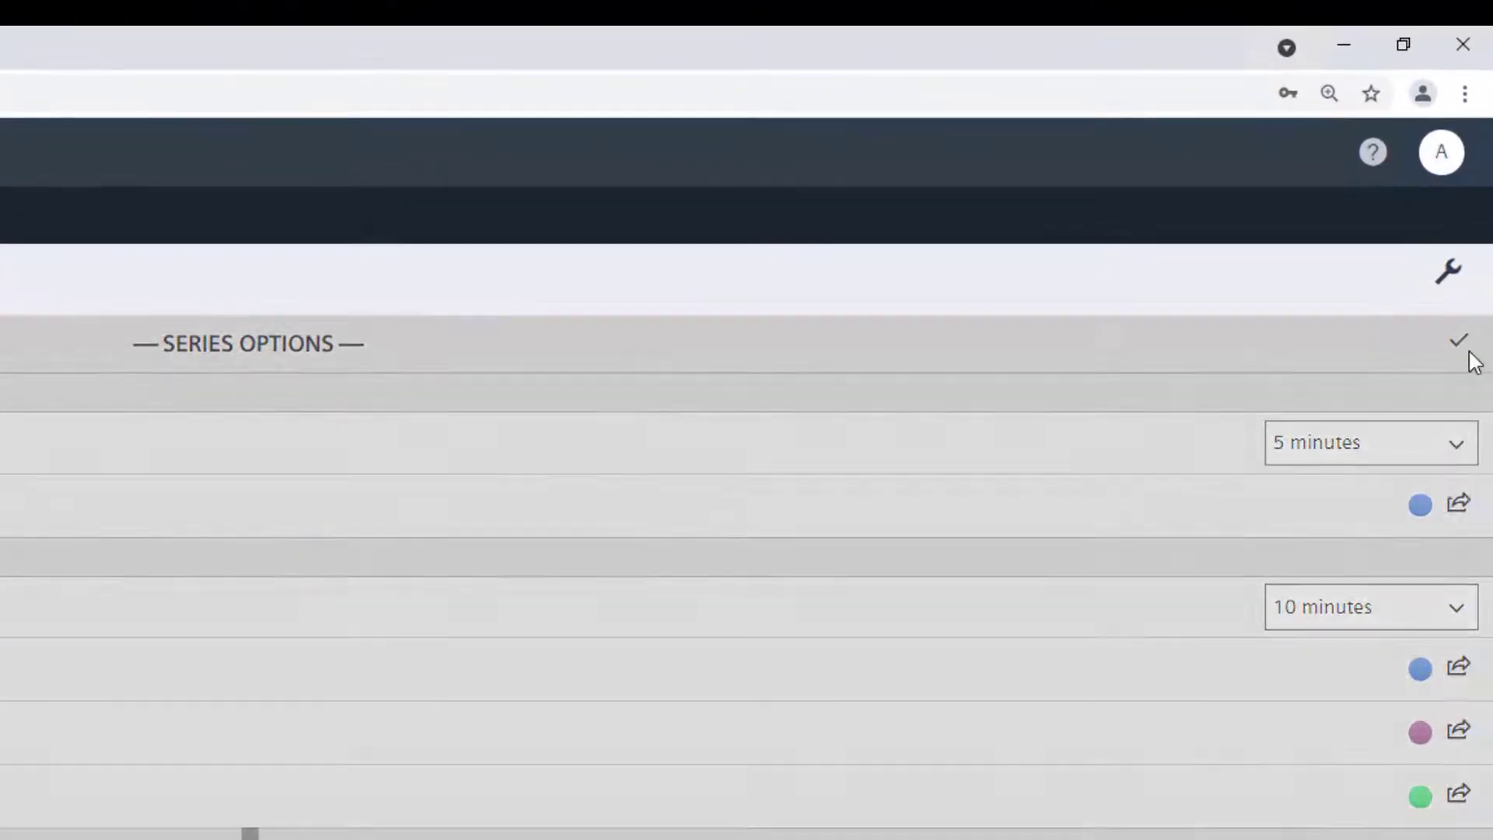
click(1459, 340)
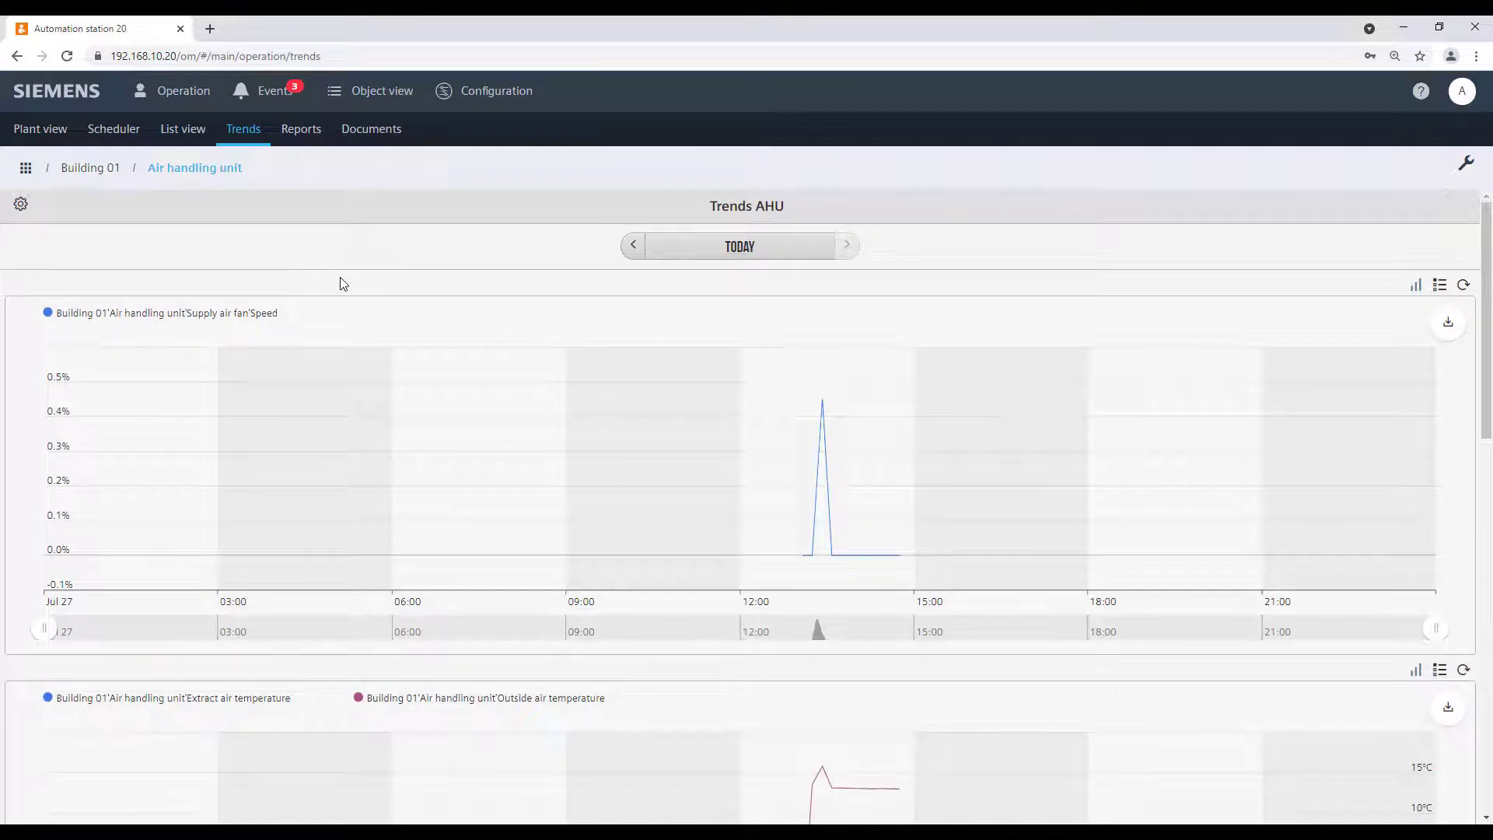
mouse_move(440, 295)
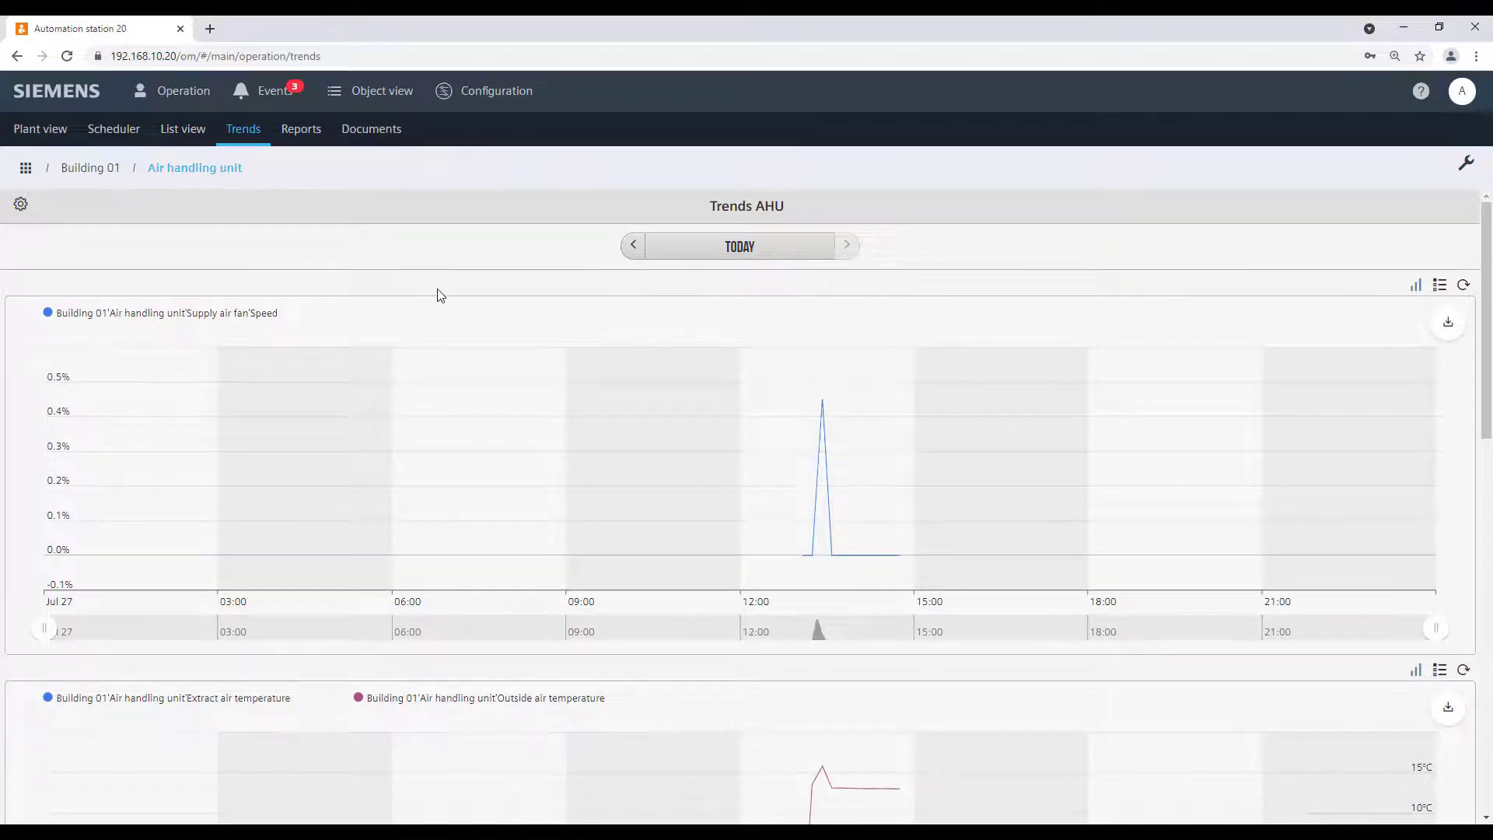
Scroll the charts and reopen the Trends AHU gear actions
scroll(down, 3)
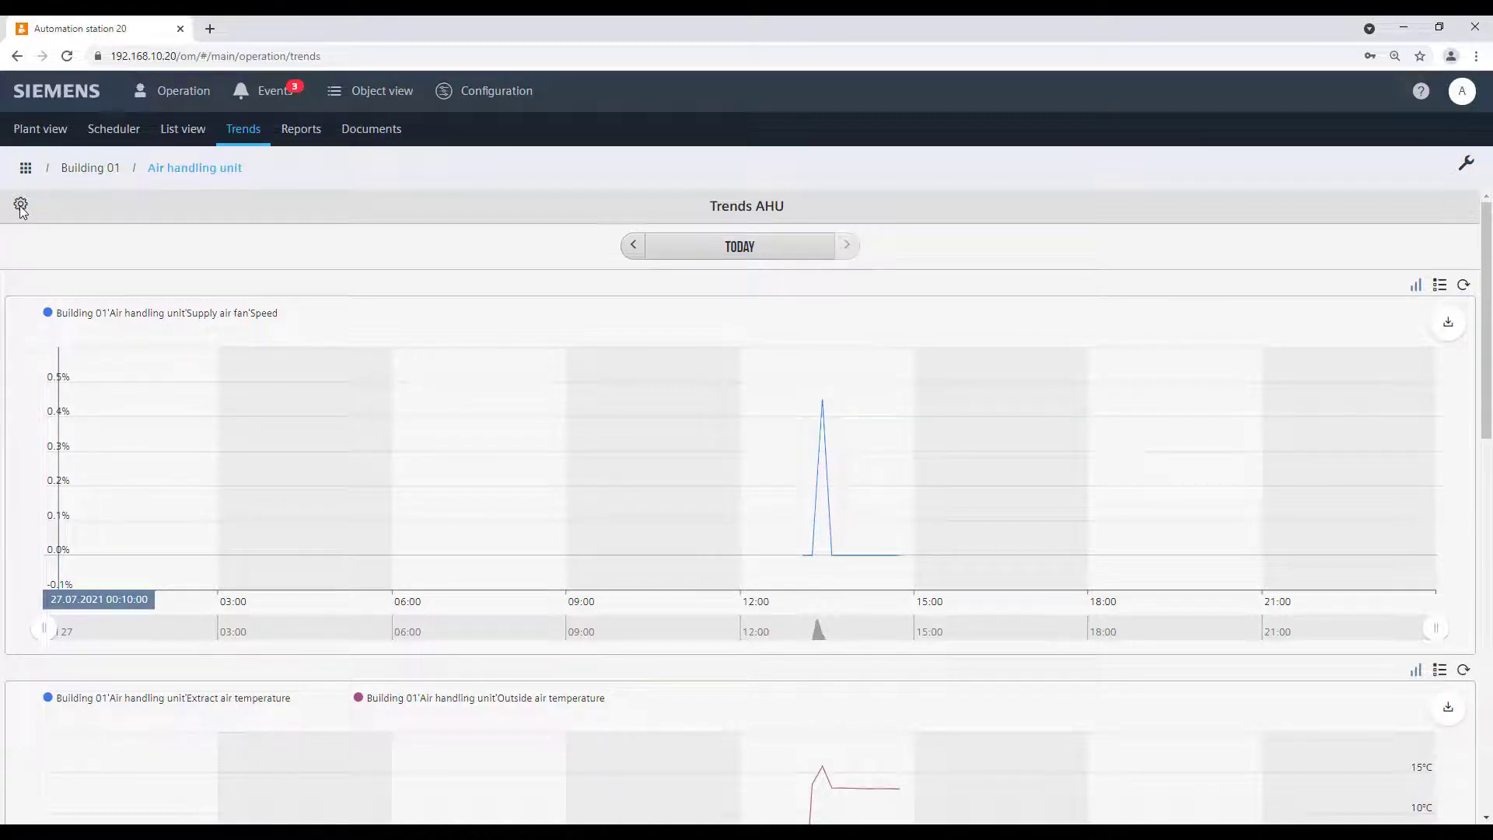
click(21, 205)
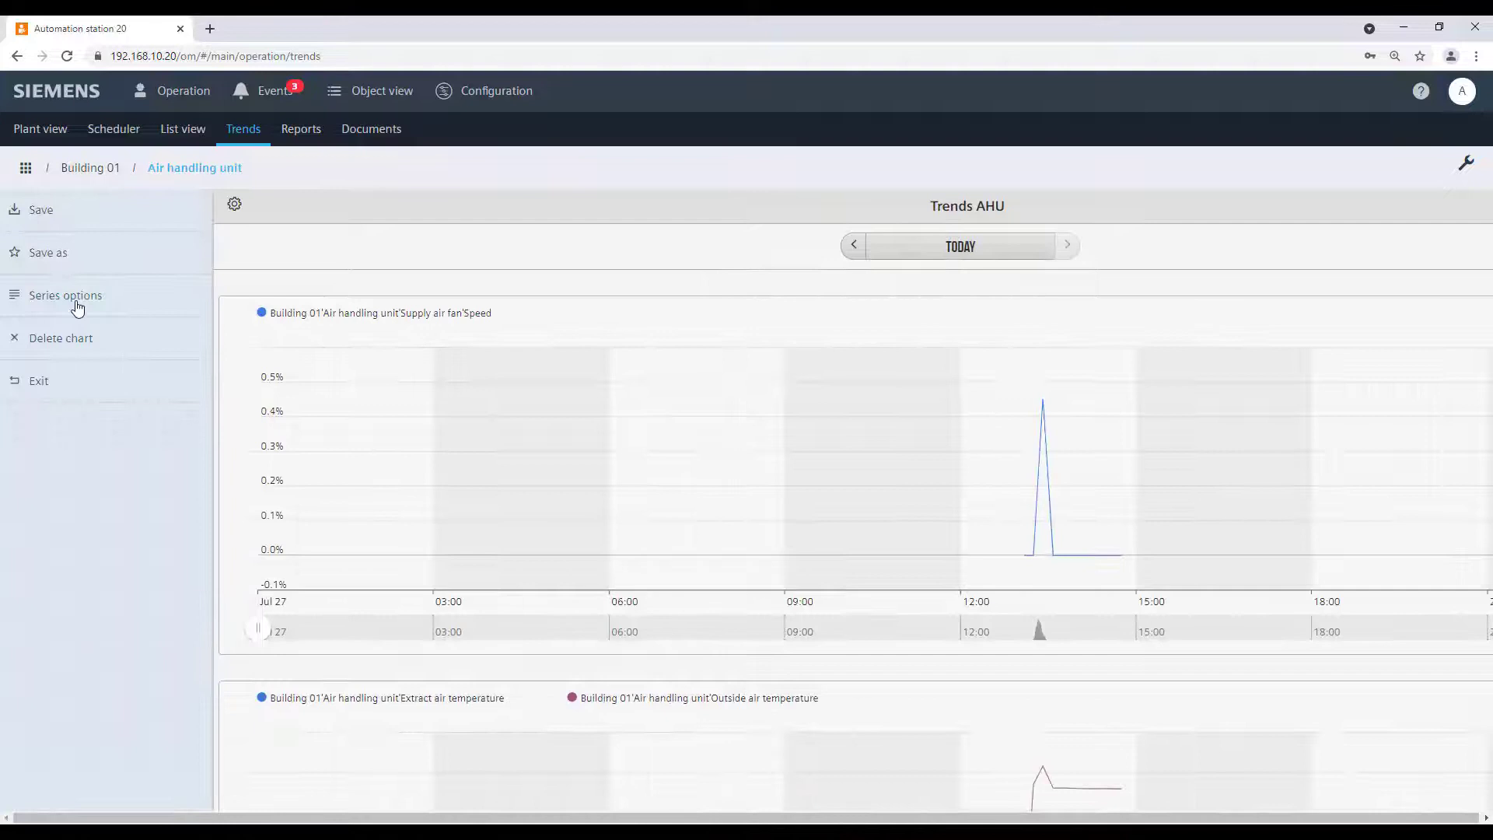
Set Room temperature and Supply air fan speed to move into Group - B
click(65, 296)
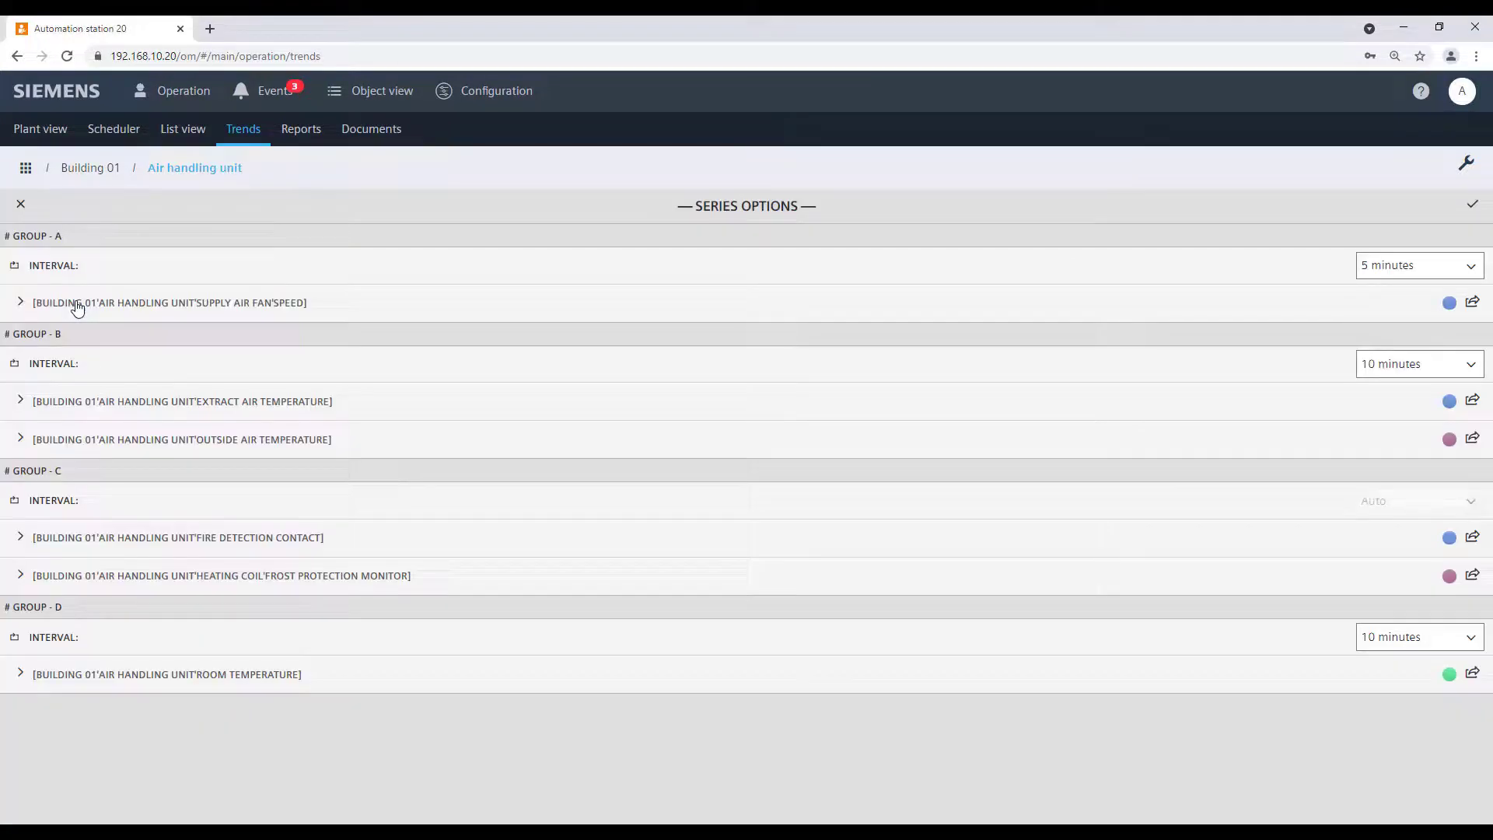
mouse_move(1149, 762)
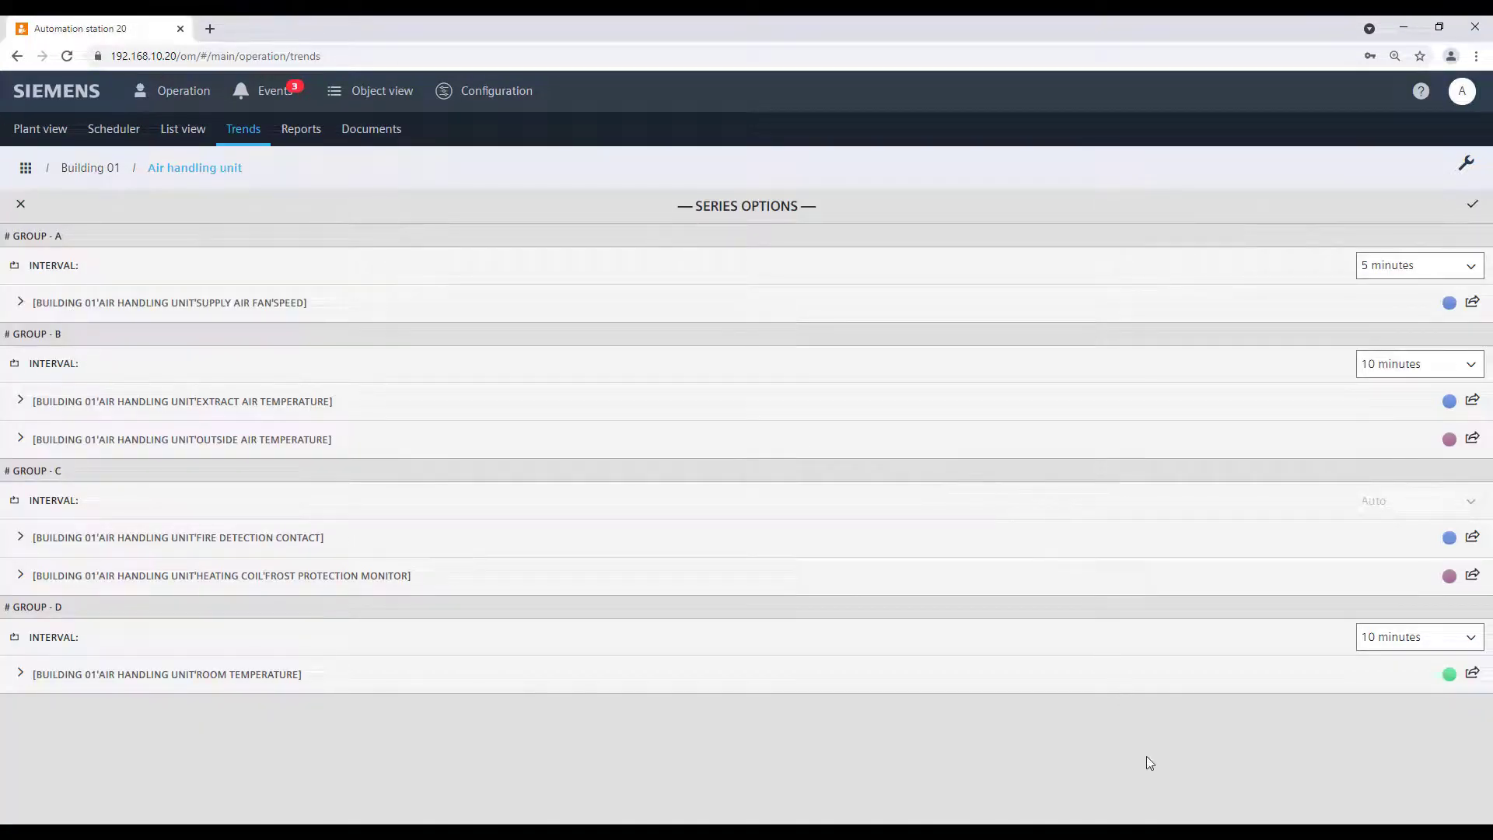
mouse_move(1312, 788)
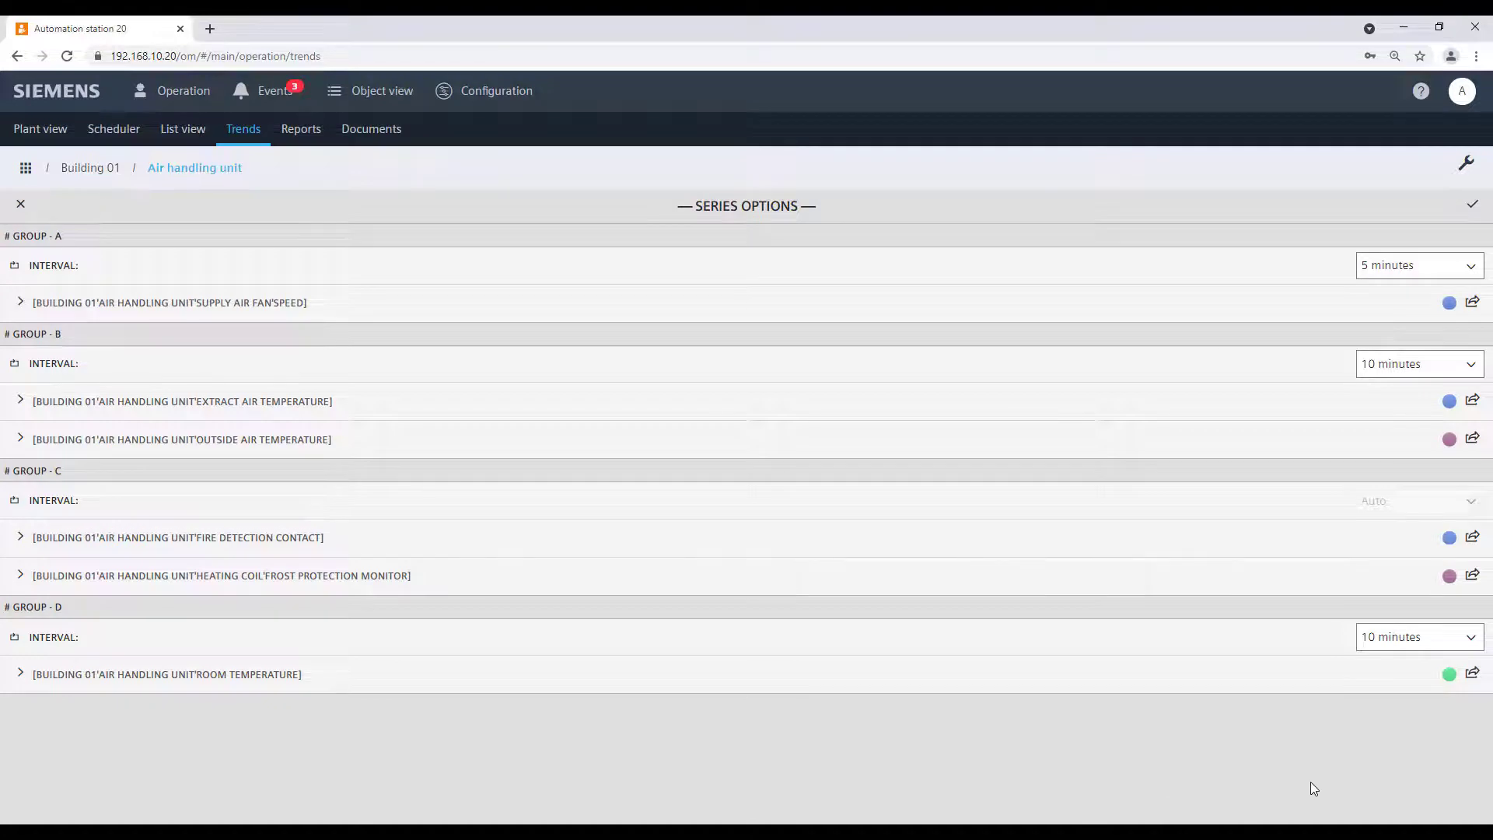
mouse_move(1472, 676)
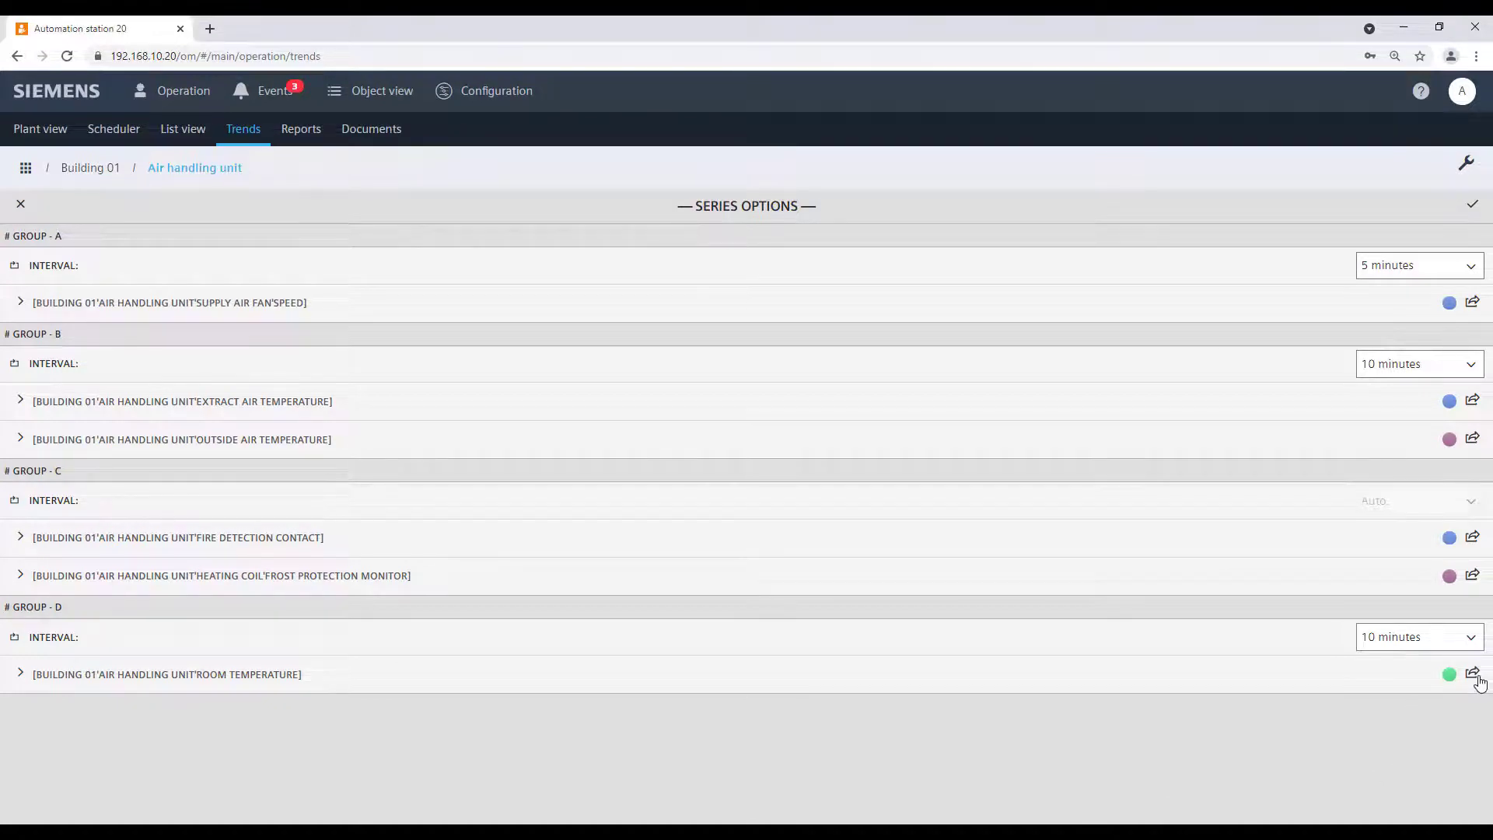
click(1472, 674)
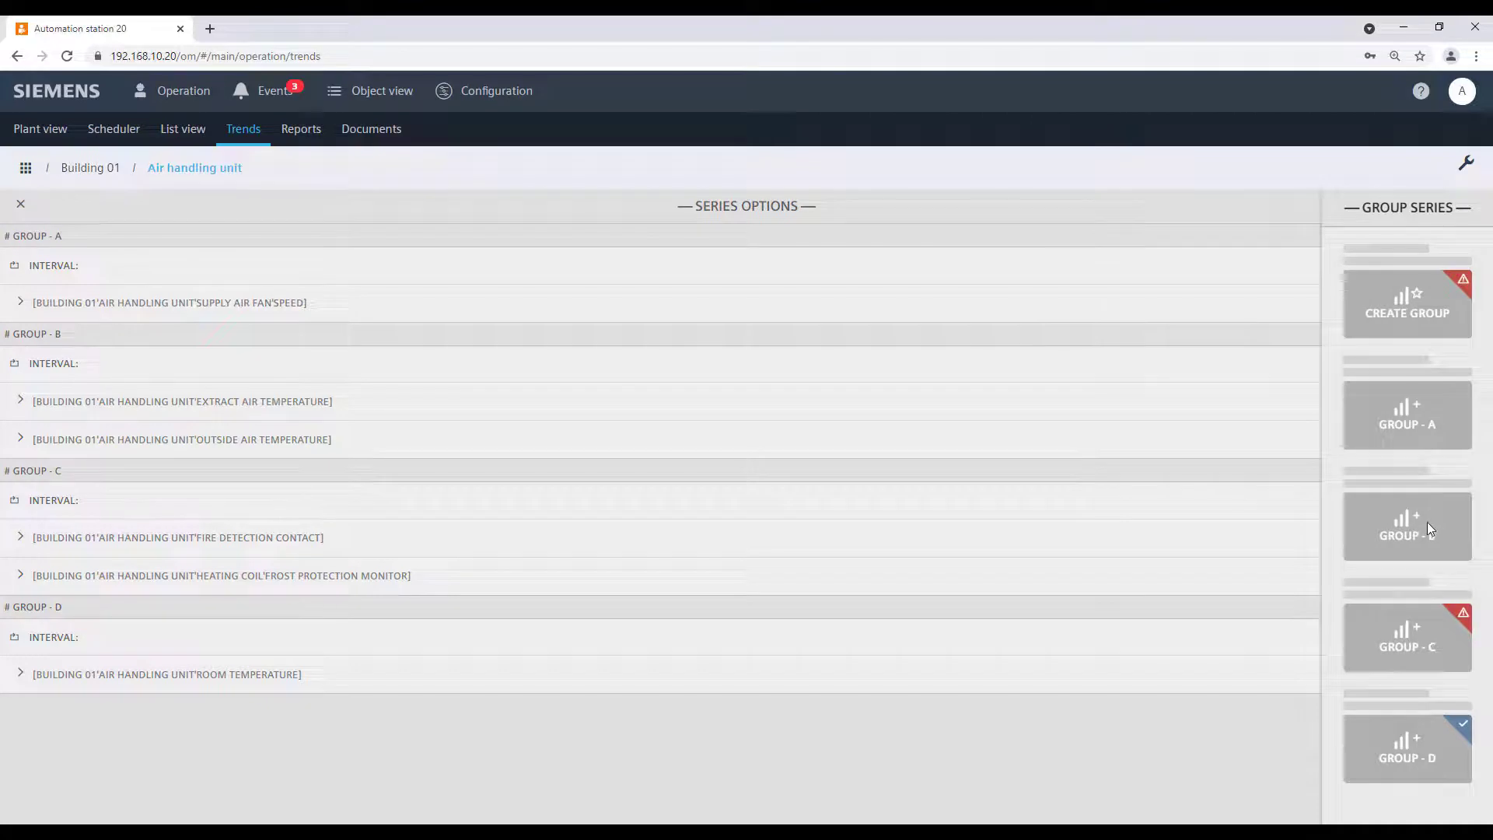
click(1400, 525)
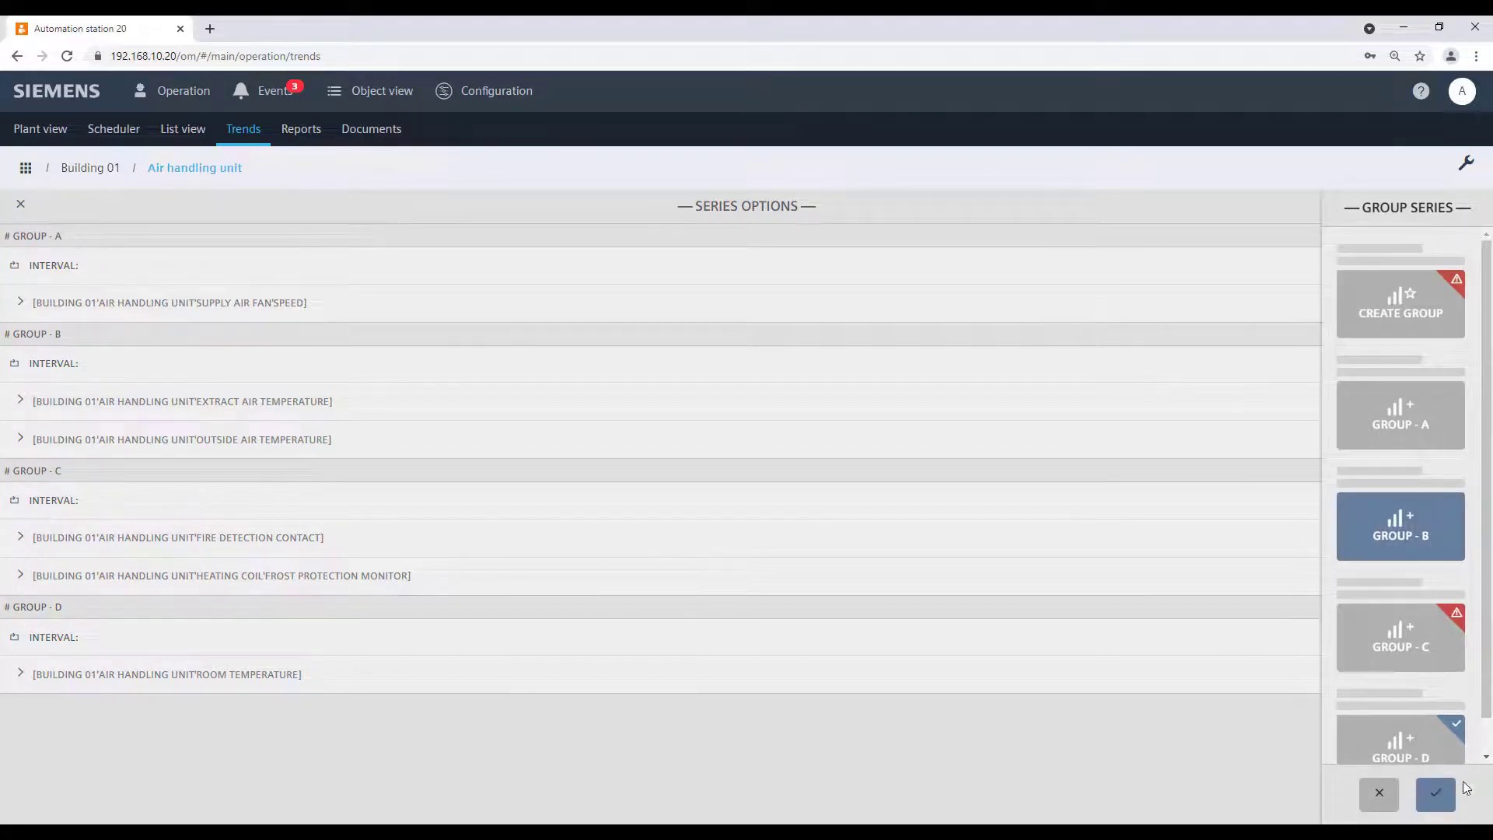
click(1434, 794)
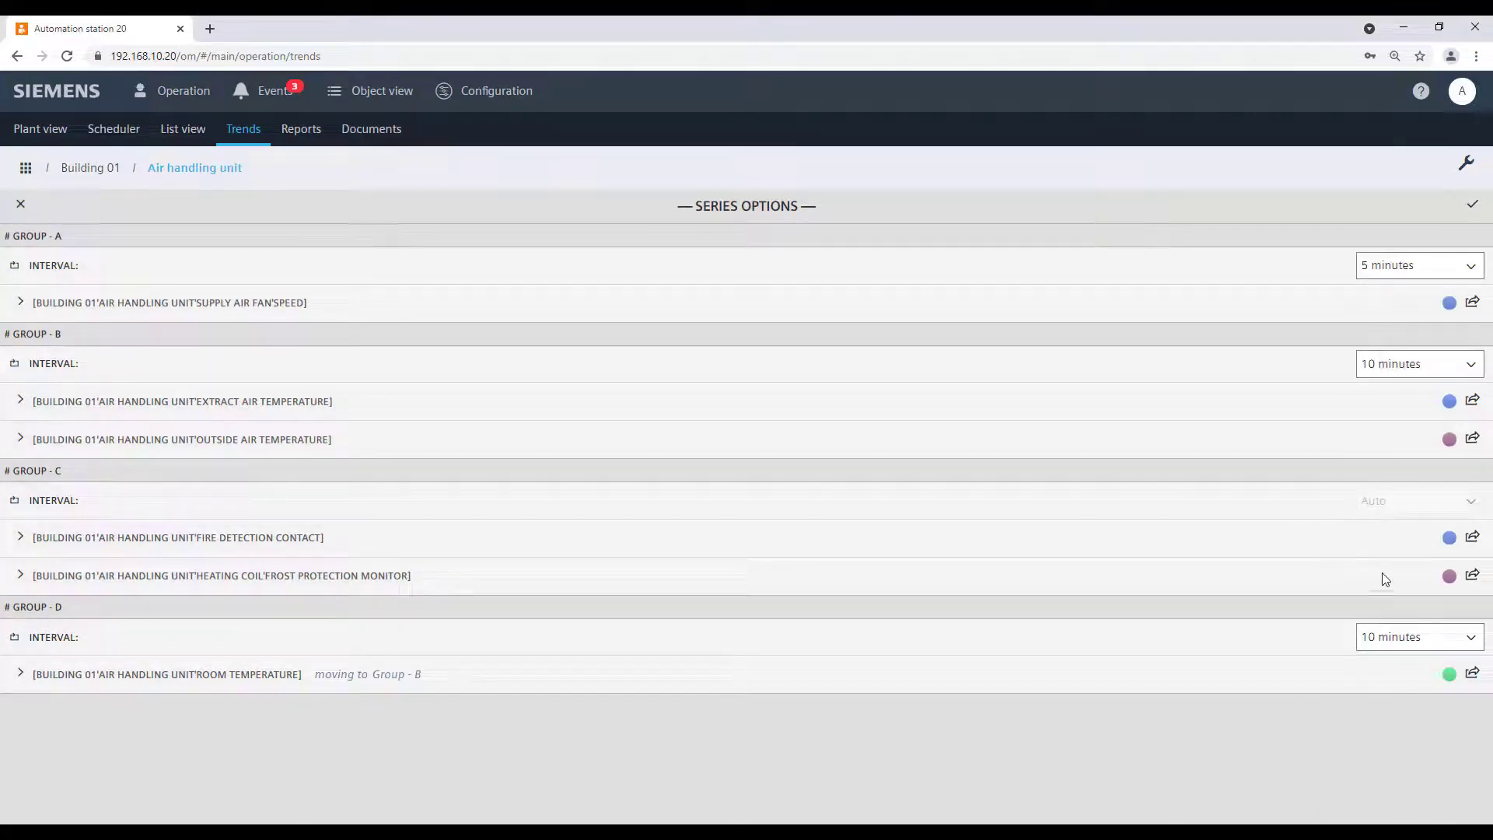
click(1465, 162)
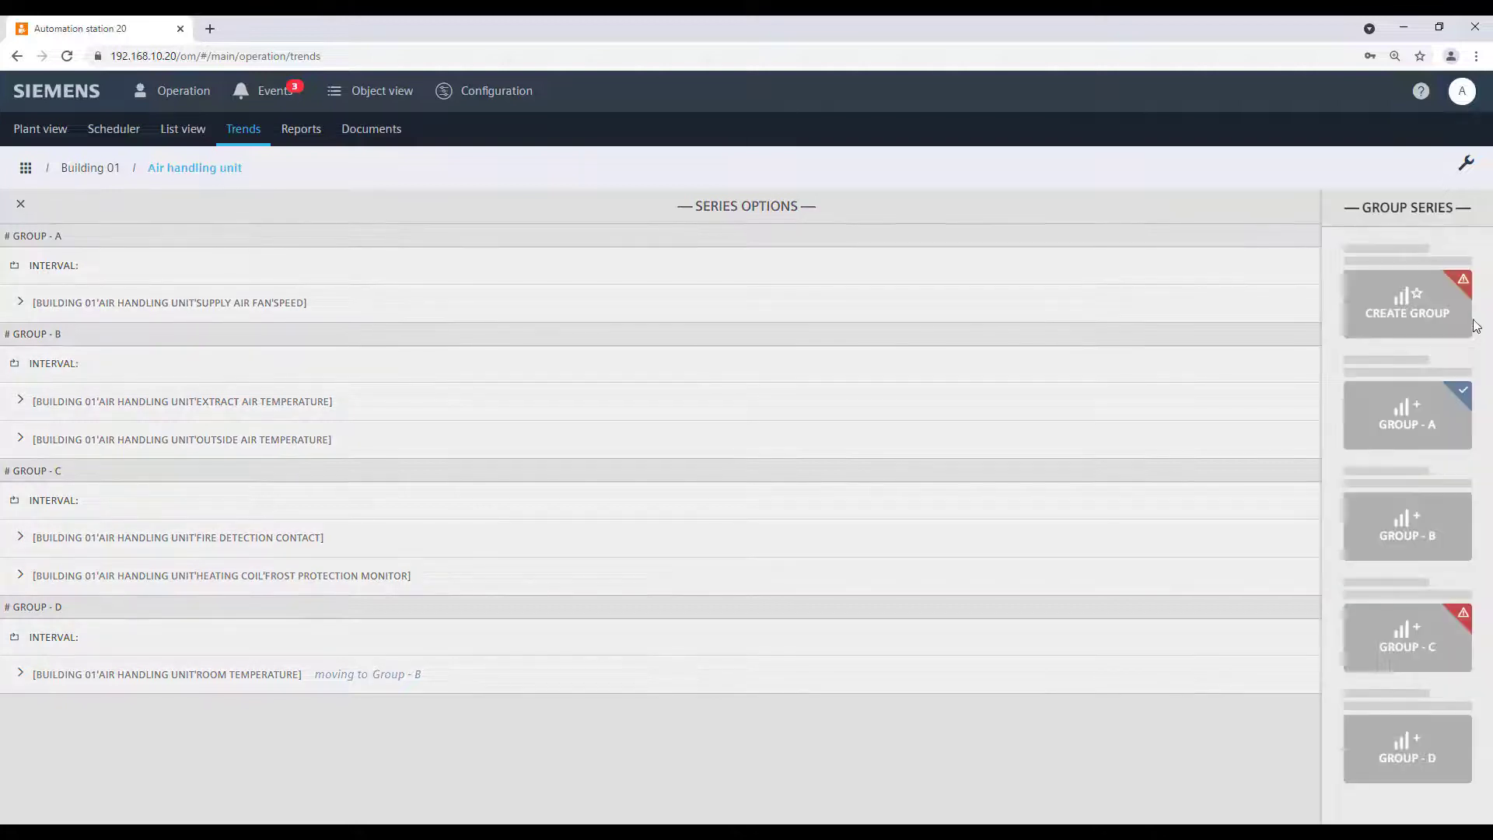
click(1400, 526)
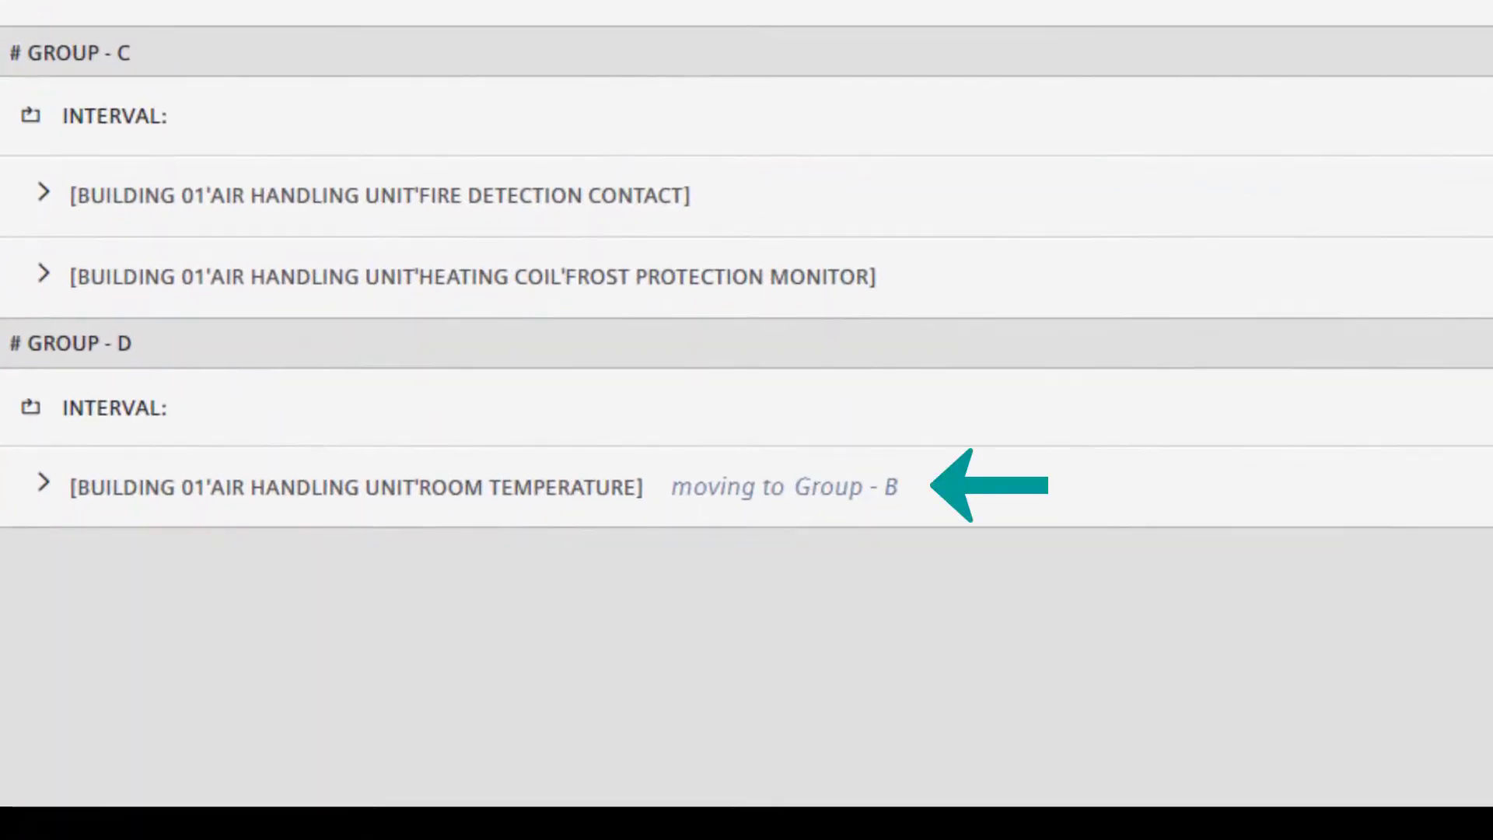
scroll(up, 3)
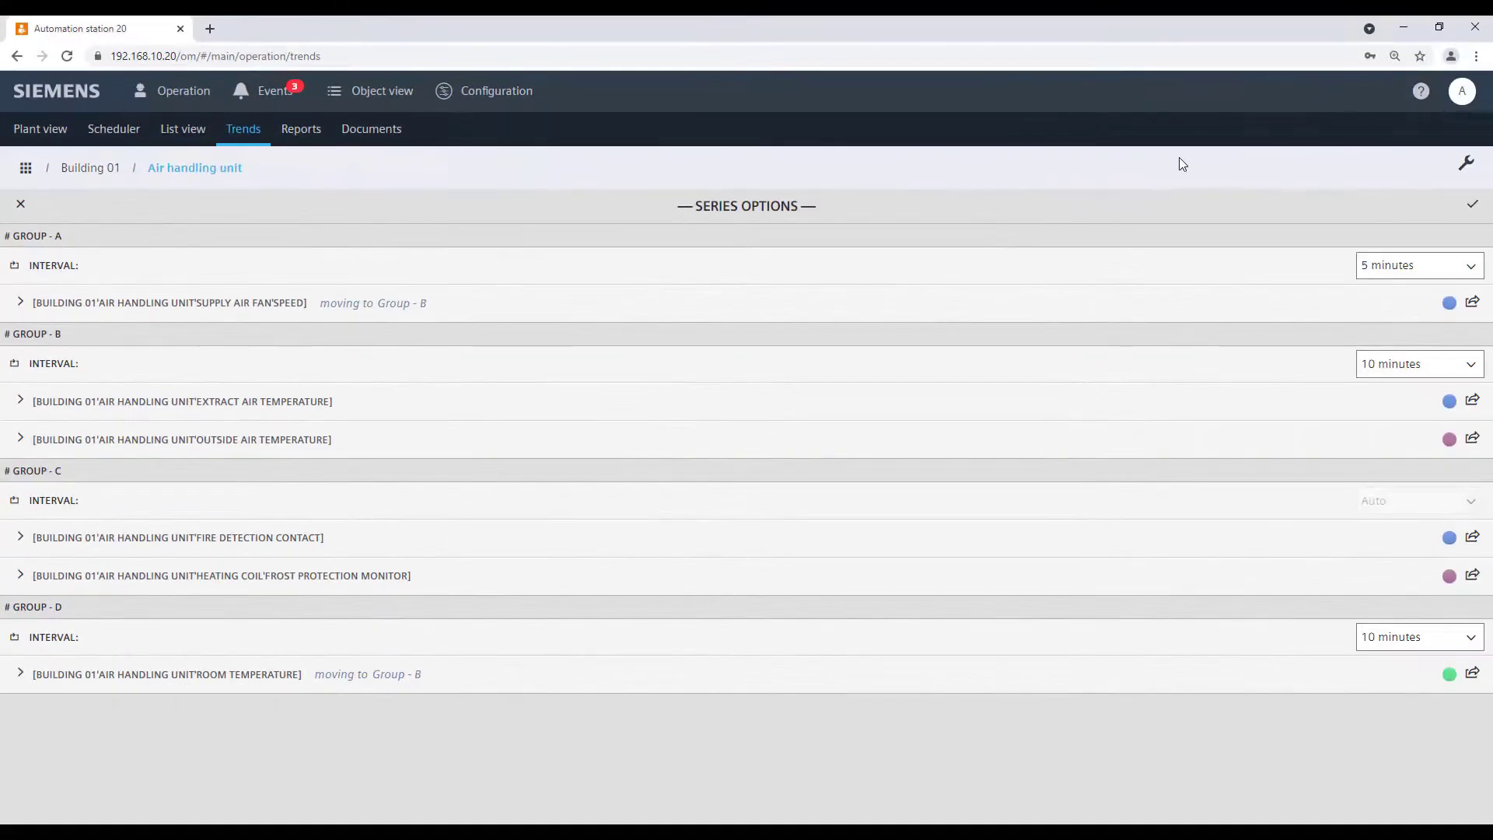
Apply the regrouped series, exit the chart, and answer No to saving
click(1473, 203)
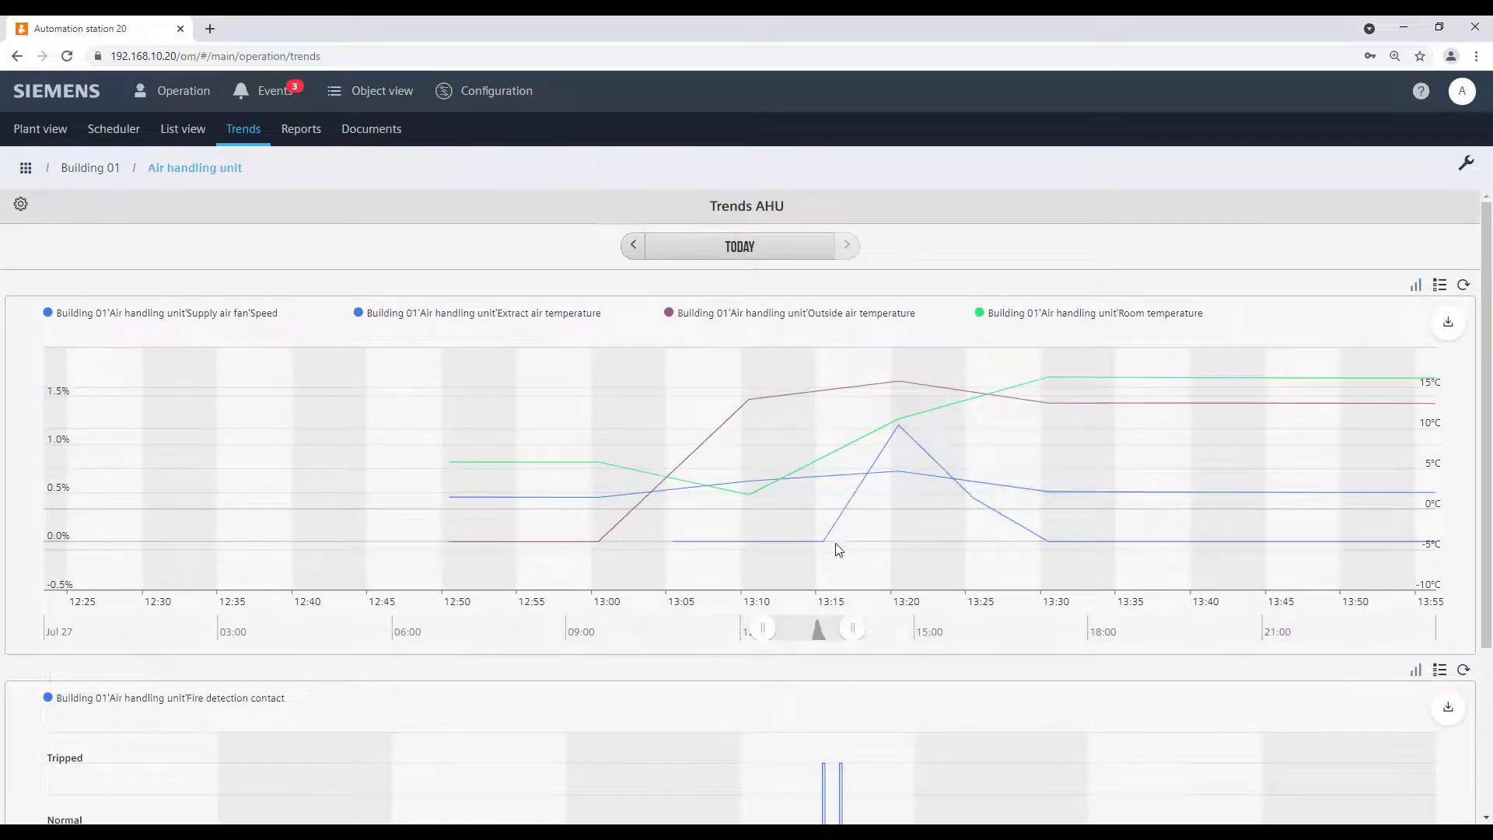
mouse_move(42, 229)
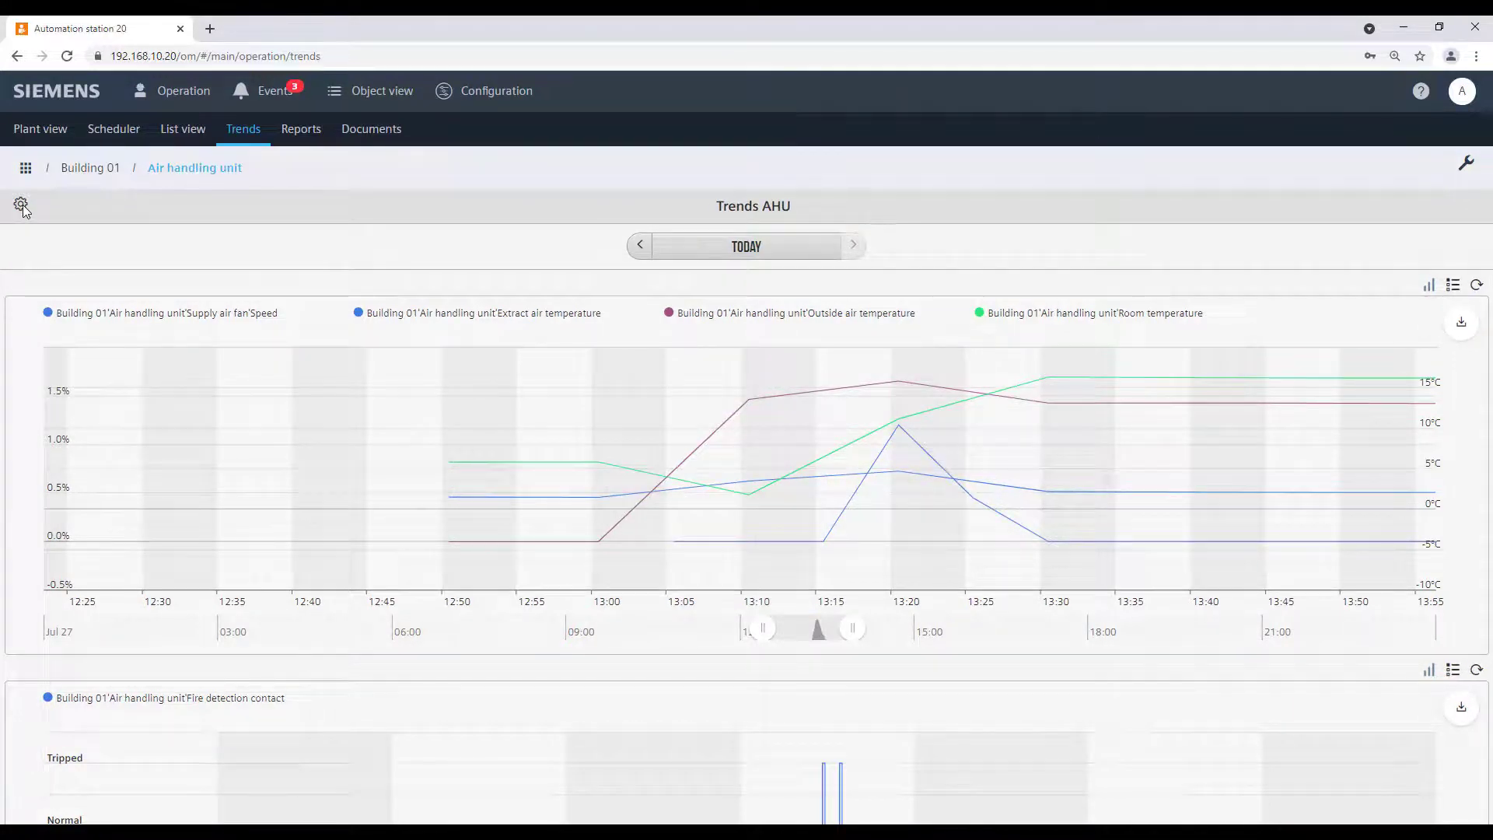
click(21, 207)
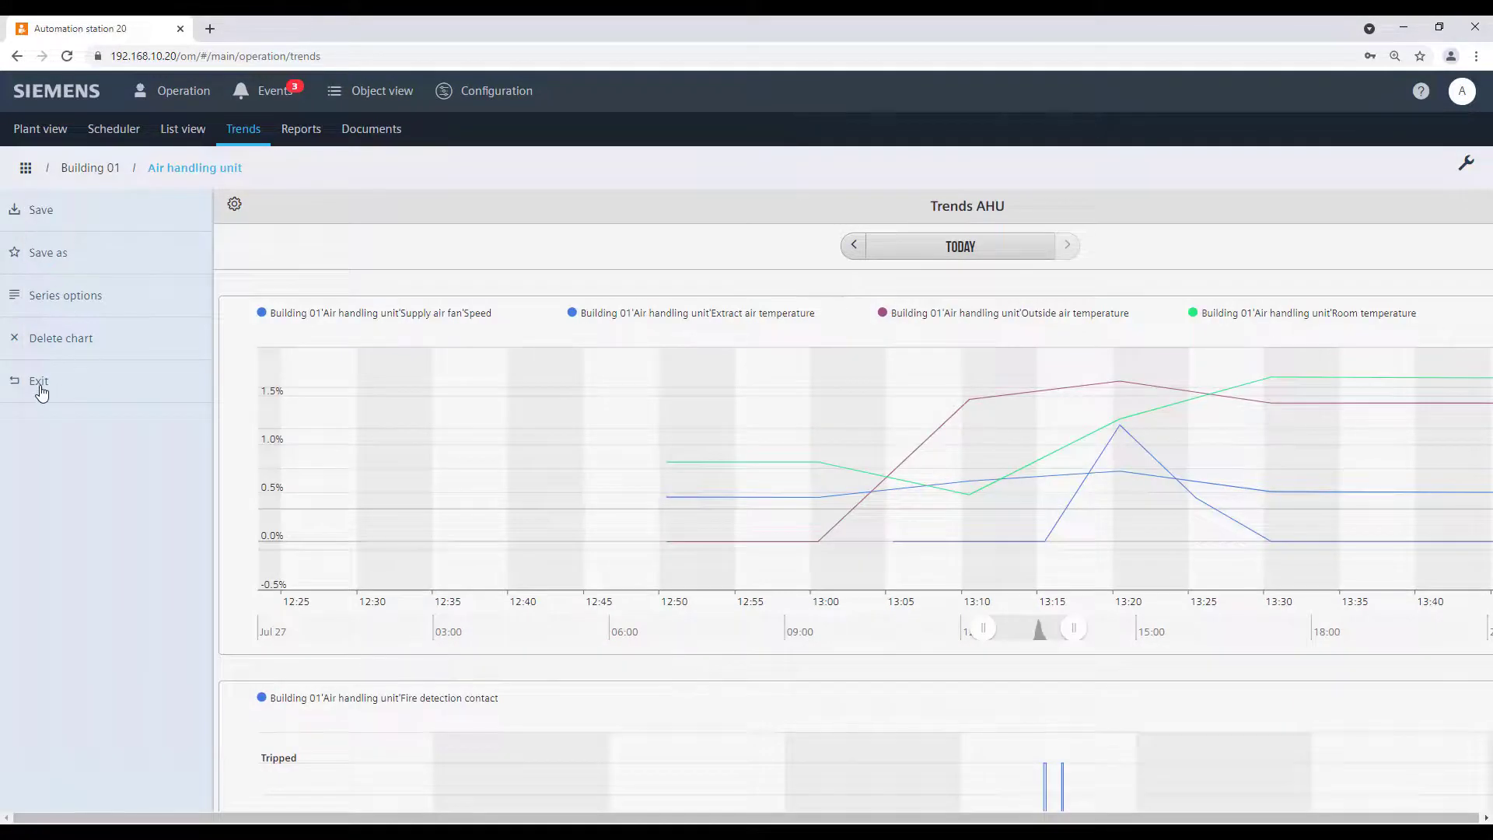
click(38, 381)
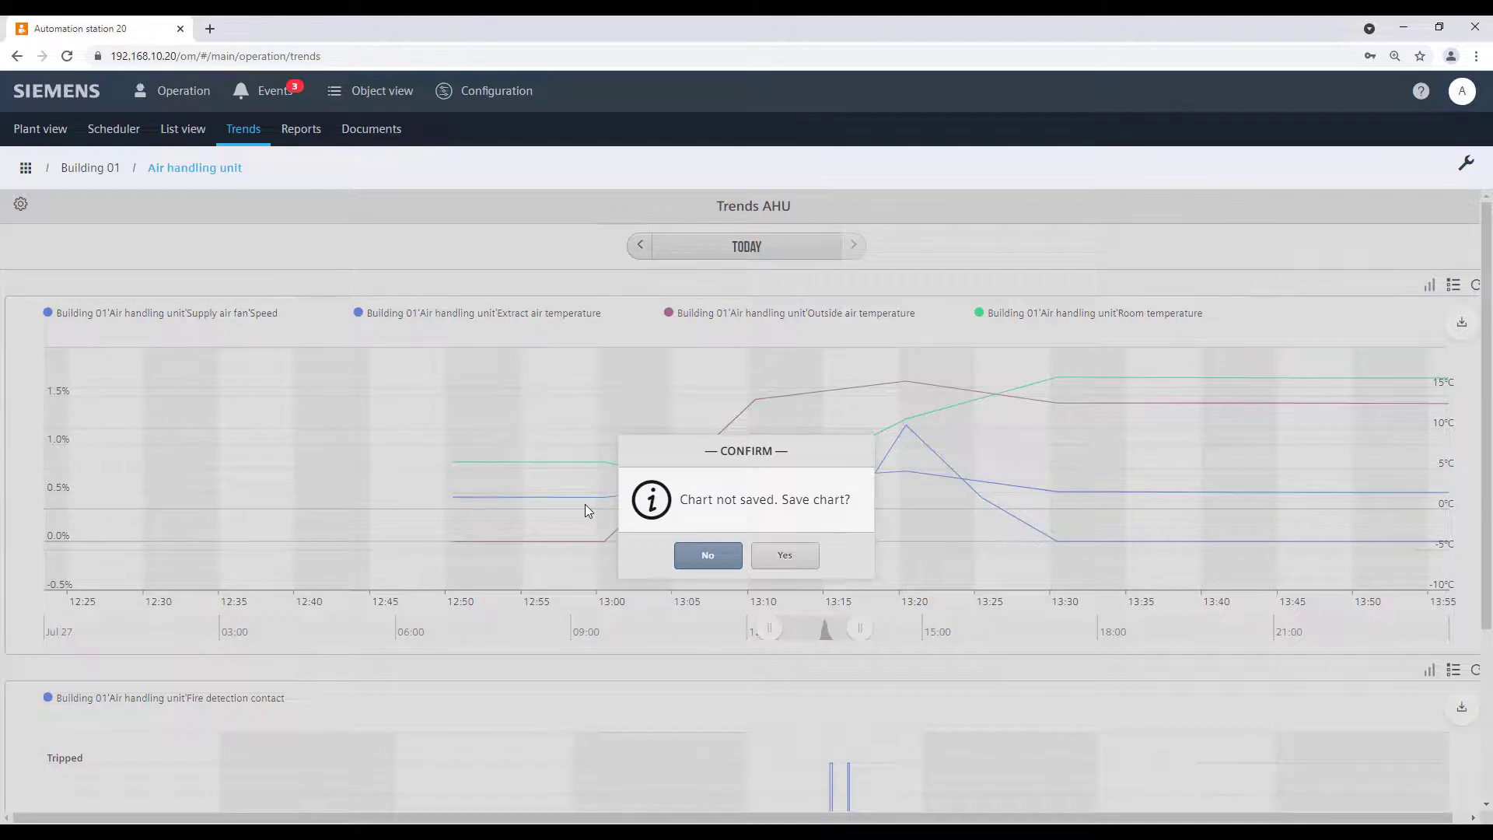
click(707, 555)
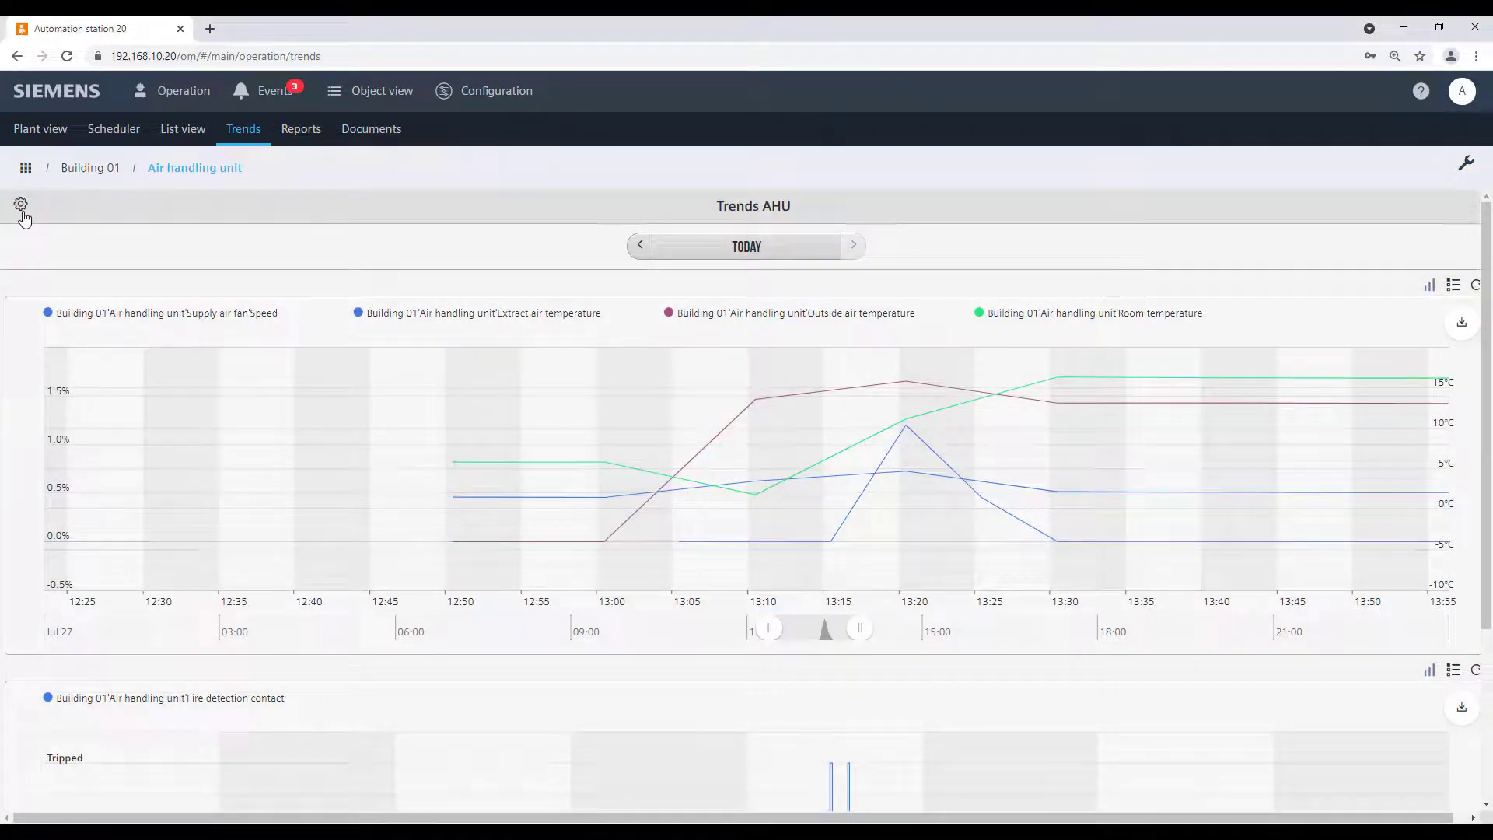
Use Save as to create the chart view 'Trend AHU new'
click(21, 204)
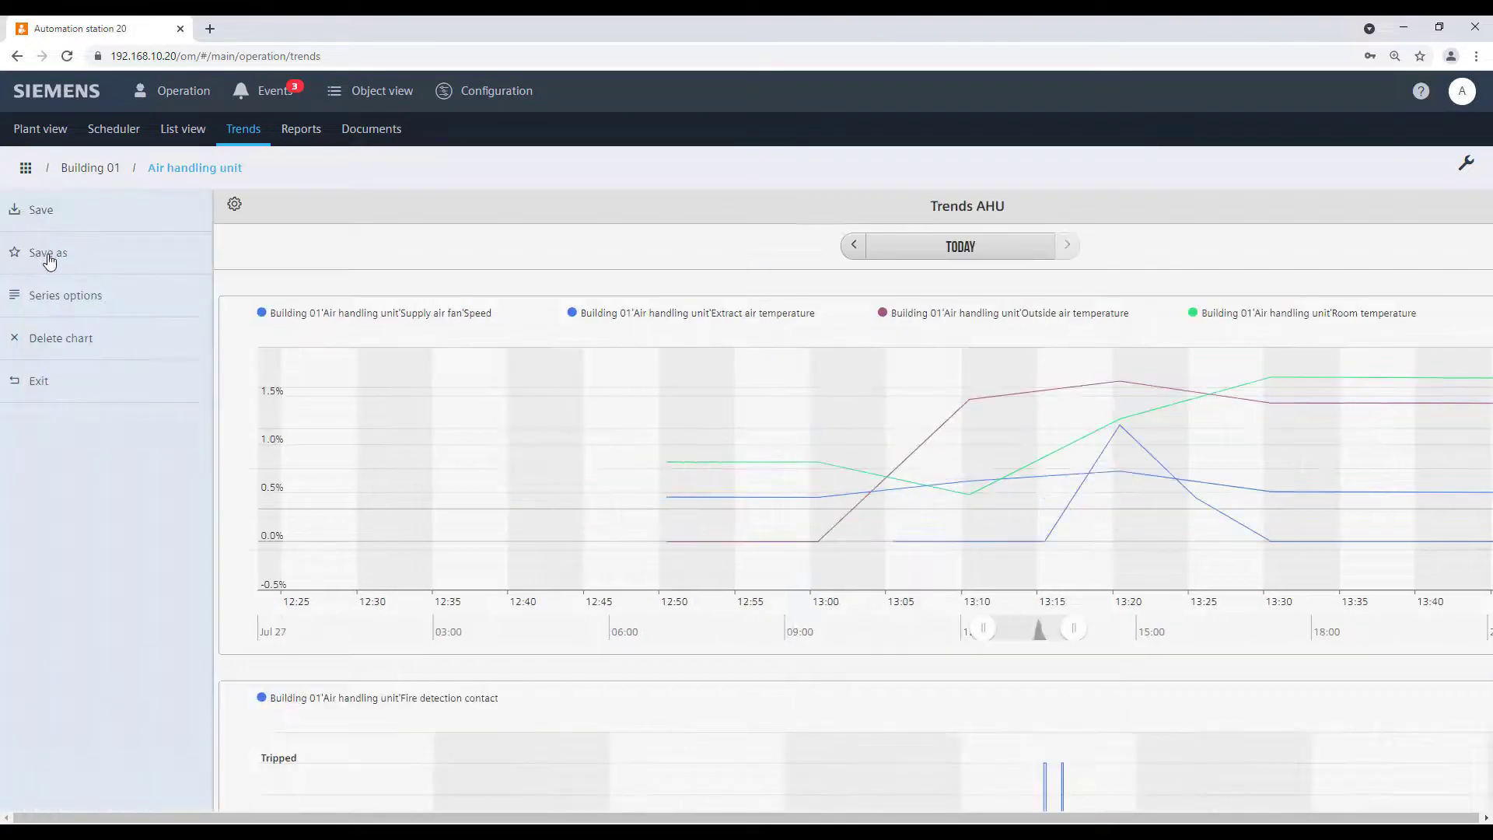
click(47, 252)
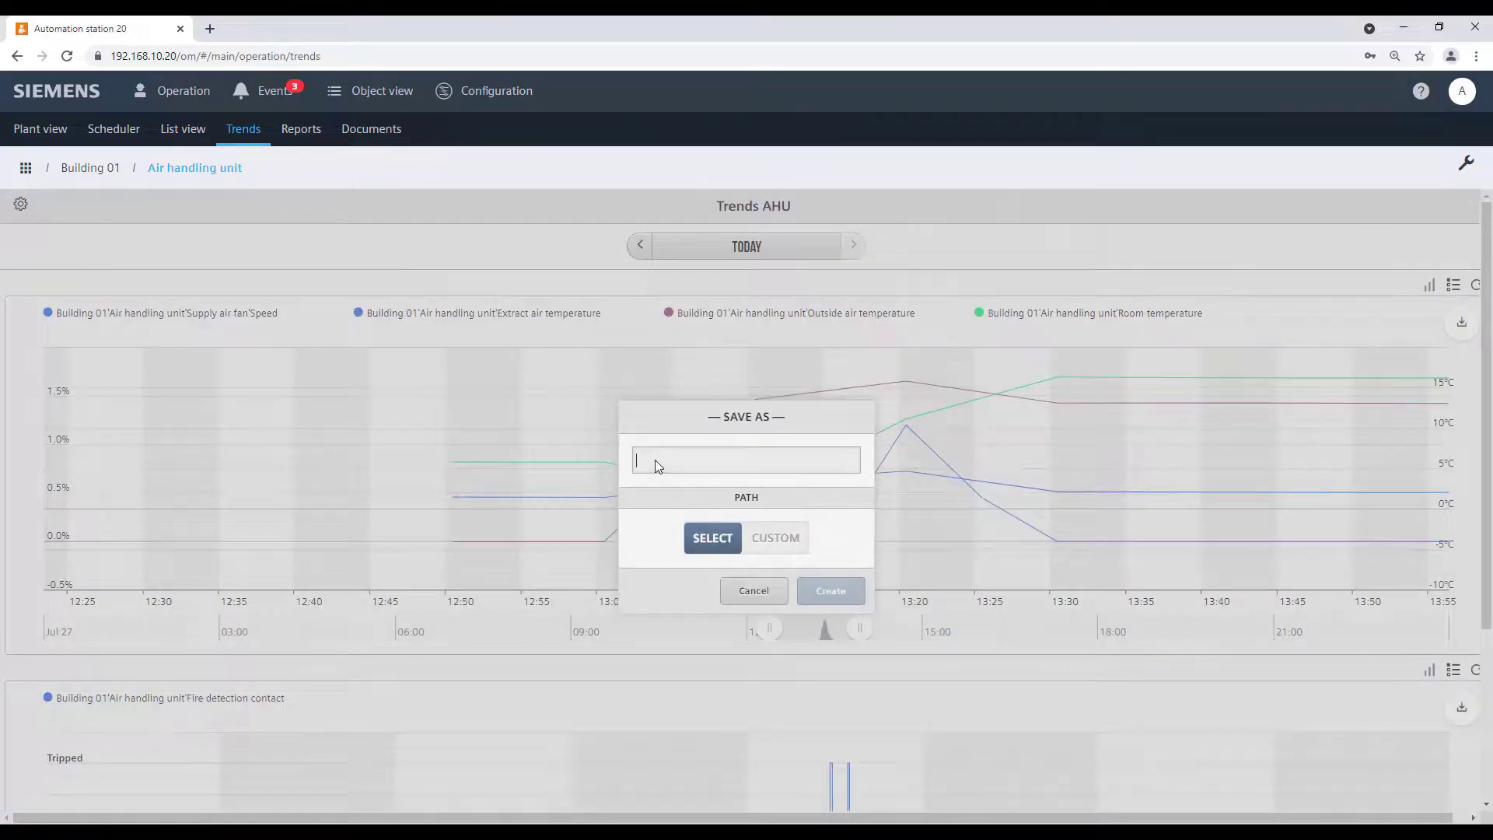
text(Trend AHU new)
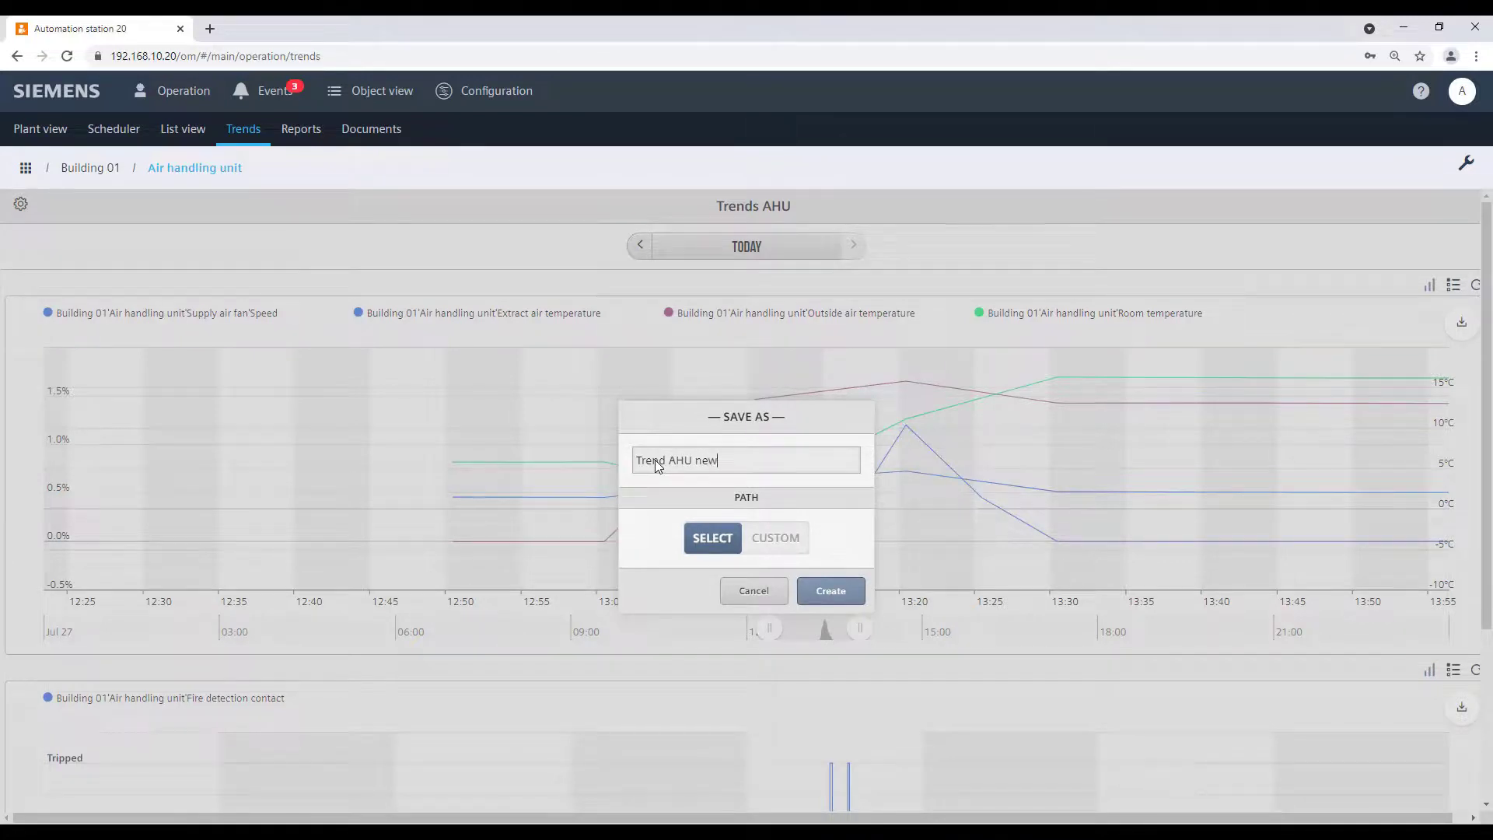
mouse_move(830, 590)
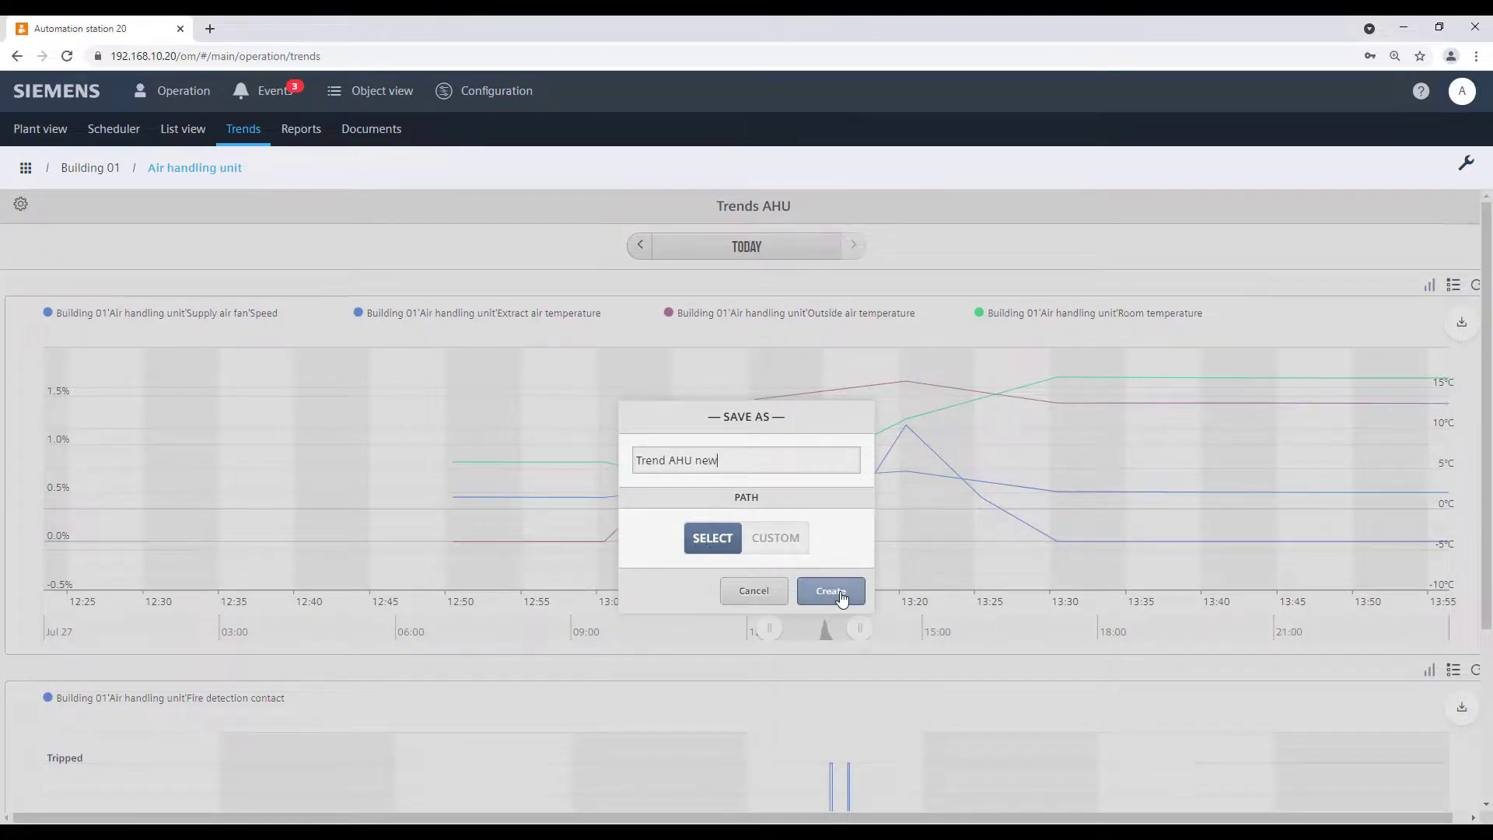
click(830, 591)
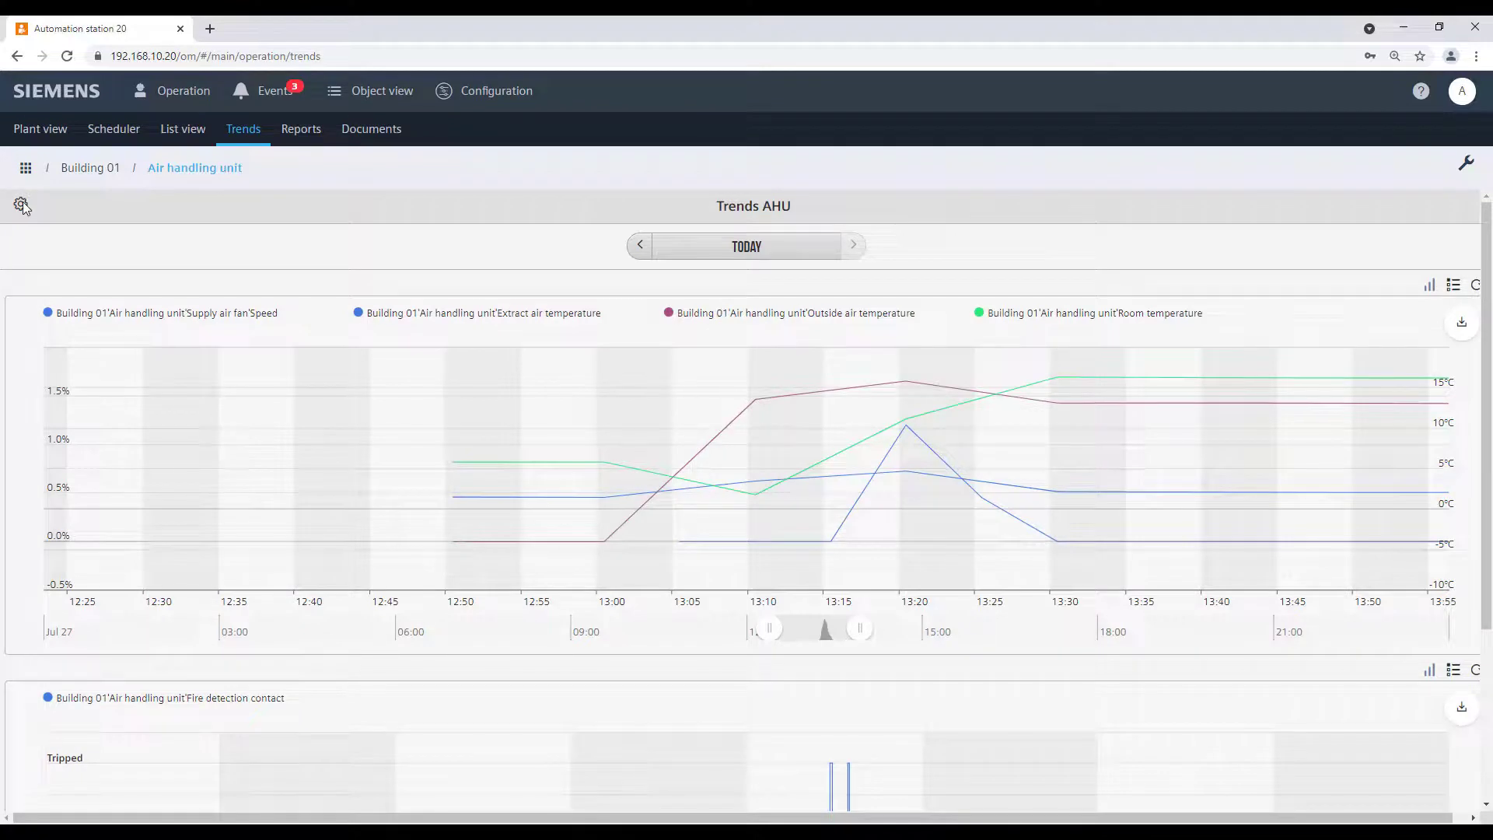
click(21, 206)
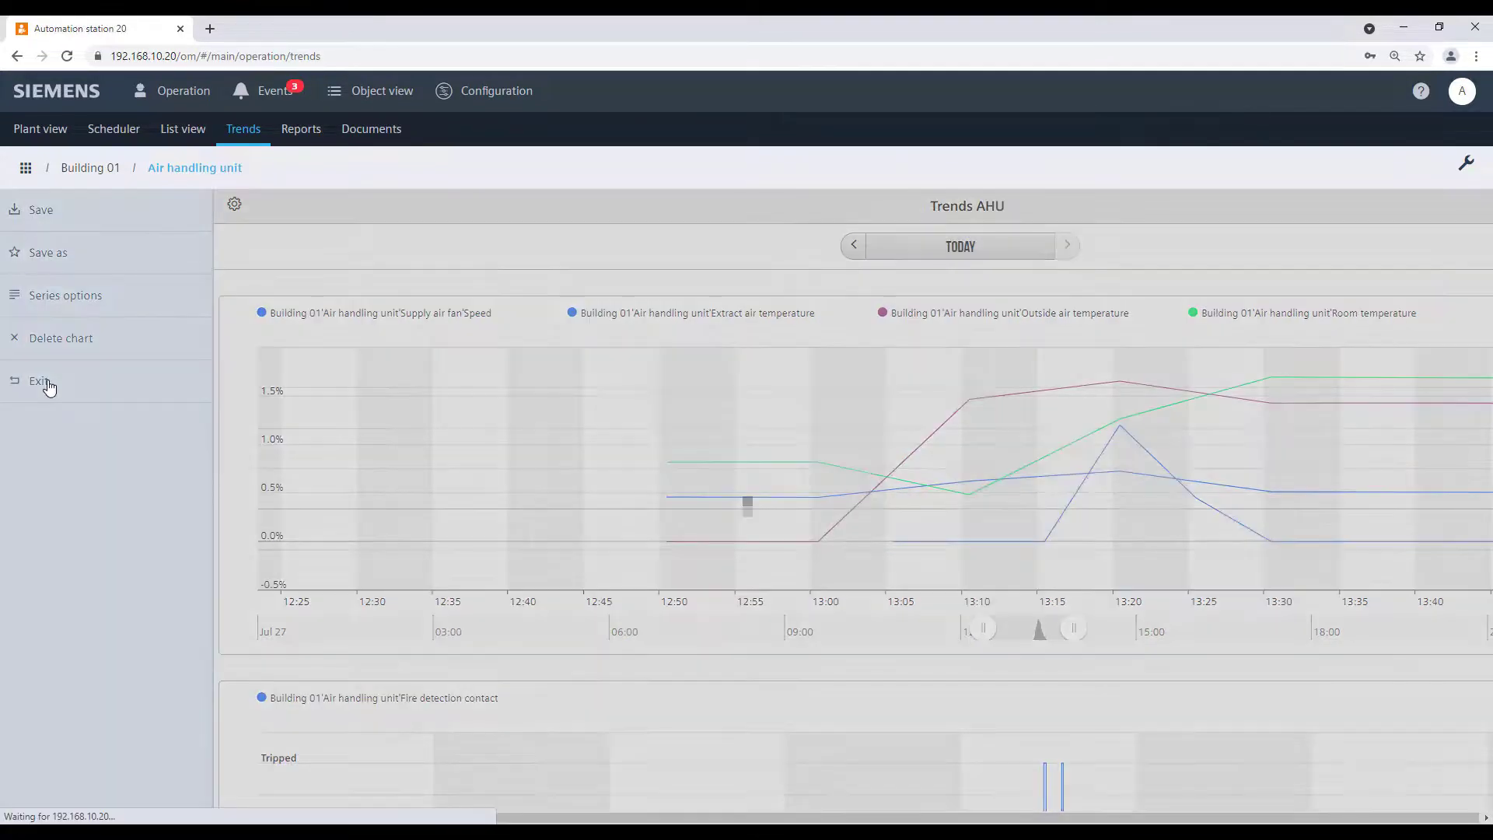
Exit the chart, reopen the saved 'Trend AHU New' chart view, and show its settings actions
click(40, 380)
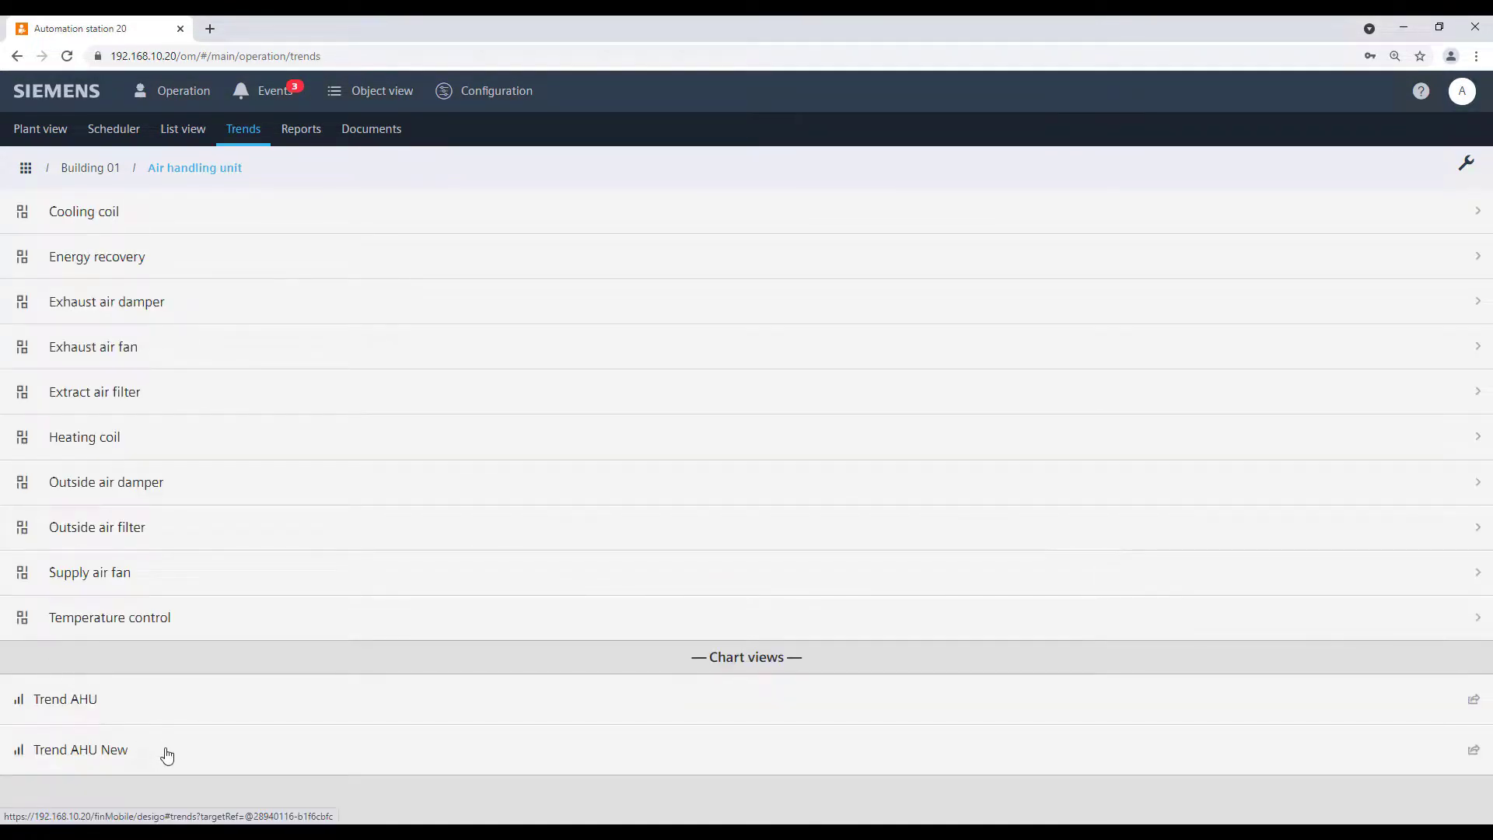
click(80, 750)
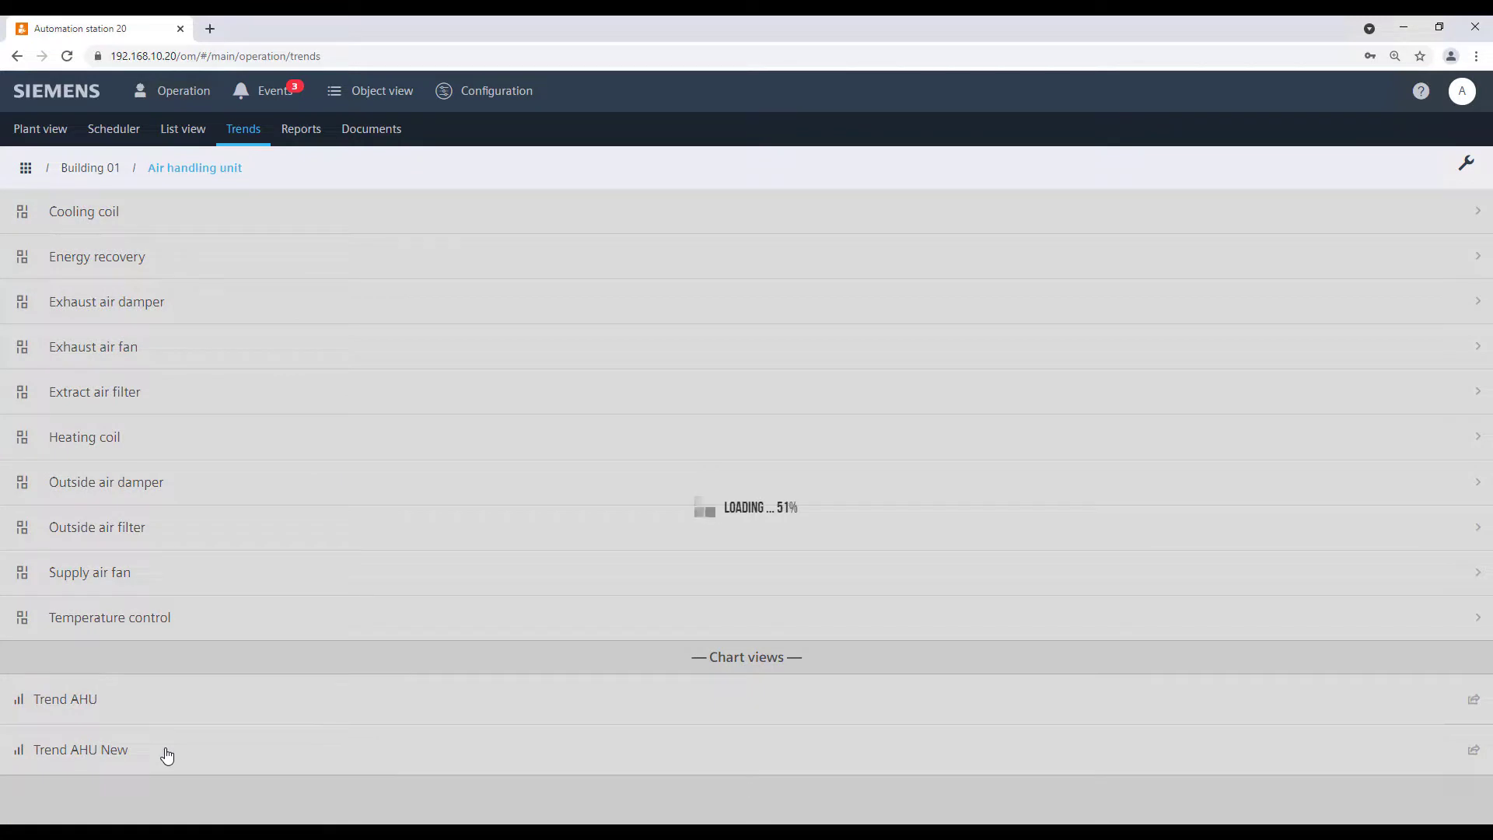
click(79, 750)
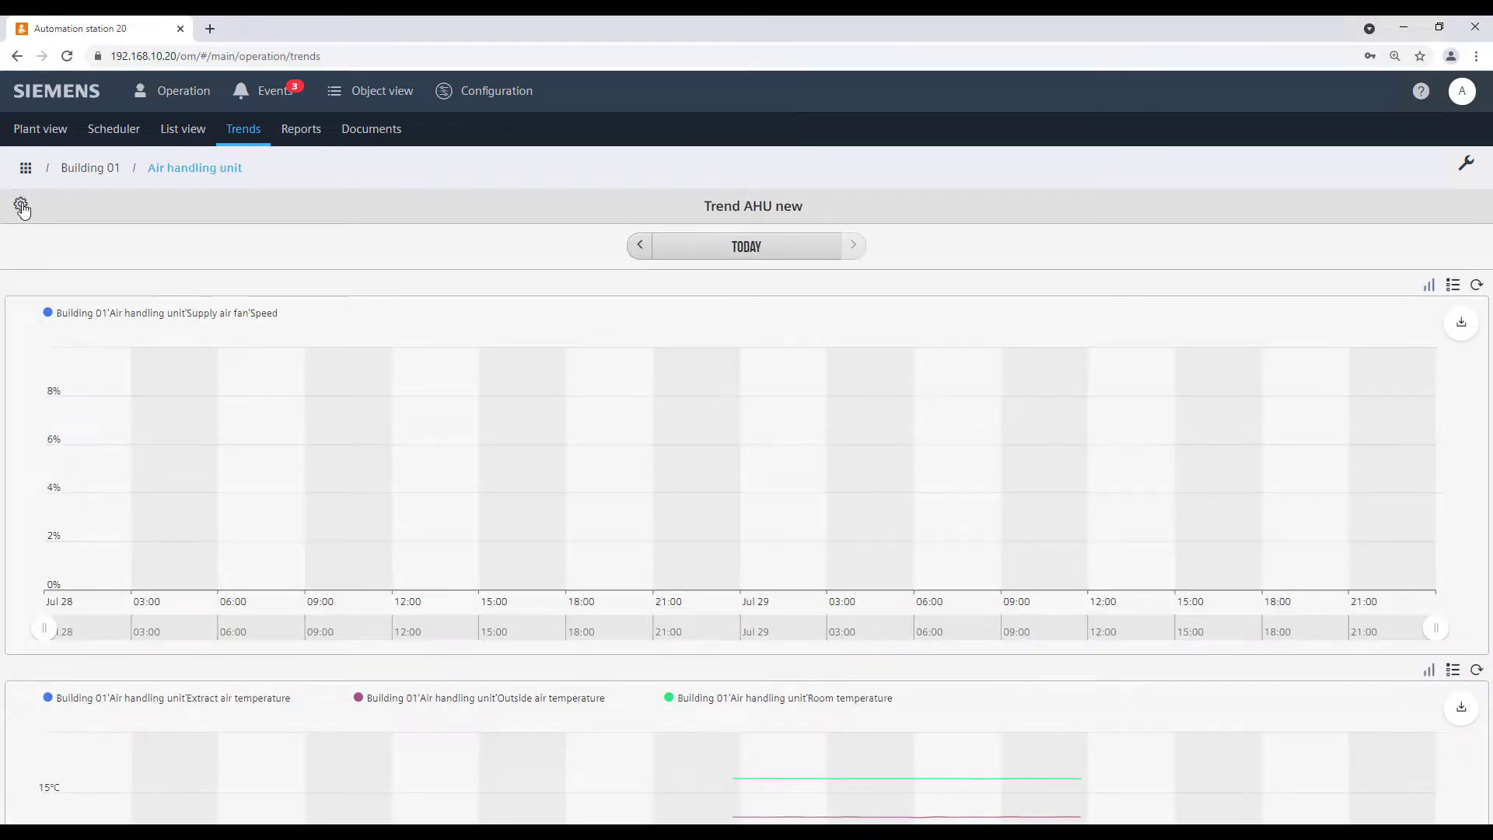
click(22, 208)
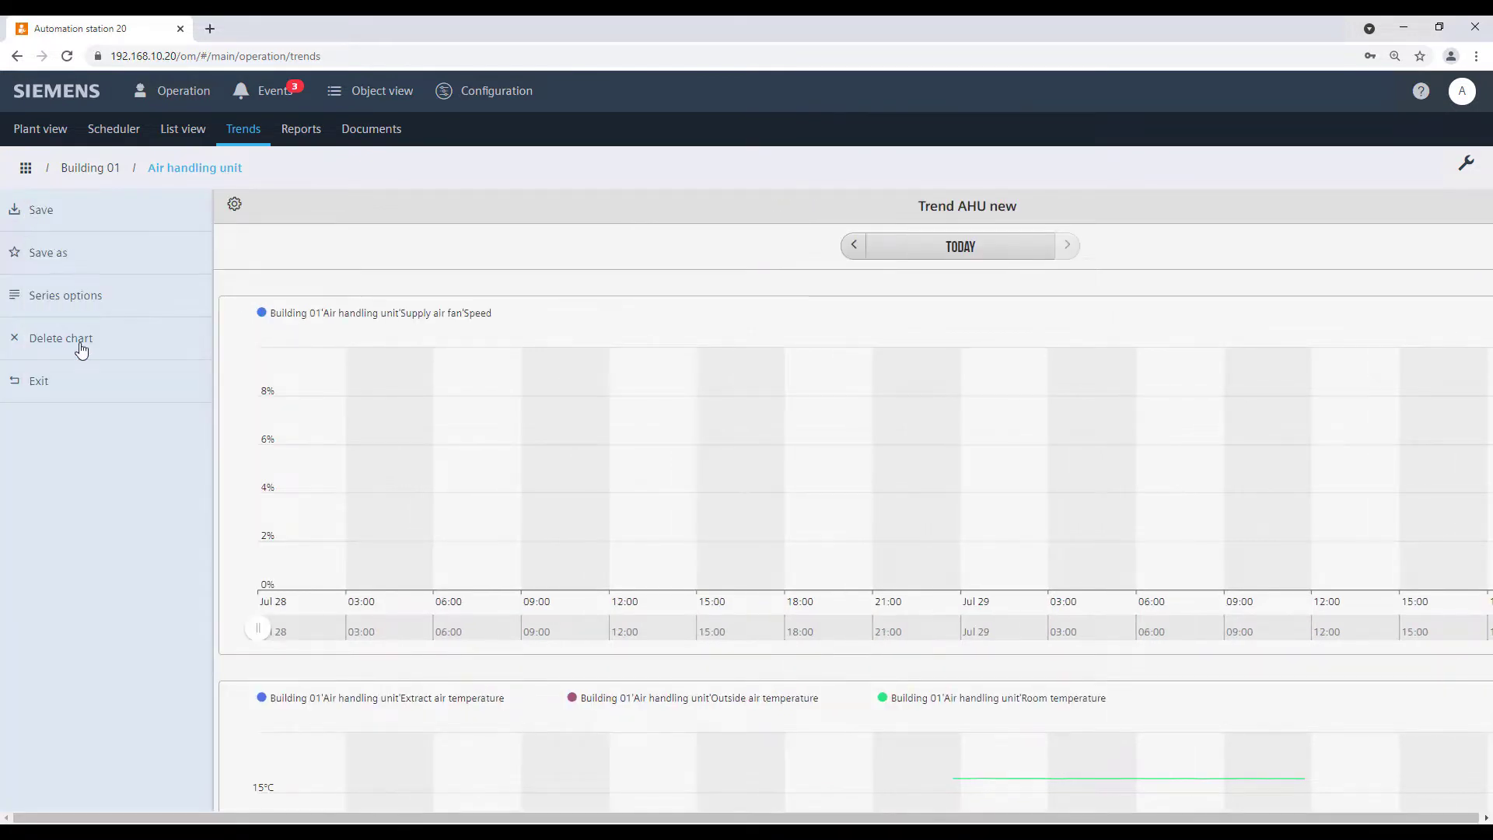